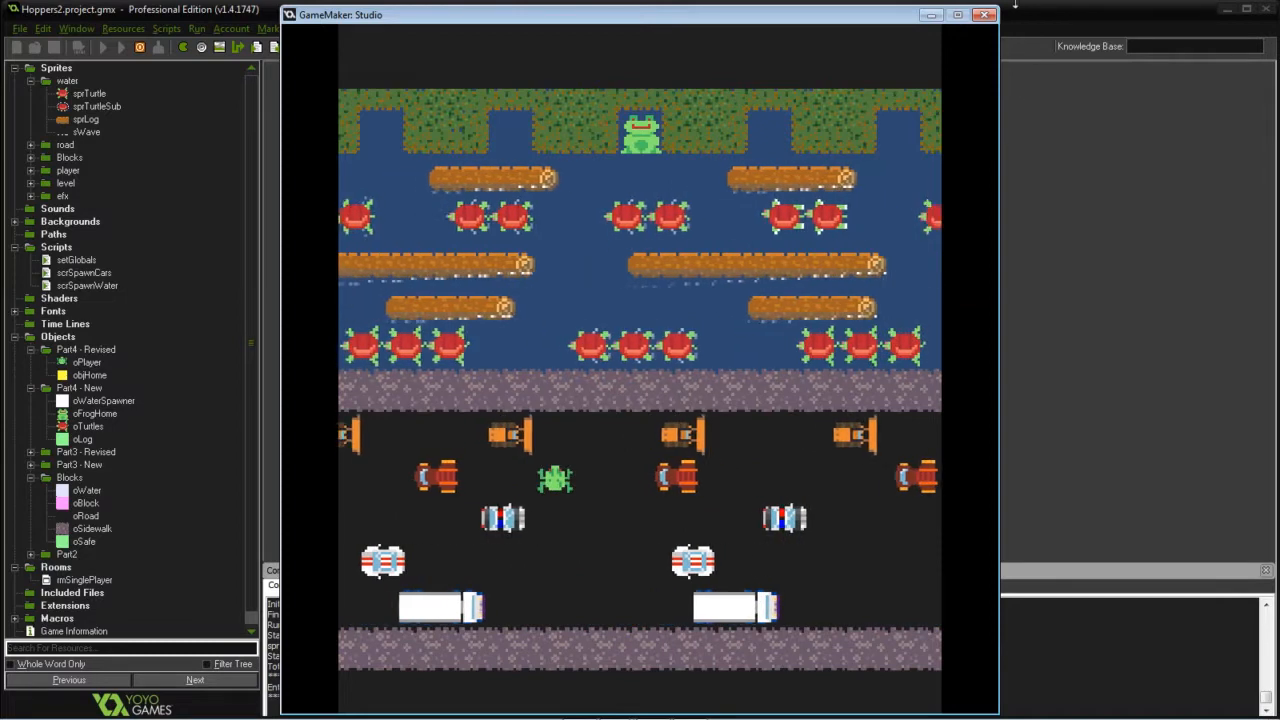
Close the running Hoppers game window and return to the IDE resource tree
{"action": "left_click", "coordinate": [984, 14]}
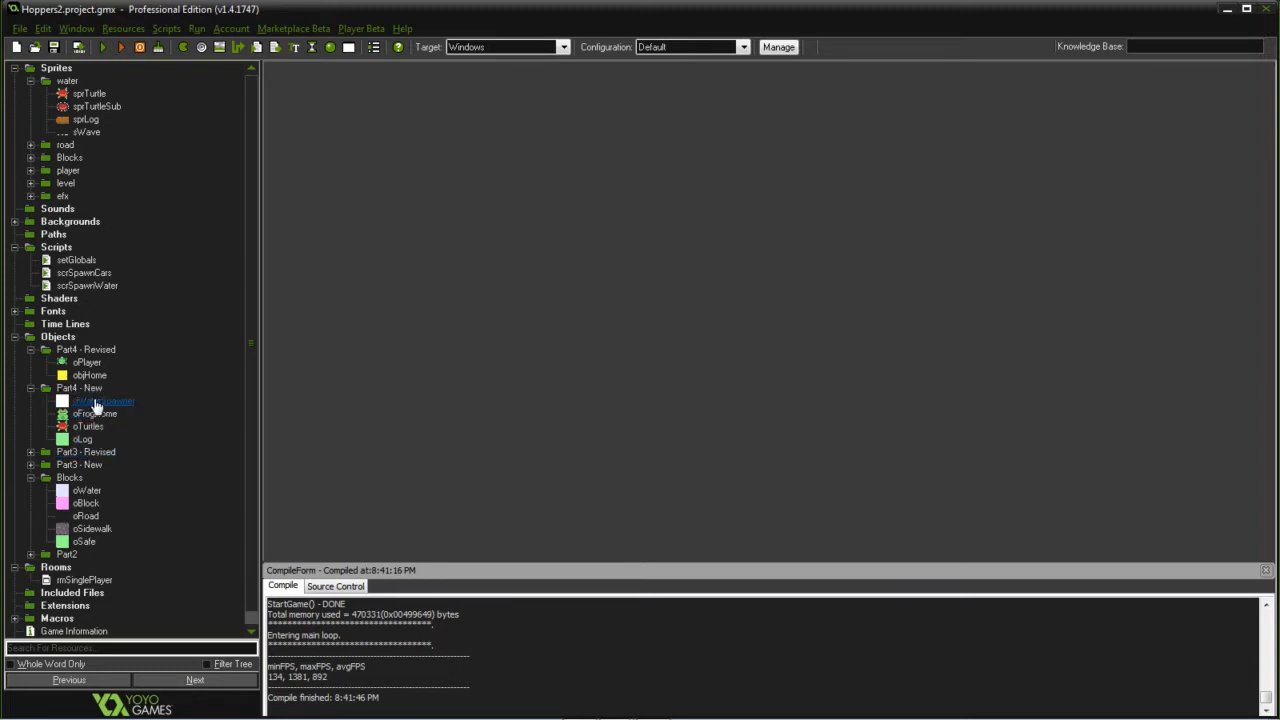
{"action": "left_click", "coordinate": [82, 439]}
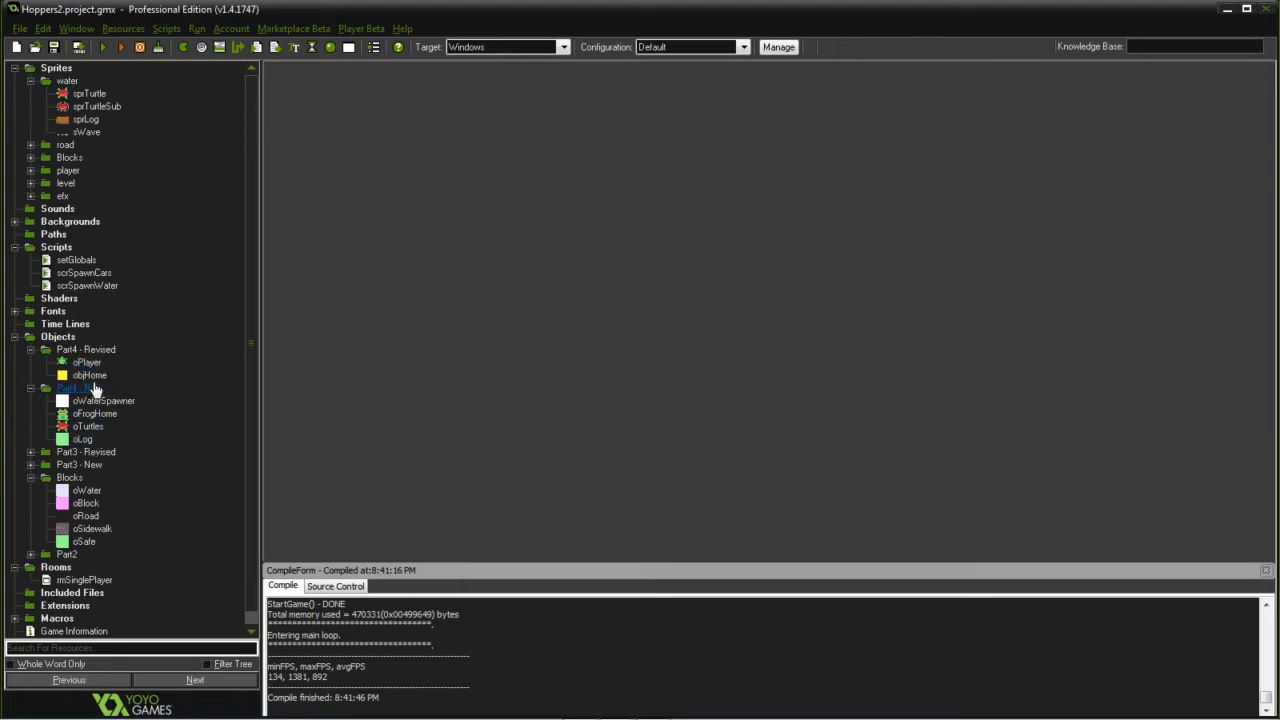
Open oLog's properties with its oSafe parent and select the Create event's code action
{"action": "double_click", "coordinate": [82, 438]}
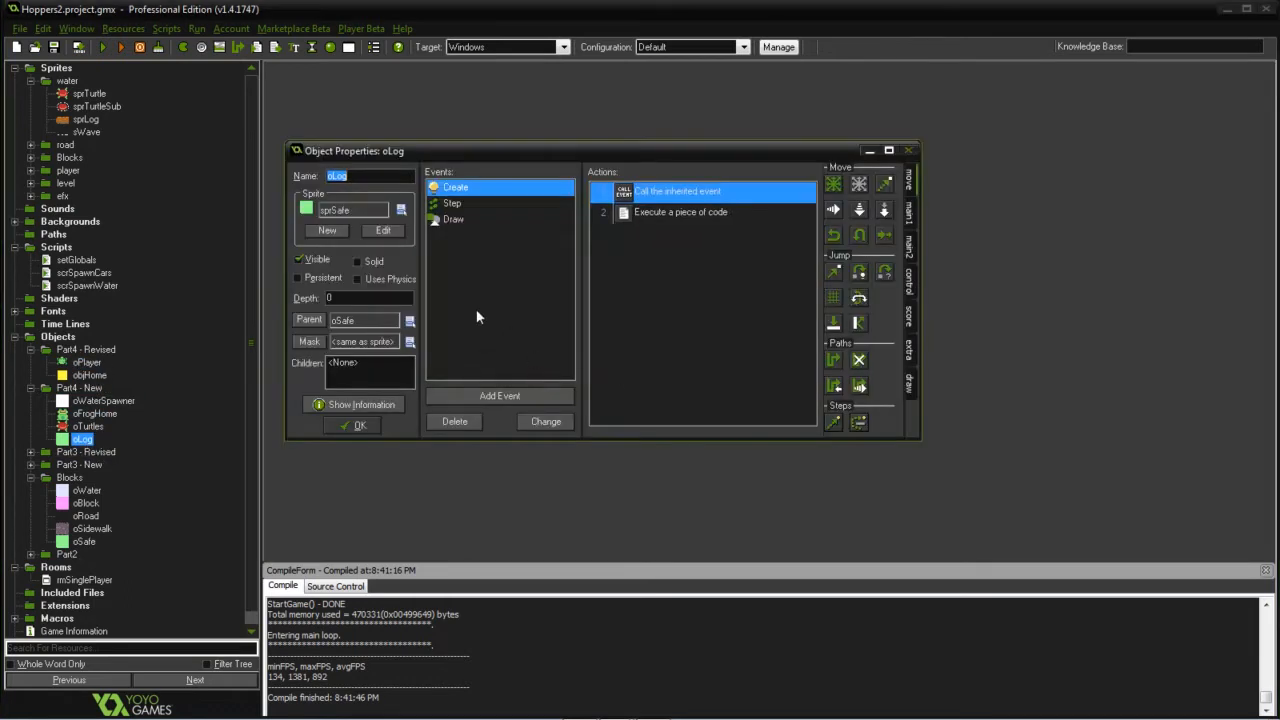
{"action": "mouse_move", "coordinate": [367, 222]}
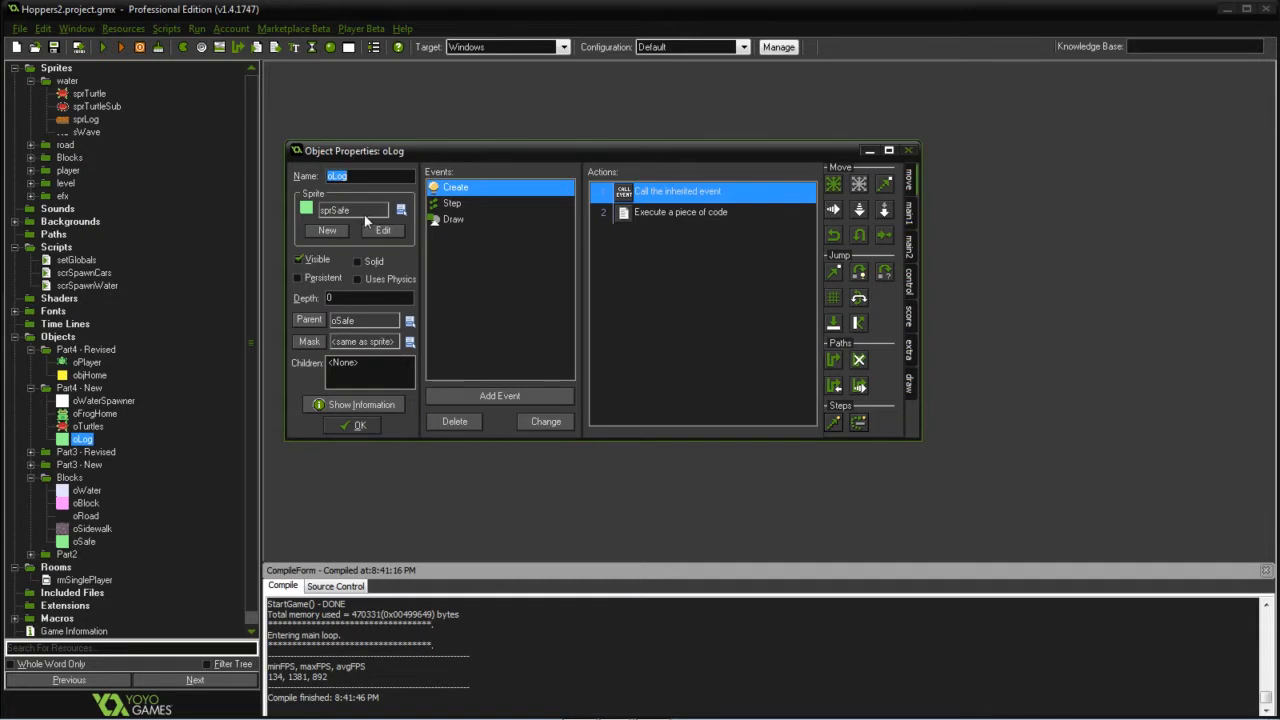
{"action": "mouse_move", "coordinate": [361, 327]}
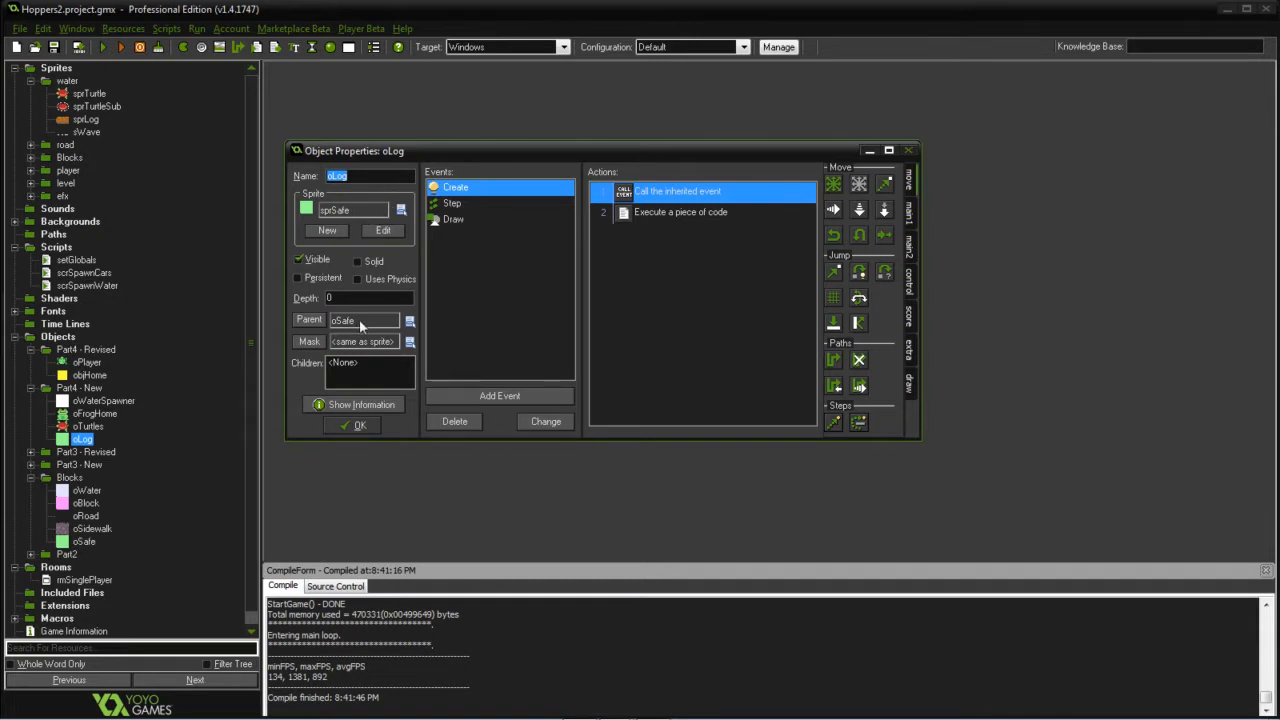
{"action": "mouse_move", "coordinate": [363, 320]}
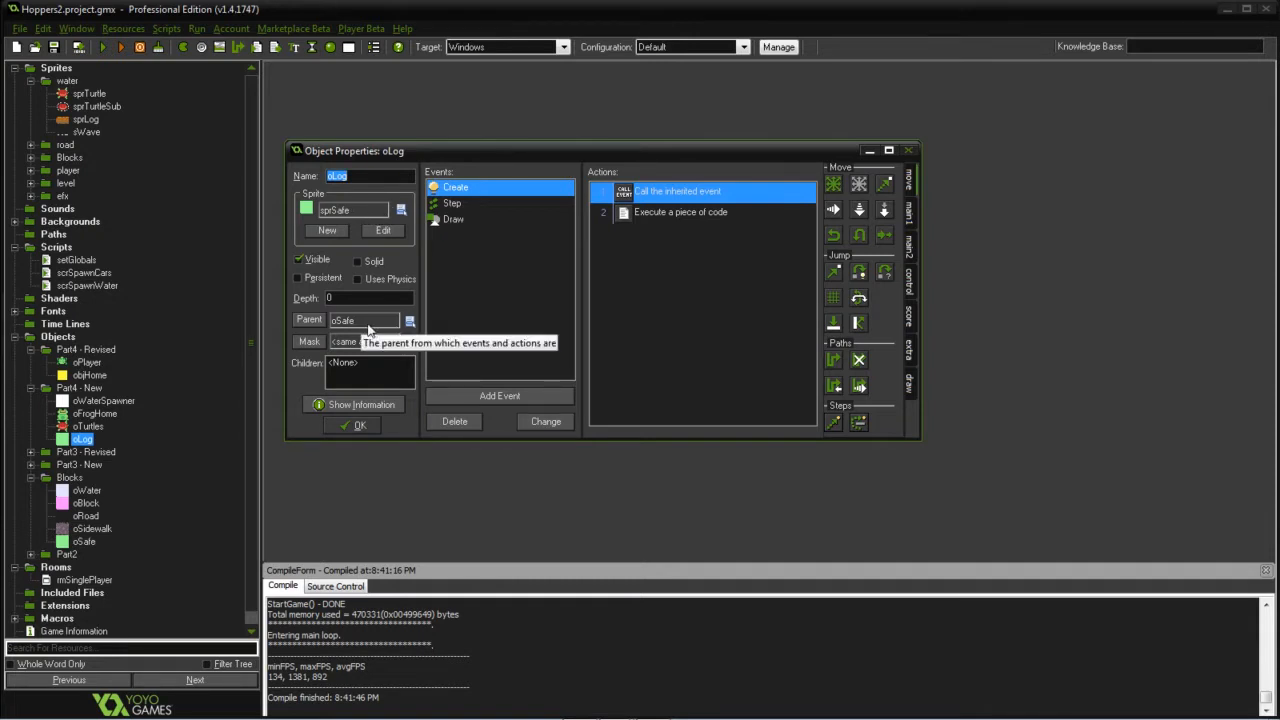
{"action": "mouse_move", "coordinate": [98, 555]}
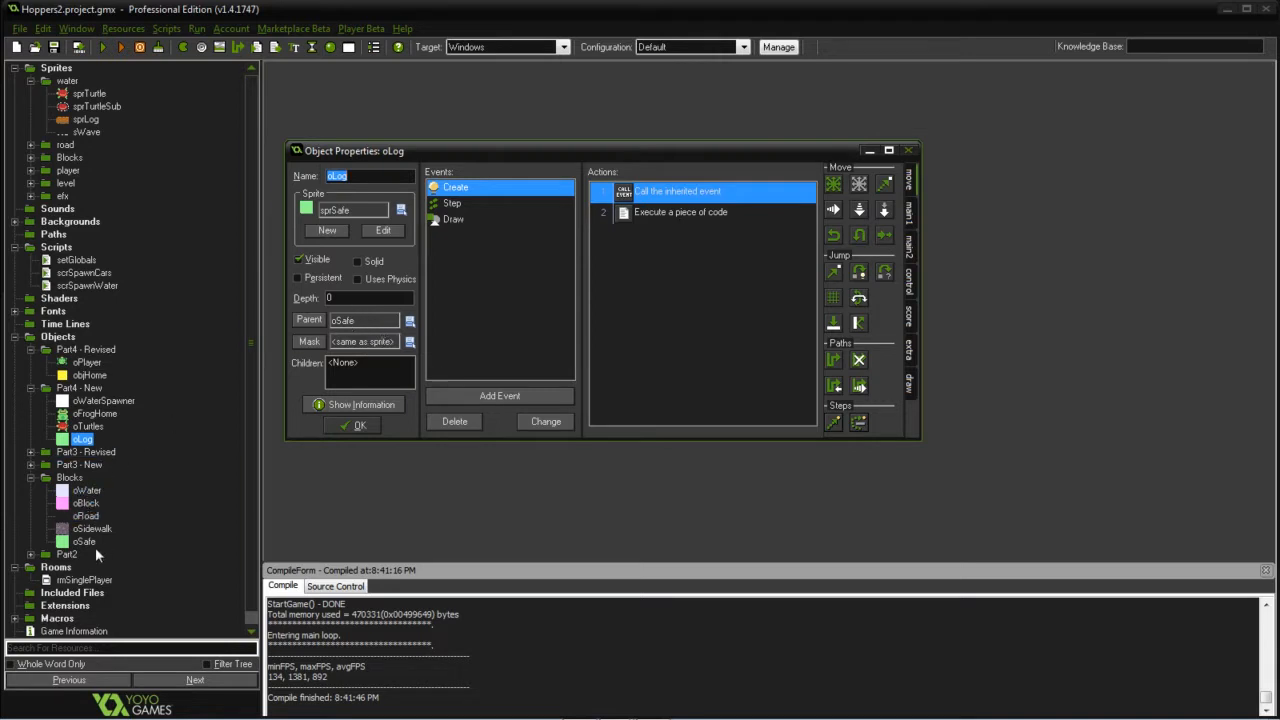
{"action": "left_click", "coordinate": [84, 541]}
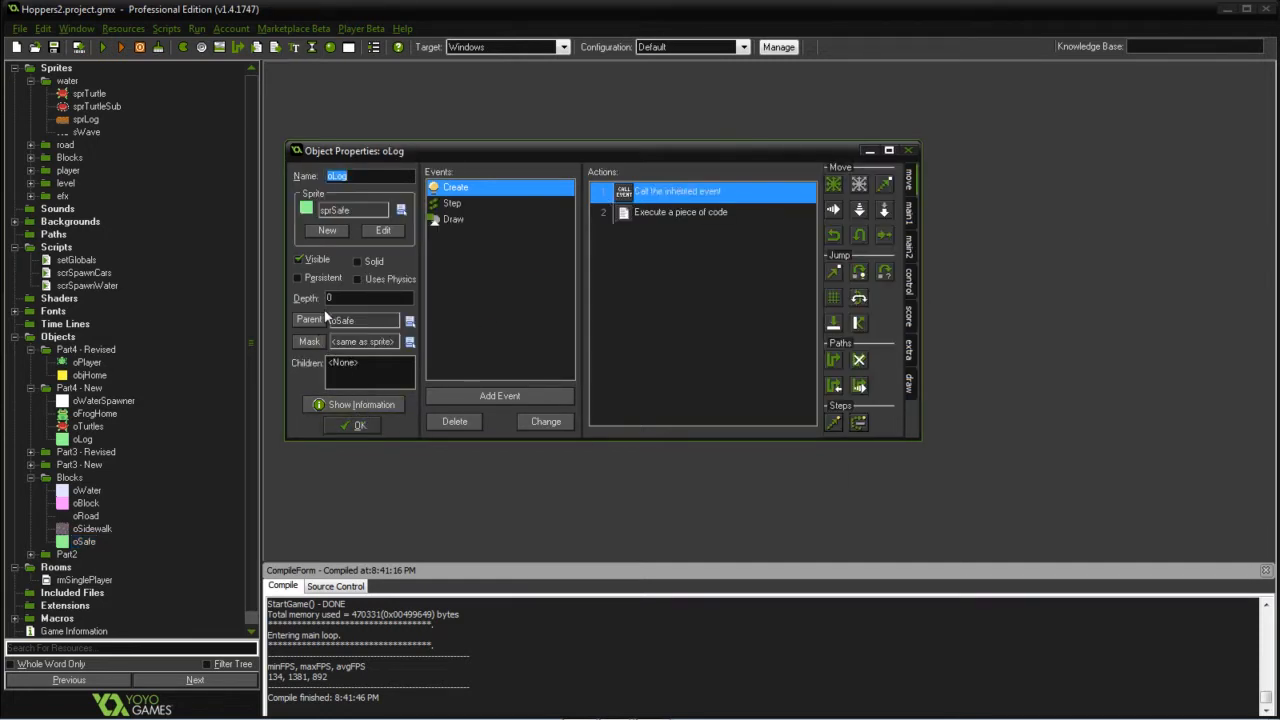
{"action": "mouse_move", "coordinate": [365, 320]}
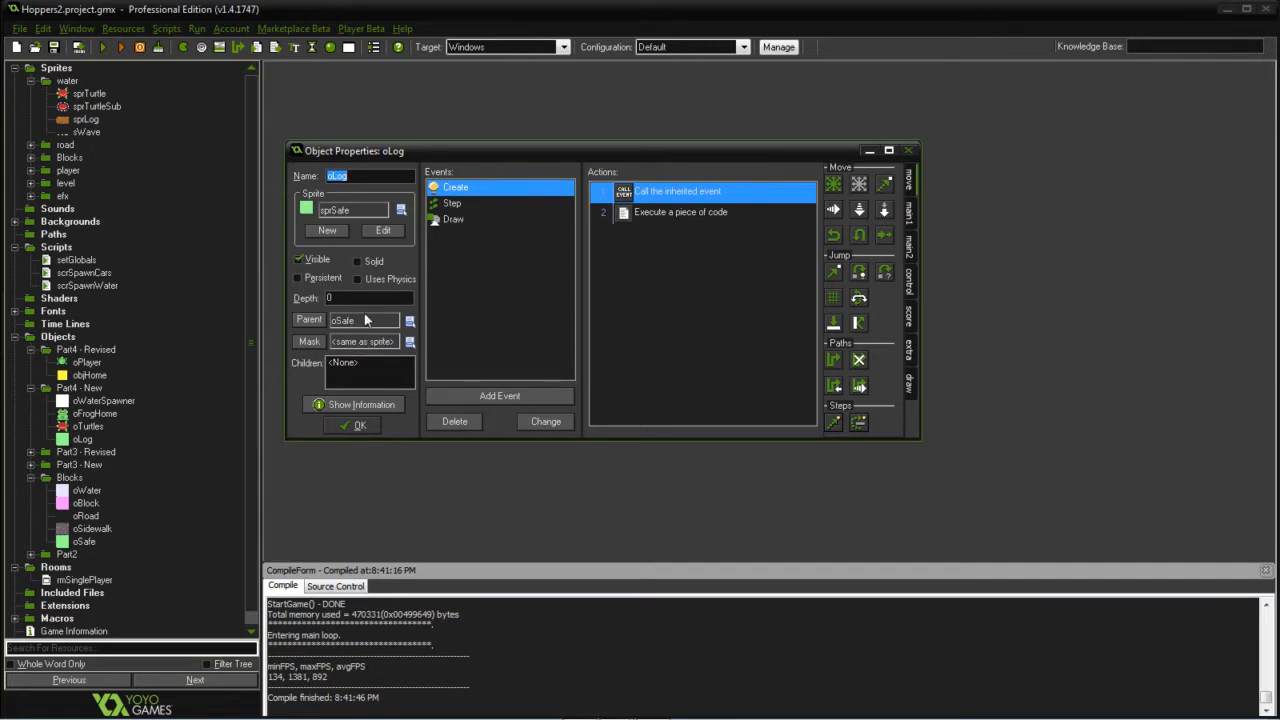
{"action": "mouse_move", "coordinate": [703, 198]}
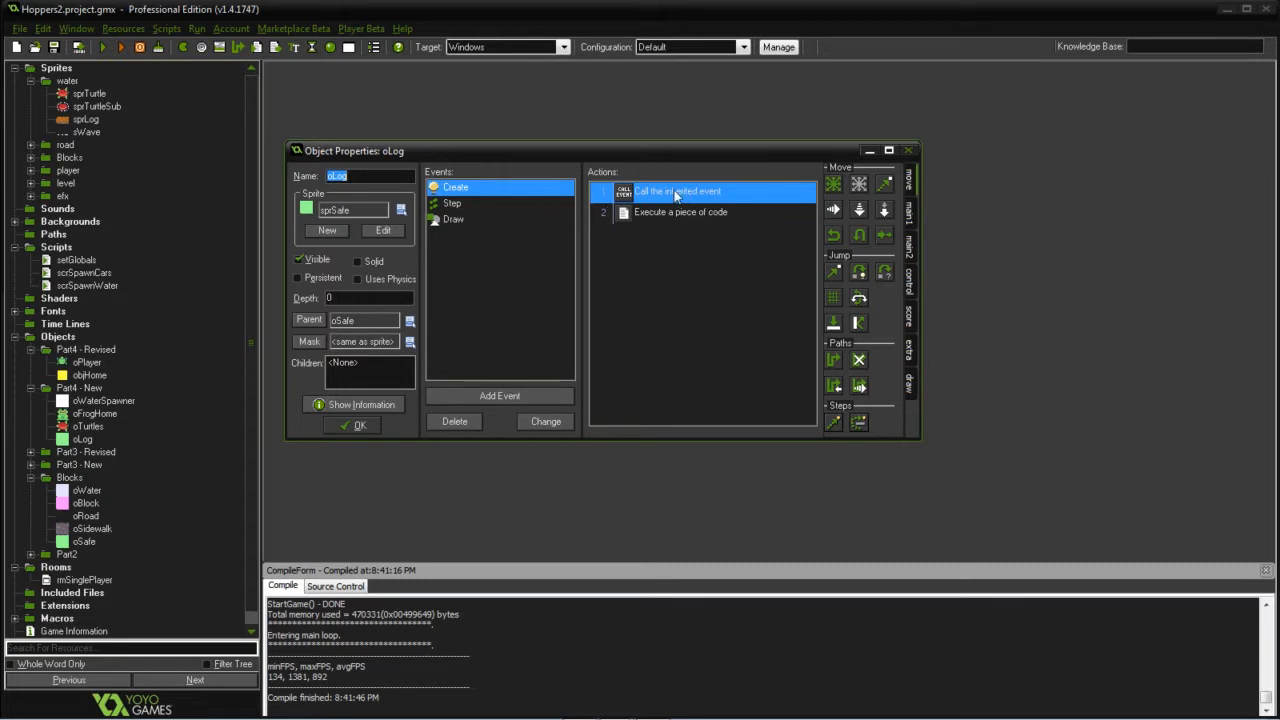
{"action": "mouse_move", "coordinate": [653, 213]}
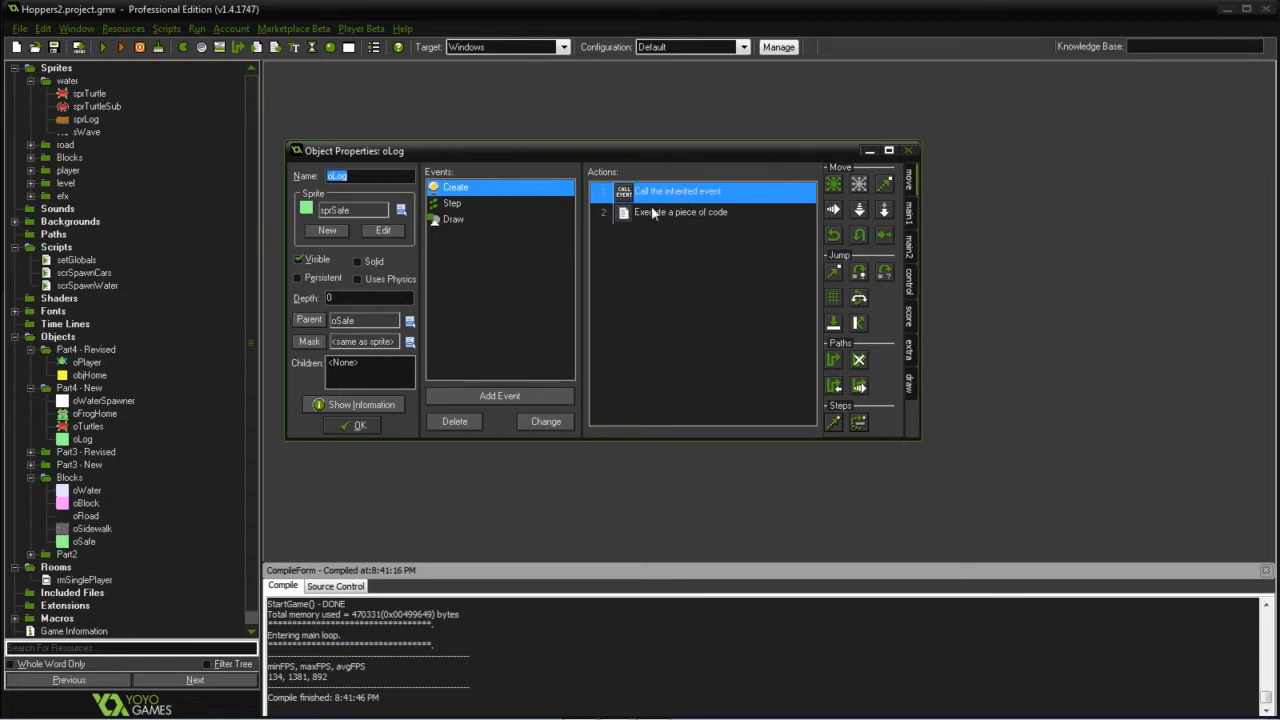
{"action": "left_click", "coordinate": [681, 212]}
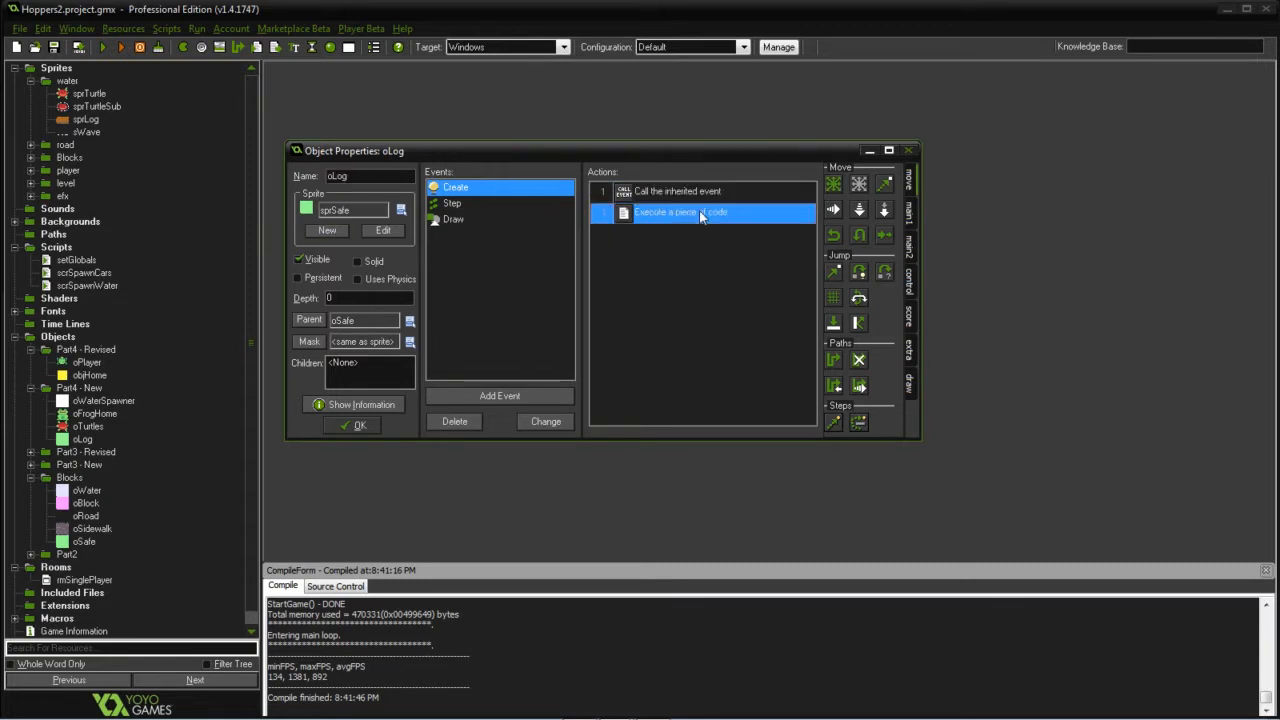
Open oLog_Create_2 code showing length, image_xscale, image_speed and the images array
{"action": "double_click", "coordinate": [680, 212]}
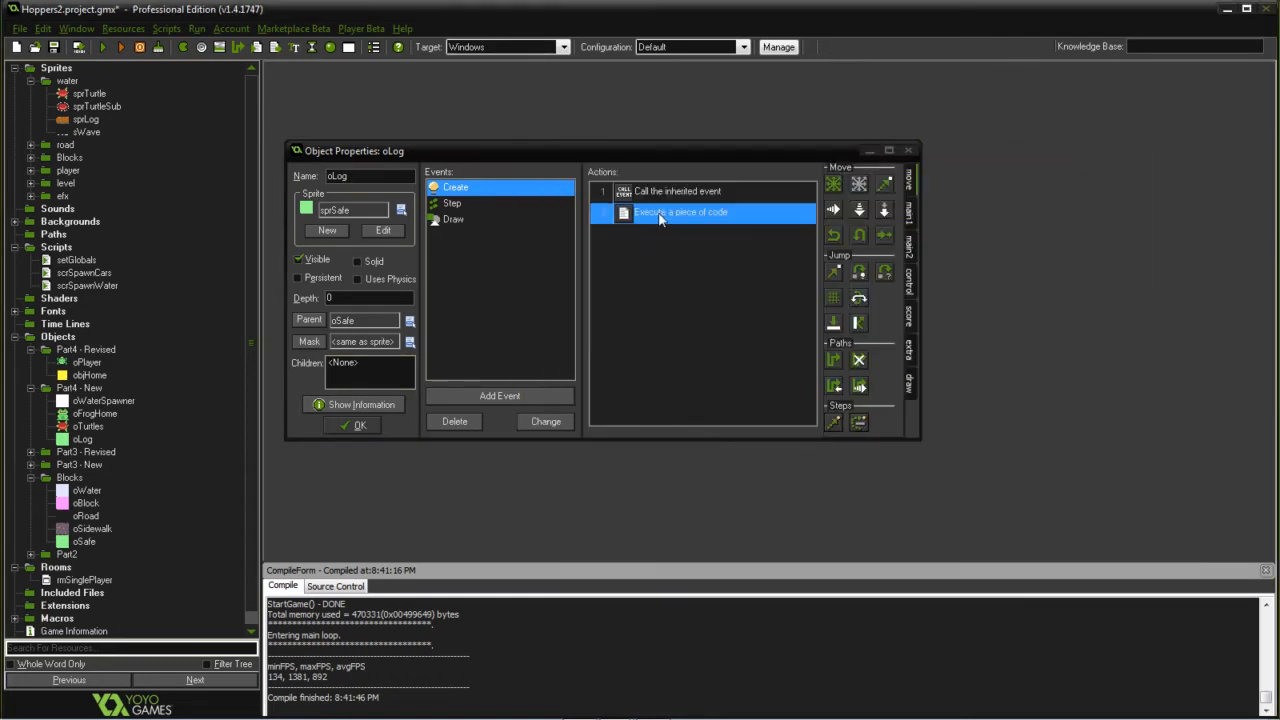
{"action": "double_click", "coordinate": [680, 212]}
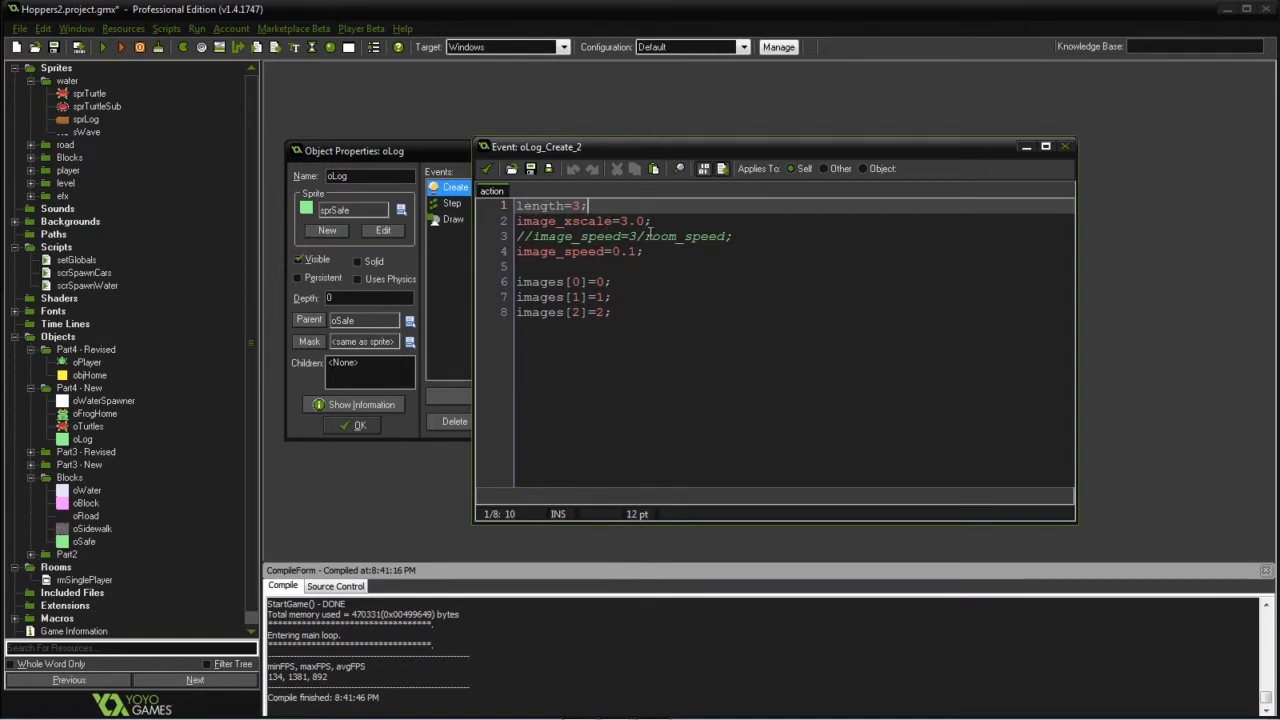
{"action": "mouse_move", "coordinate": [670, 222]}
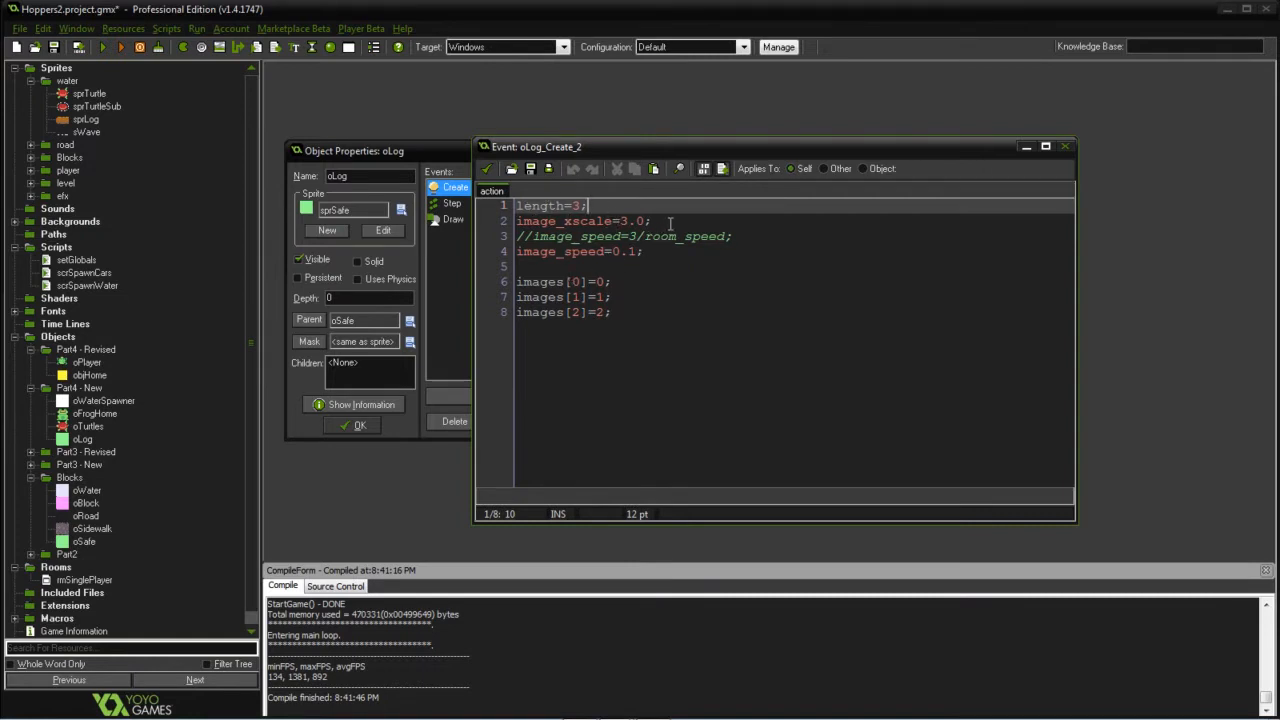
{"action": "mouse_move", "coordinate": [818, 288]}
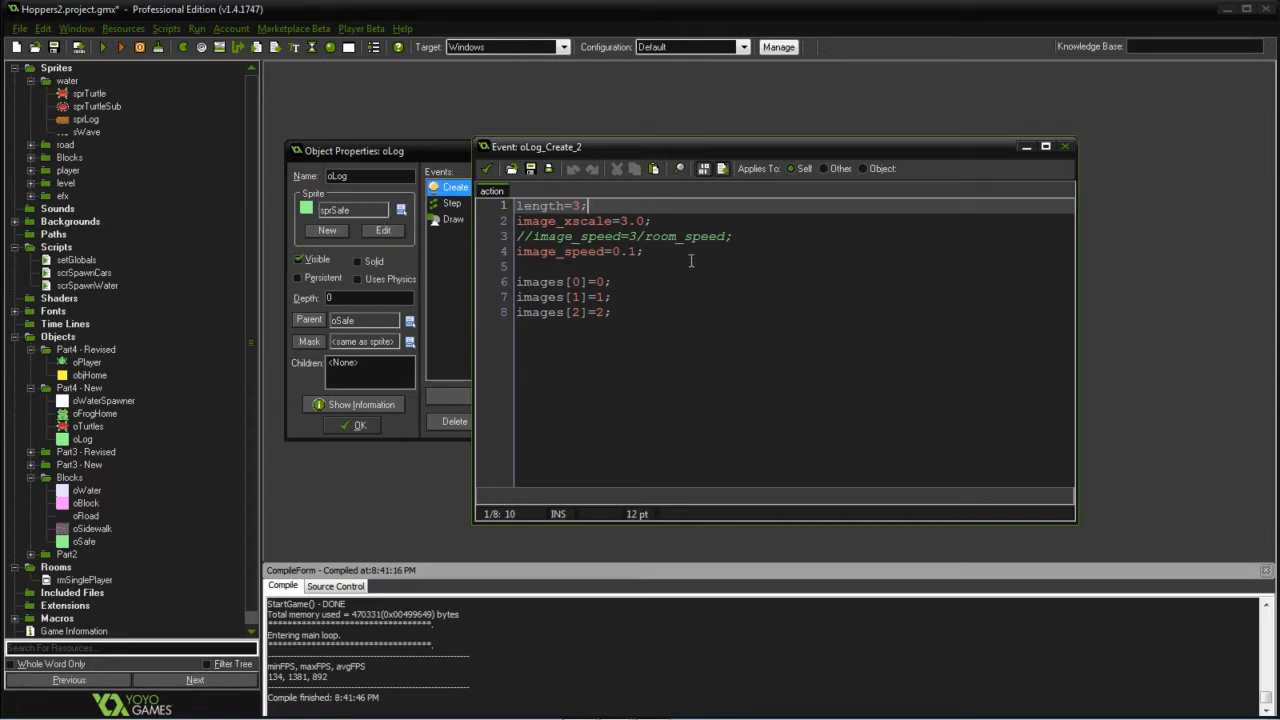
{"action": "mouse_move", "coordinate": [750, 292]}
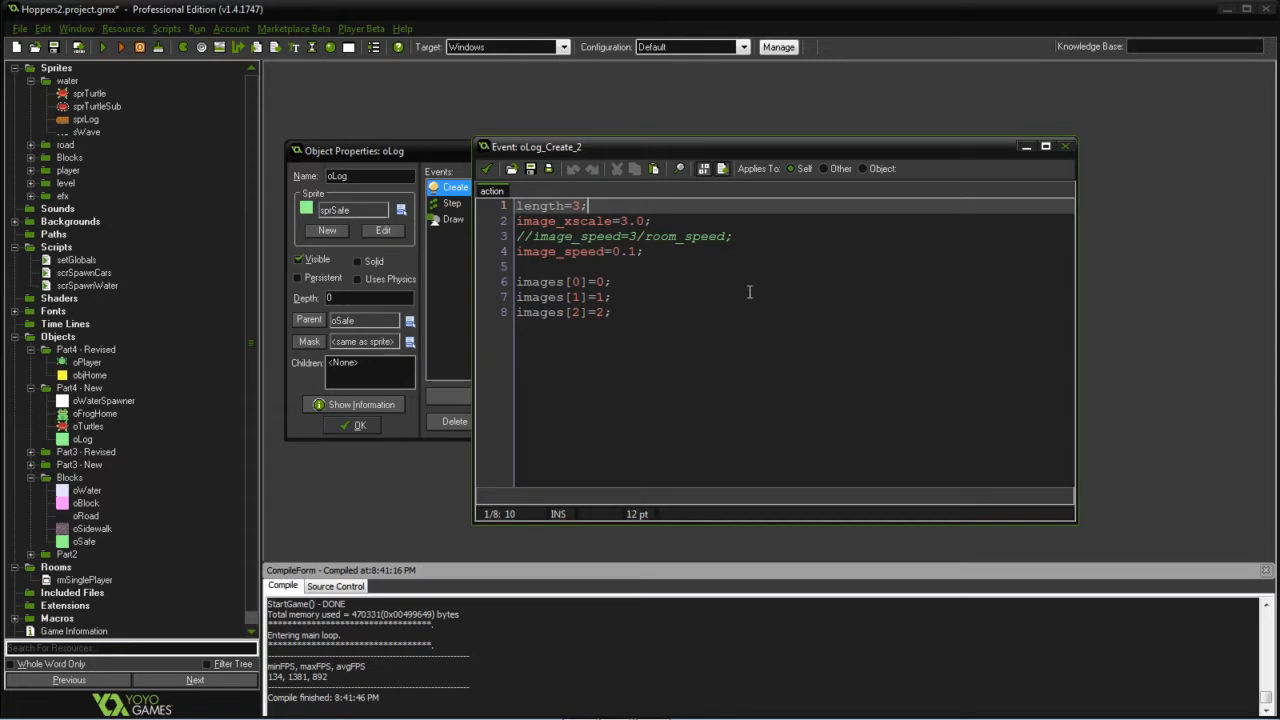
{"action": "mouse_move", "coordinate": [849, 366]}
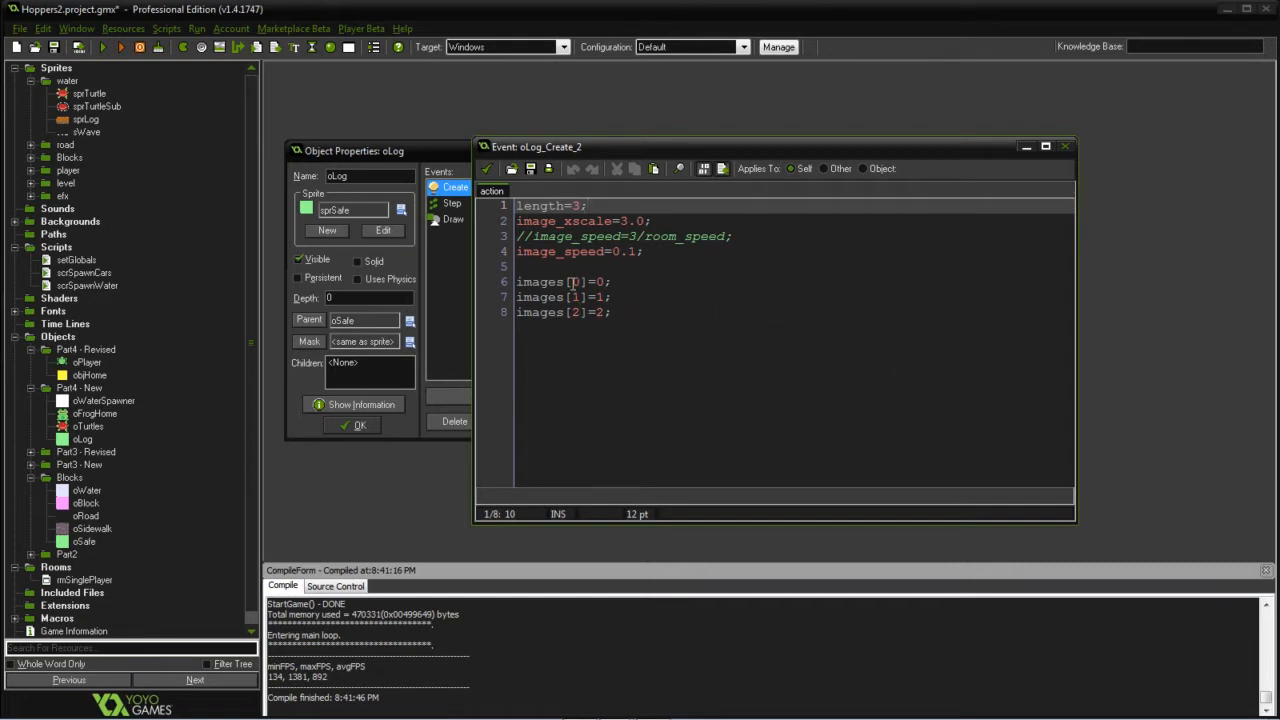
{"action": "mouse_move", "coordinate": [671, 252]}
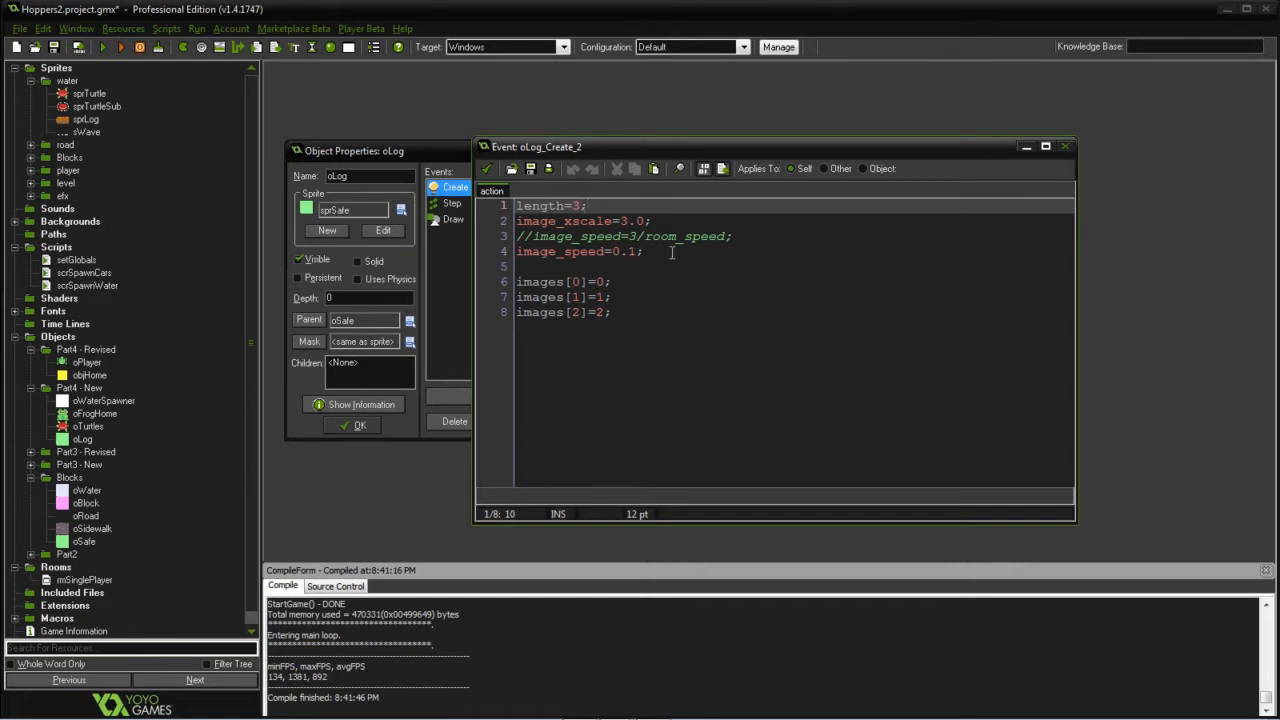
{"action": "mouse_move", "coordinate": [698, 312]}
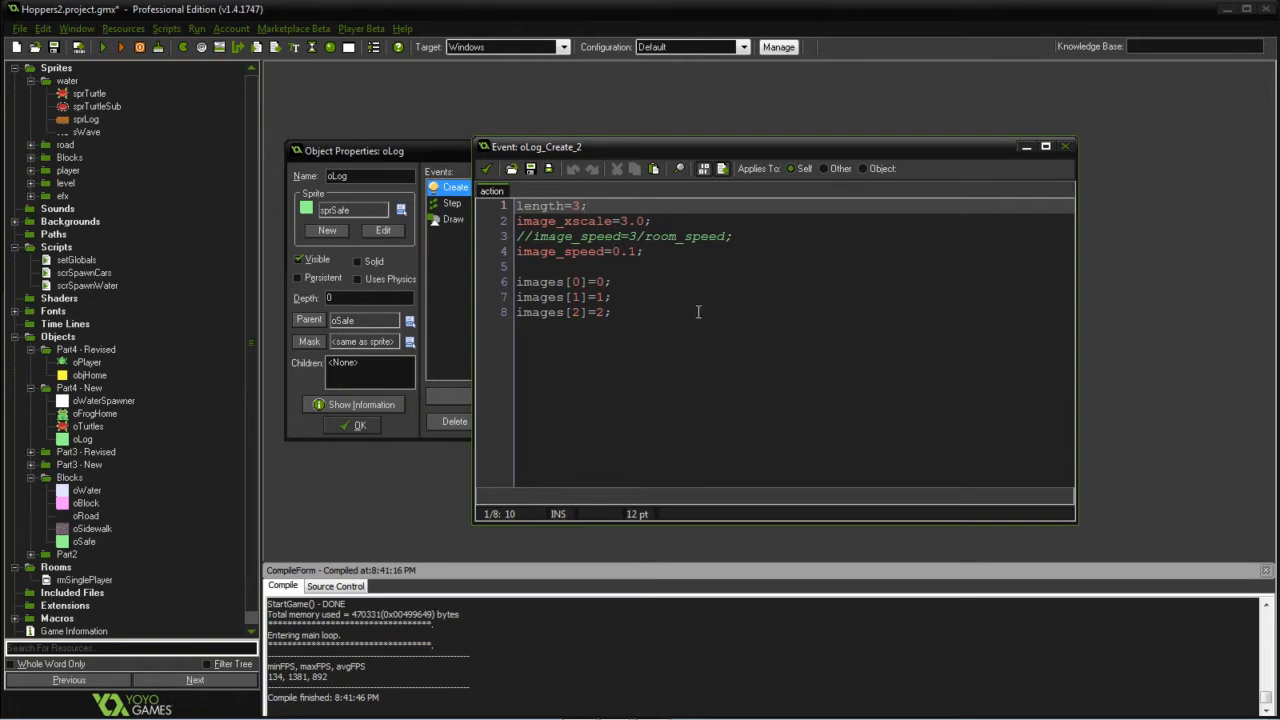
{"action": "mouse_move", "coordinate": [697, 305]}
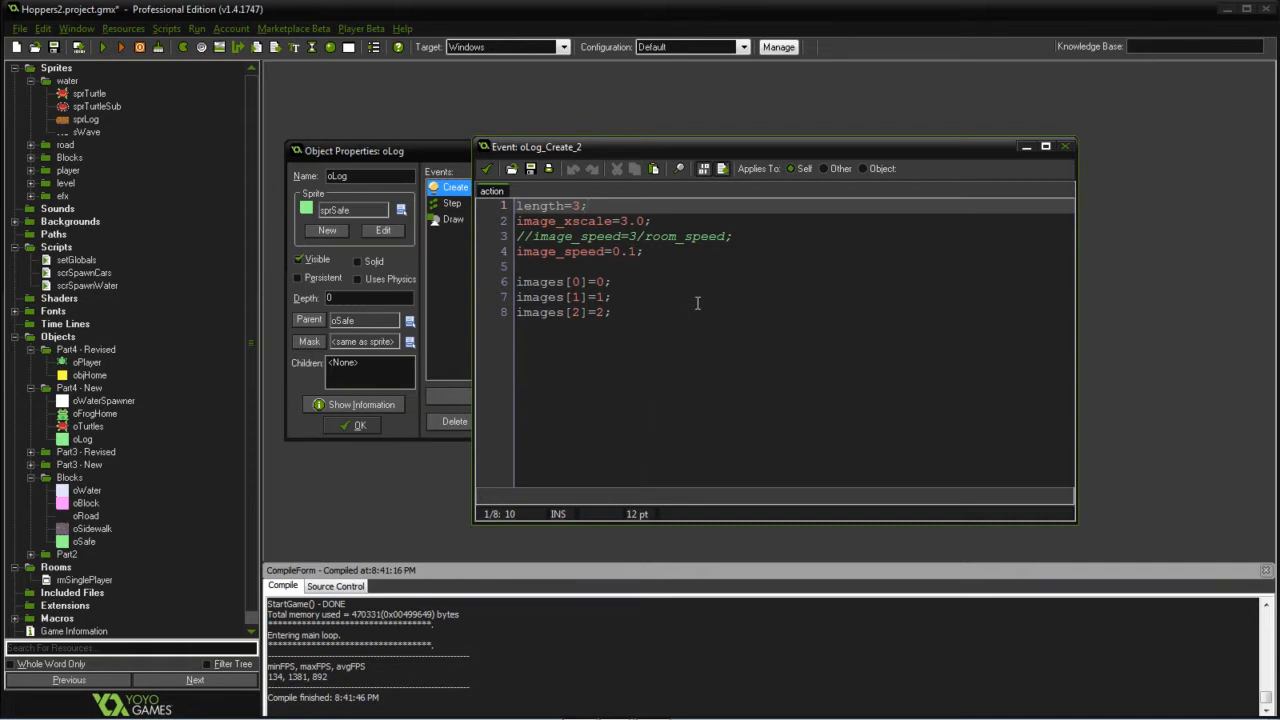
{"action": "mouse_move", "coordinate": [665, 296]}
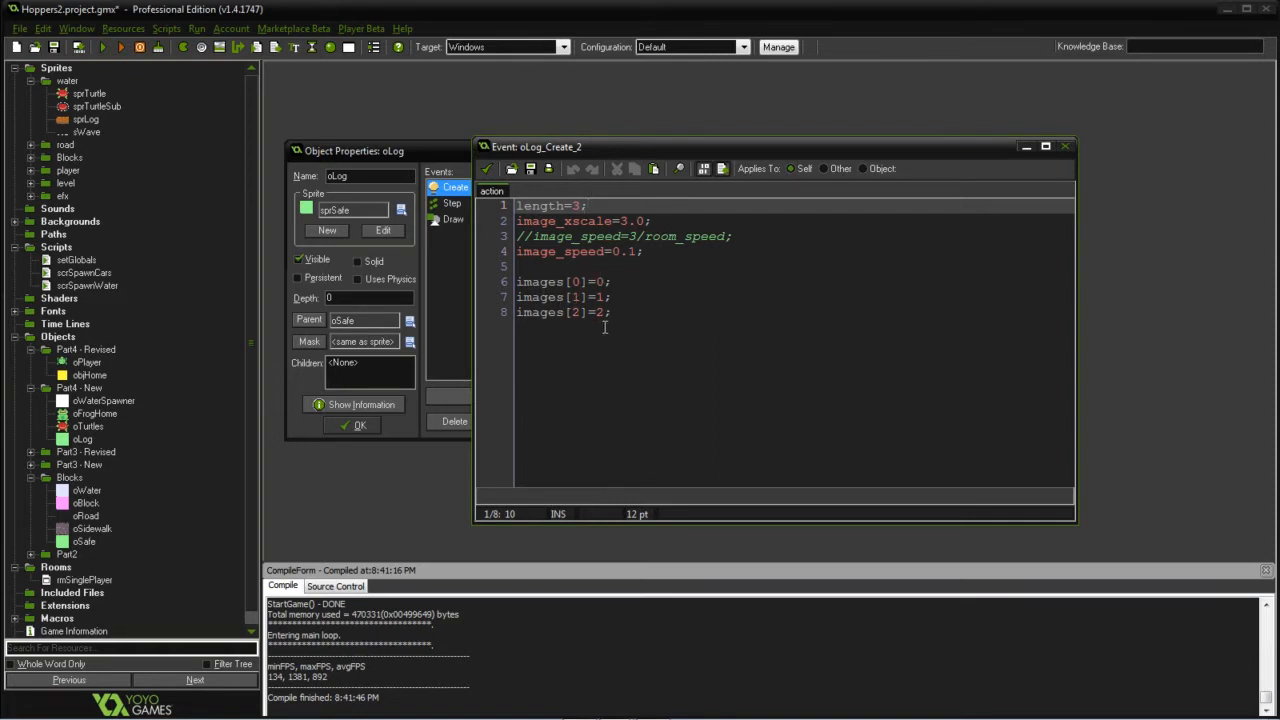
Open oLog's Draw code looping over length to draw log segments and waves, then select sprLog
{"action": "left_click", "coordinate": [452, 203]}
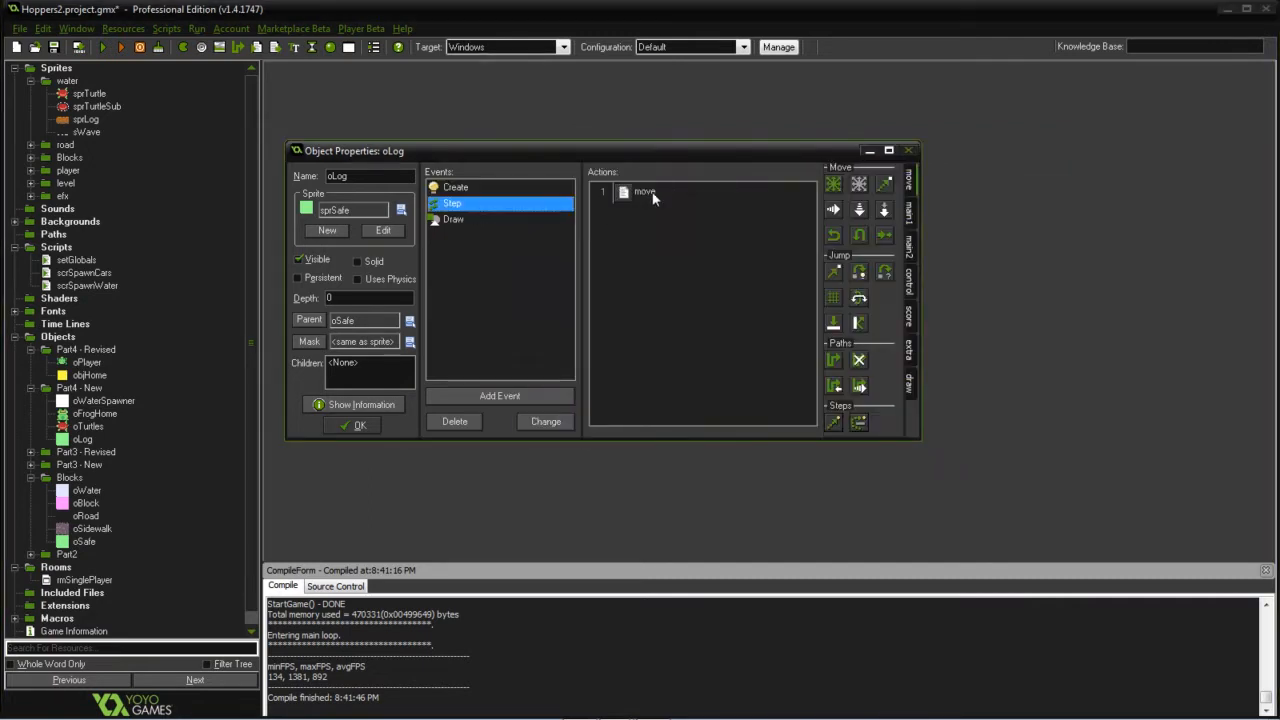
{"action": "double_click", "coordinate": [645, 191]}
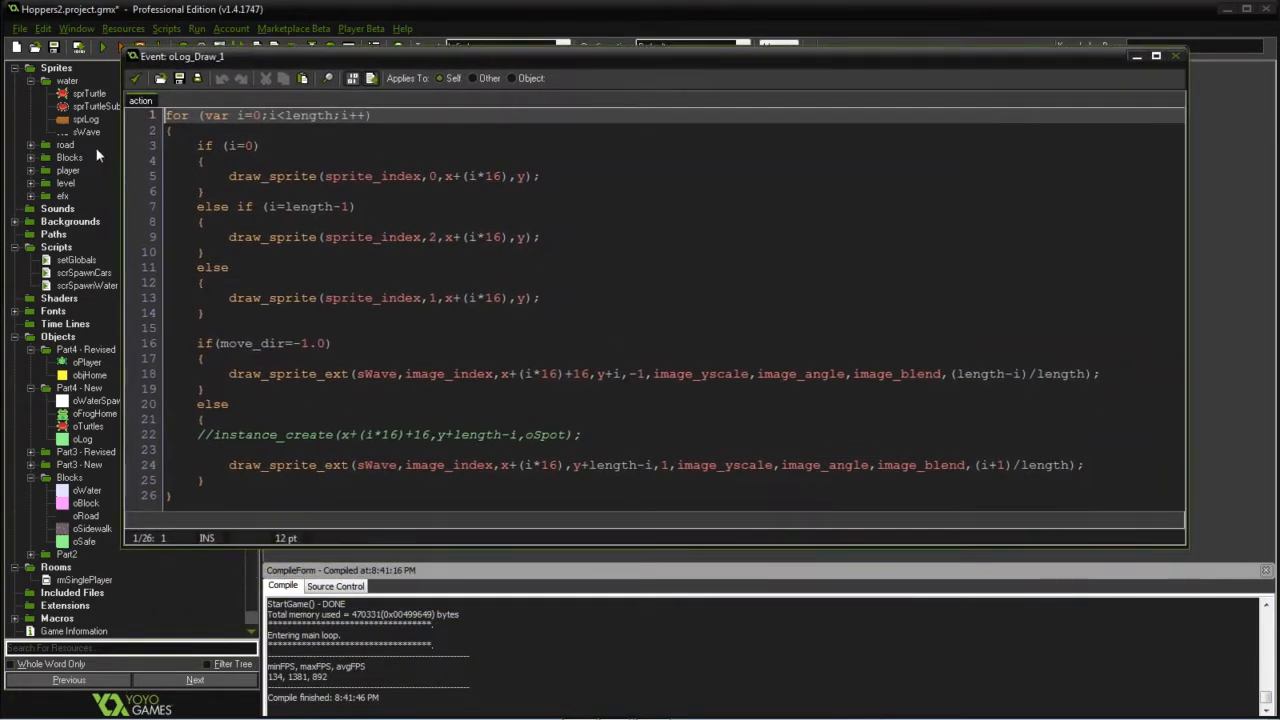
{"action": "left_click", "coordinate": [86, 119]}
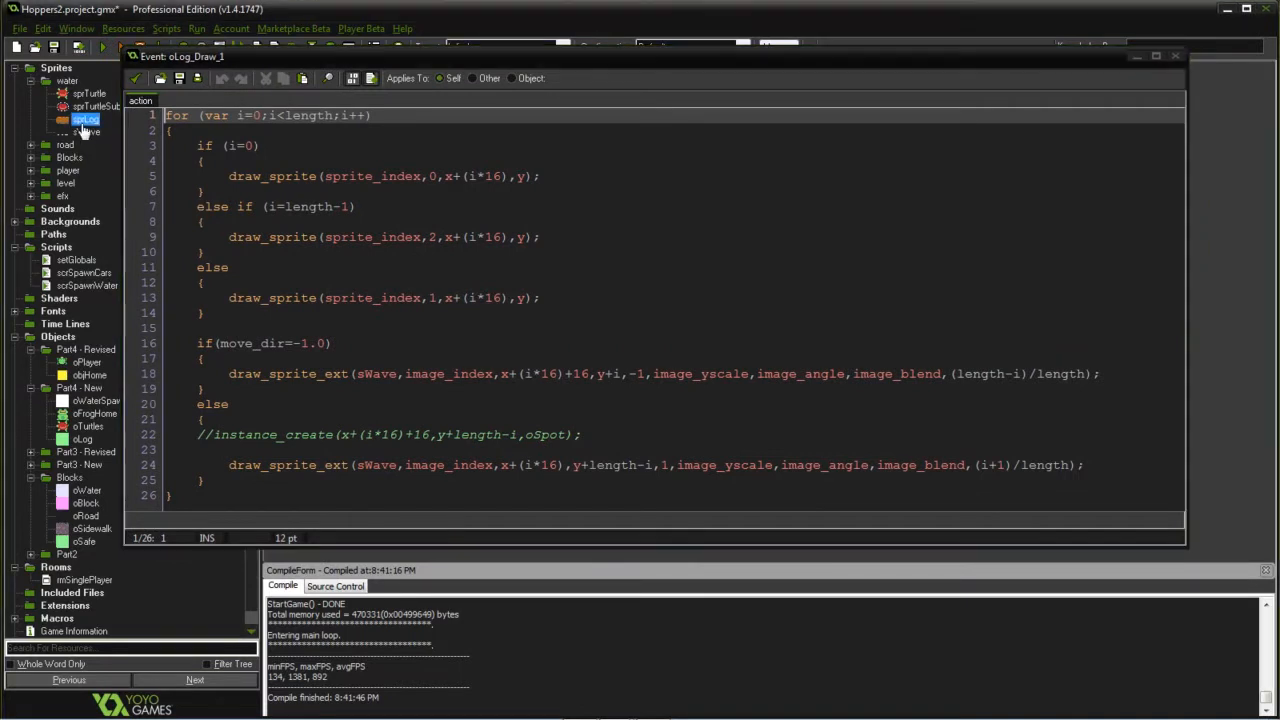
{"action": "double_click", "coordinate": [85, 119]}
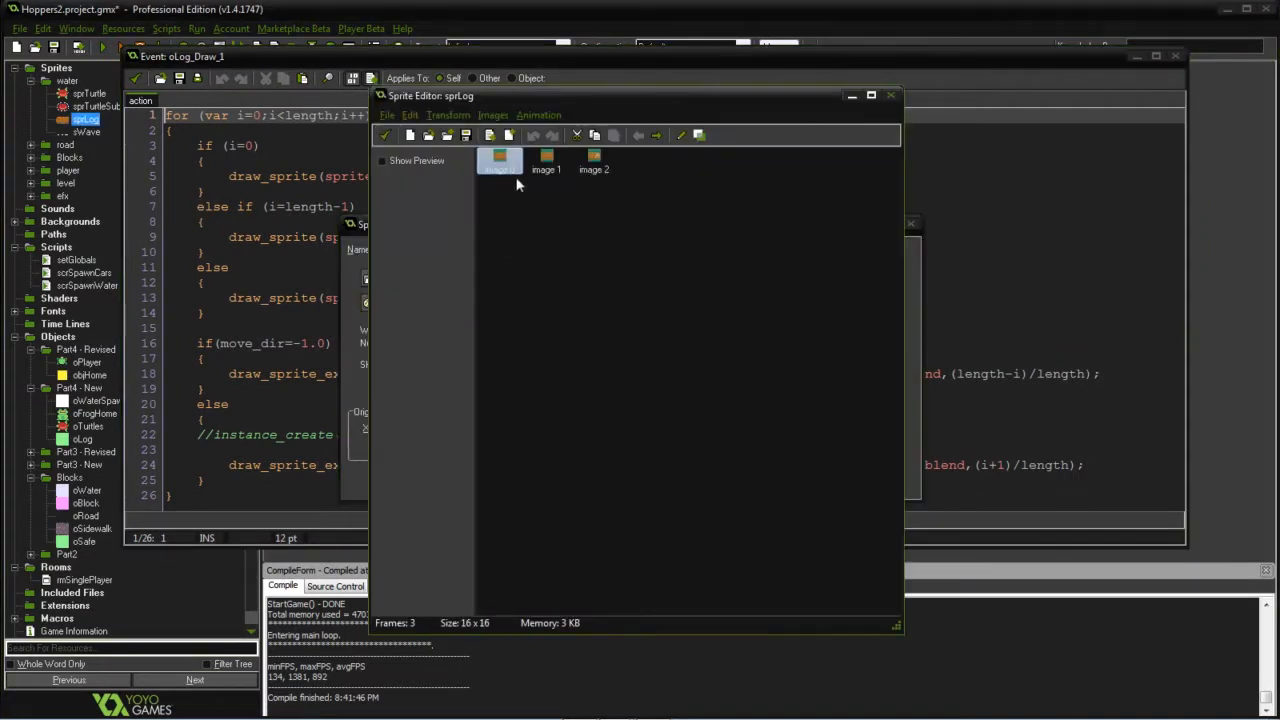
{"action": "double_click", "coordinate": [500, 160]}
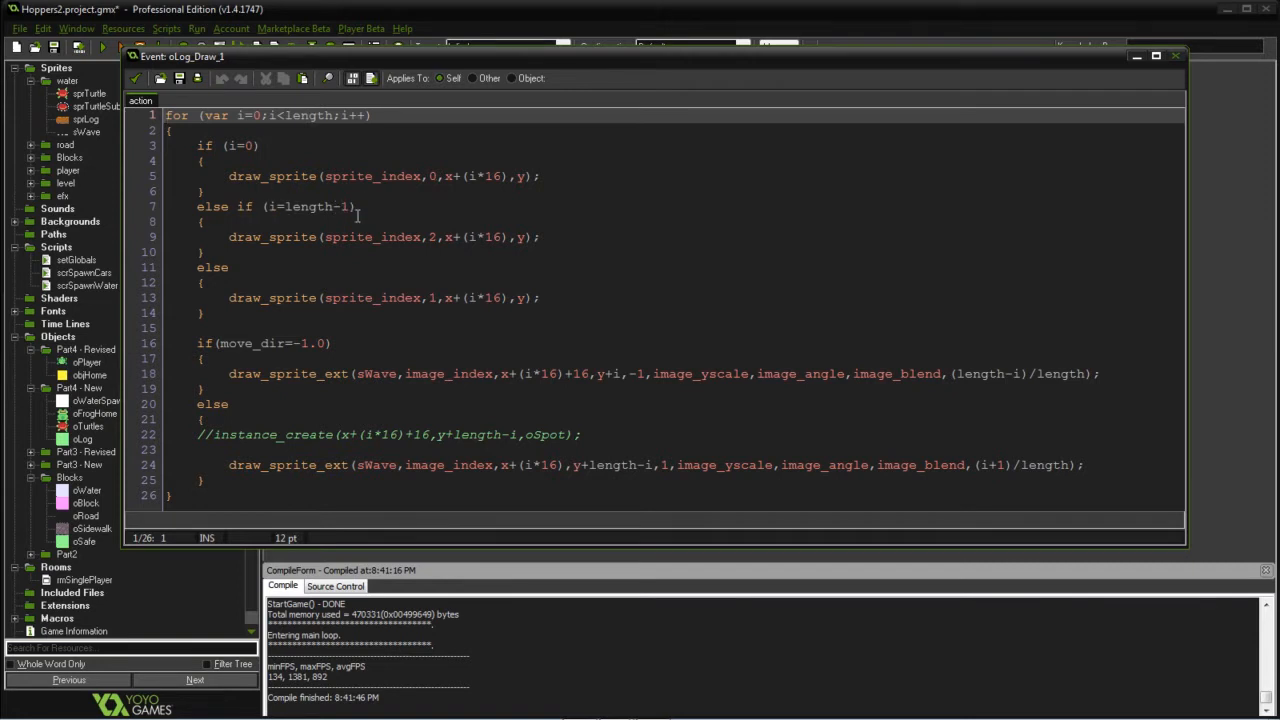
{"action": "mouse_move", "coordinate": [424, 237]}
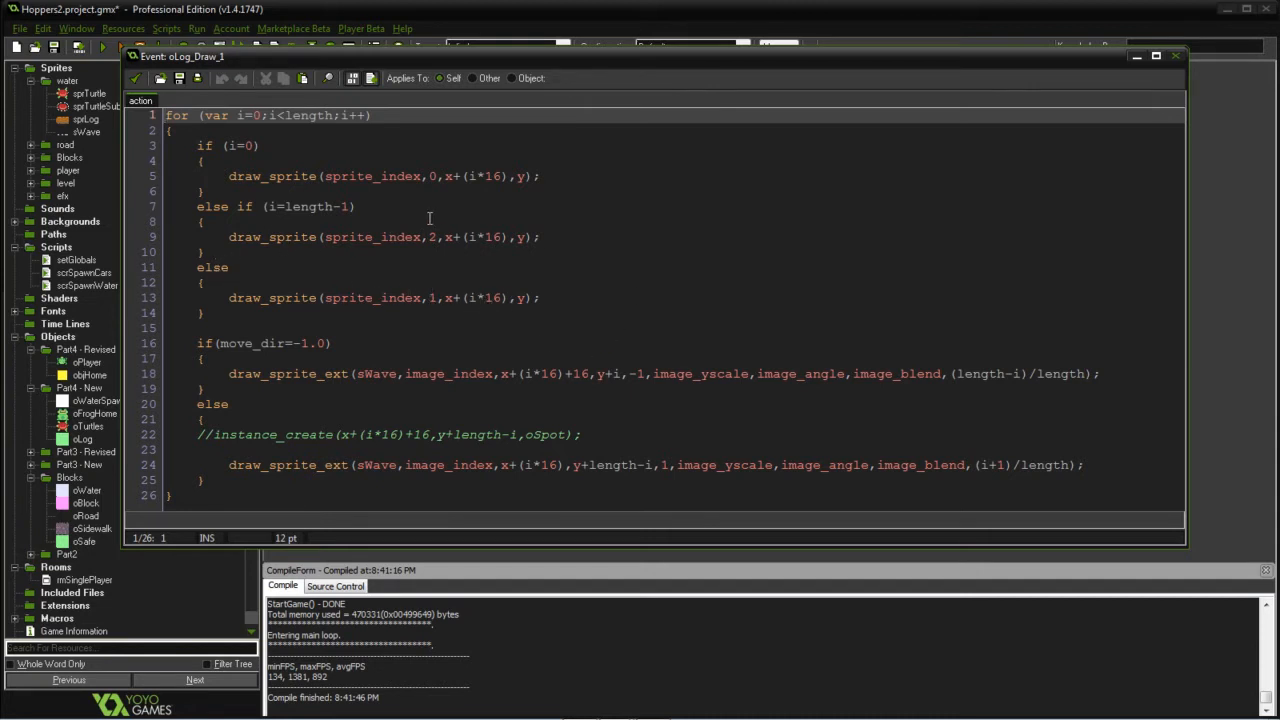
{"action": "mouse_move", "coordinate": [436, 309]}
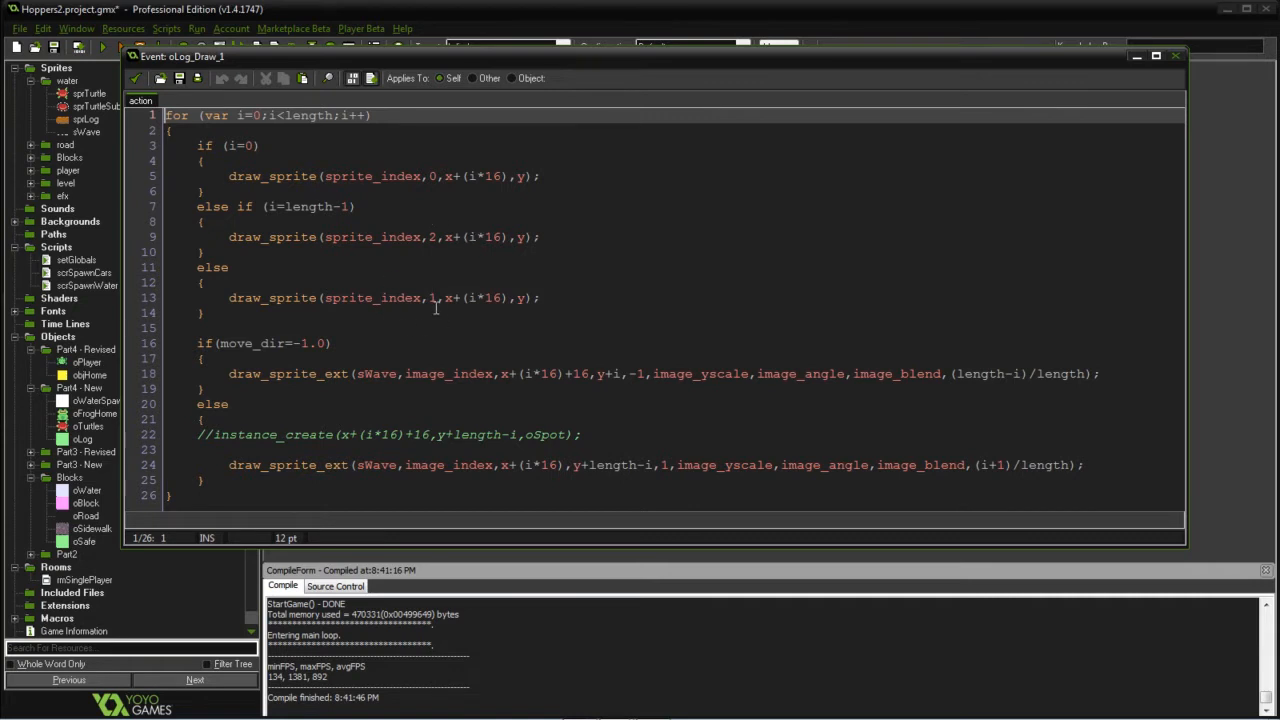
{"action": "mouse_move", "coordinate": [568, 251]}
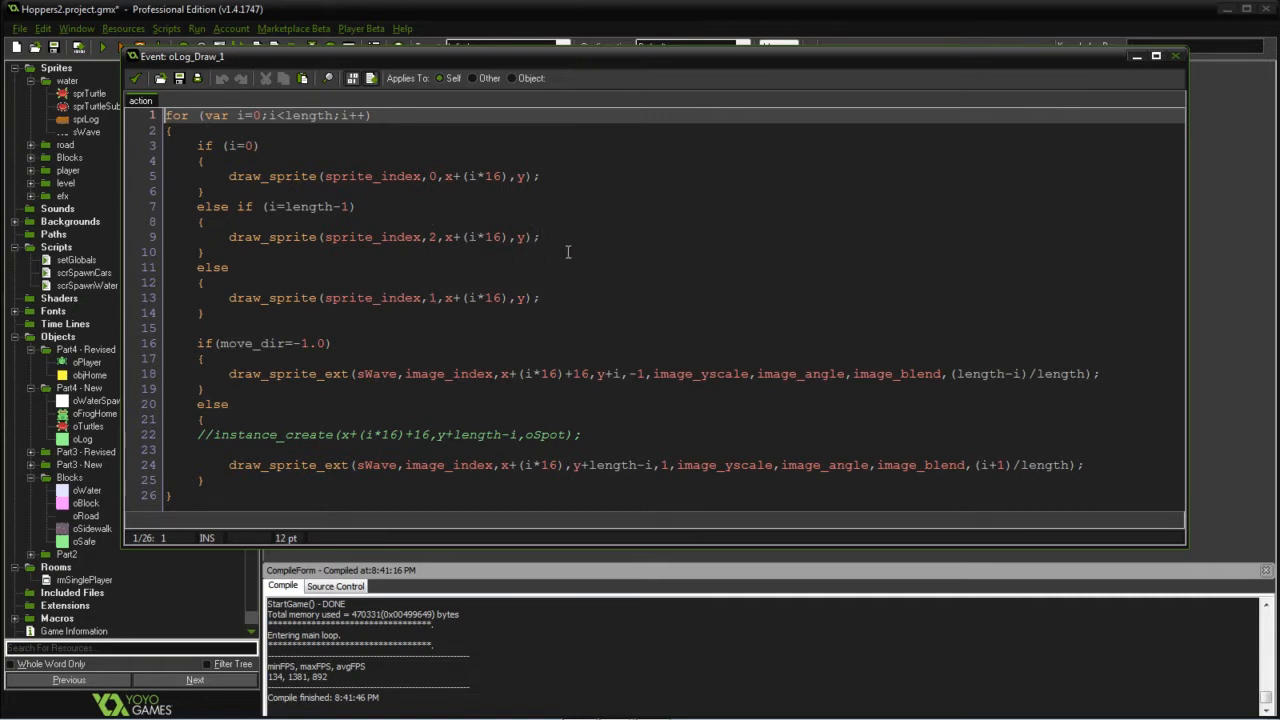
{"action": "mouse_move", "coordinate": [628, 292]}
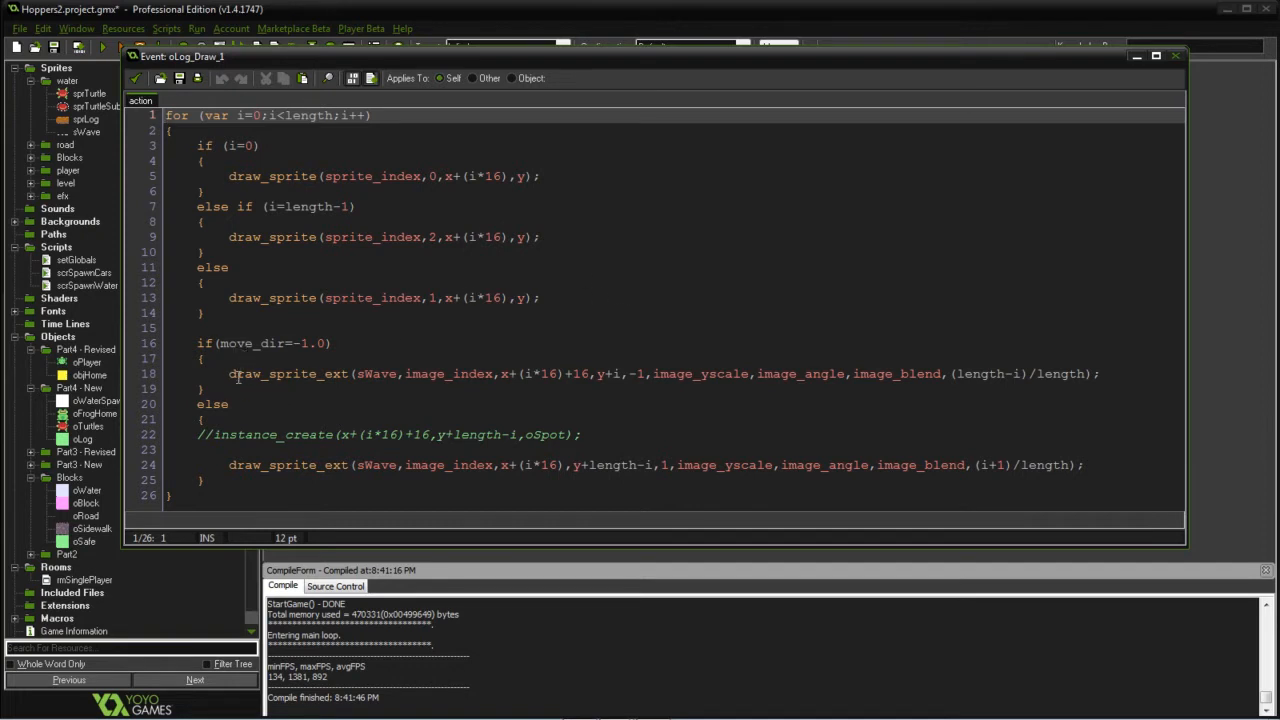
{"action": "mouse_move", "coordinate": [440, 368]}
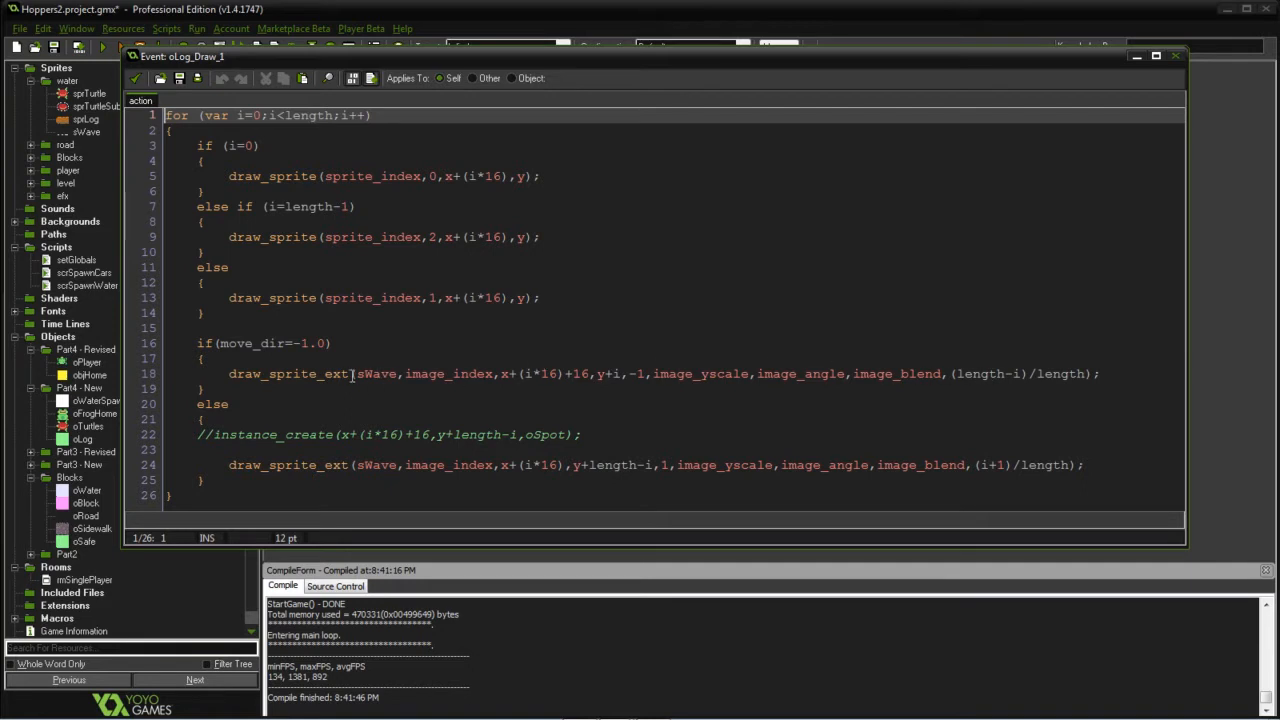
{"action": "double_click", "coordinate": [86, 119]}
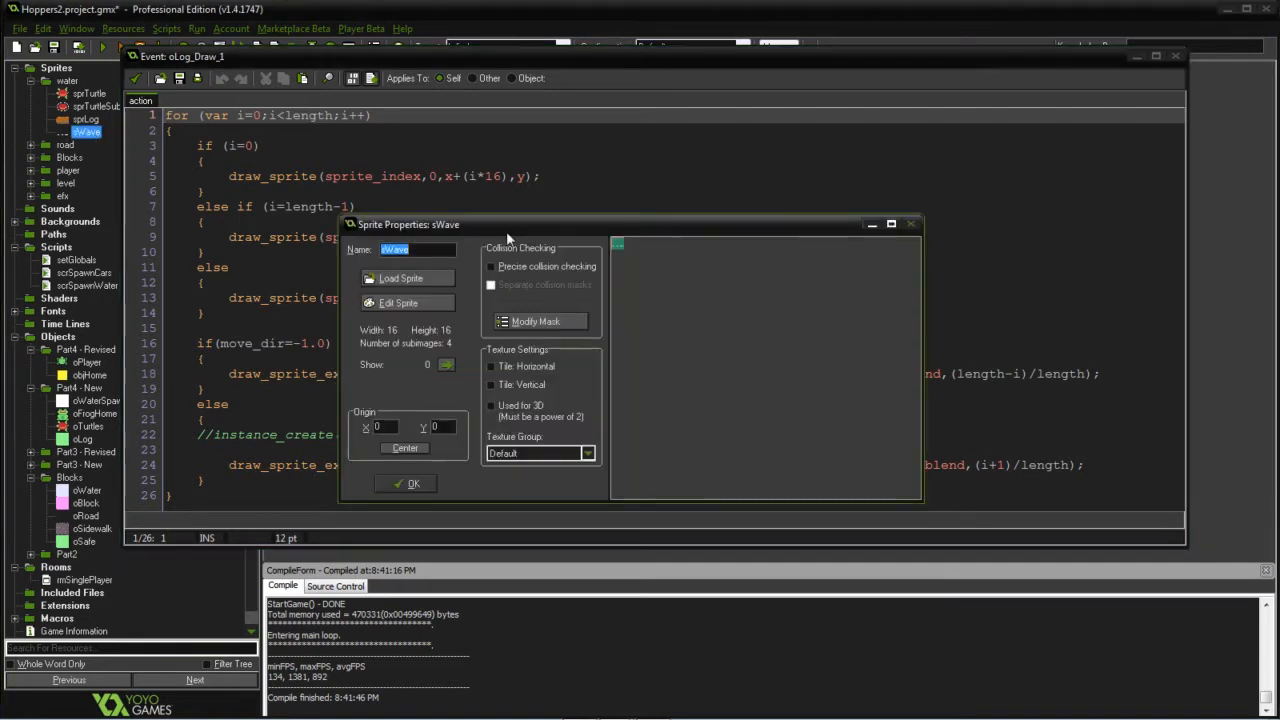
{"action": "mouse_move", "coordinate": [462, 393]}
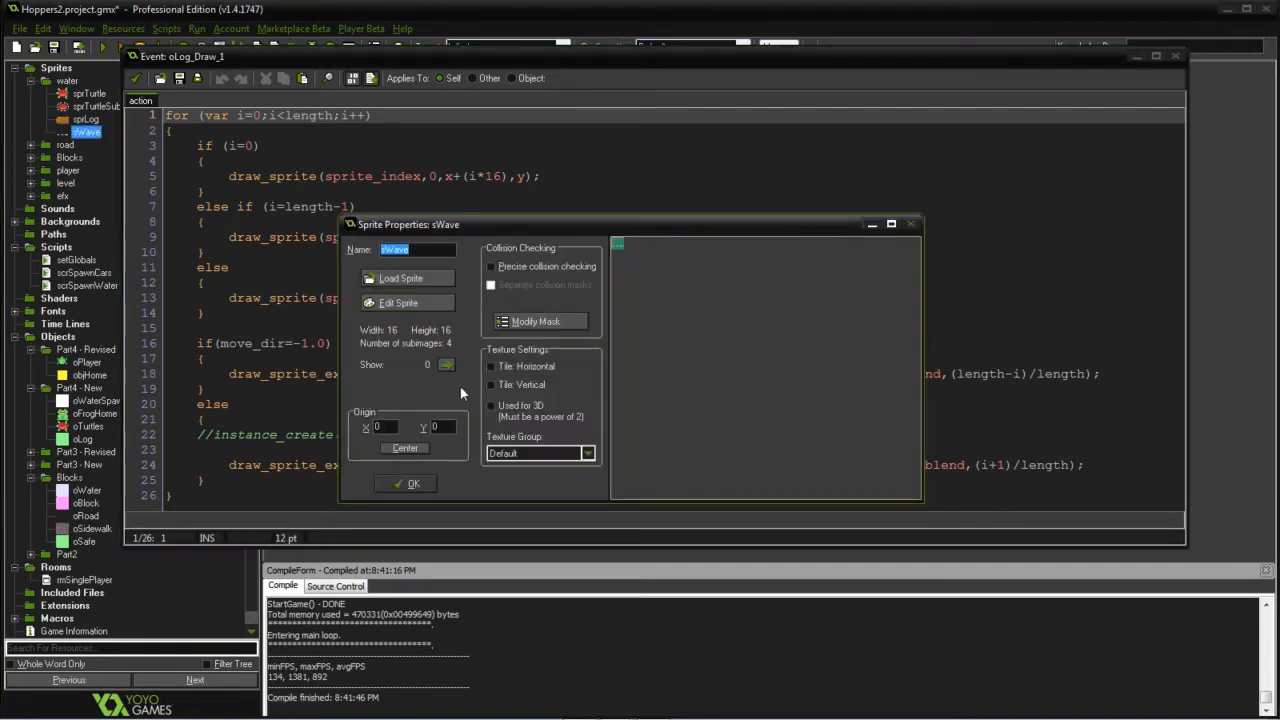
{"action": "left_click", "coordinate": [447, 364]}
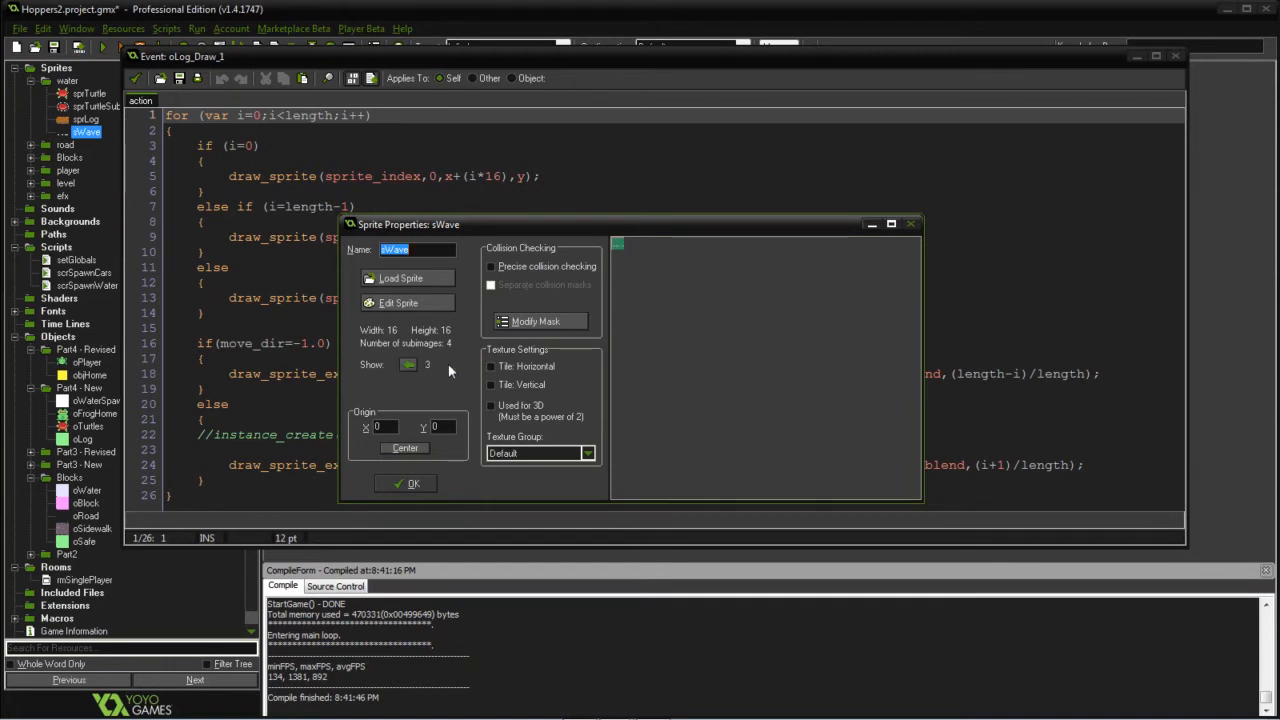
{"action": "left_click", "coordinate": [405, 484]}
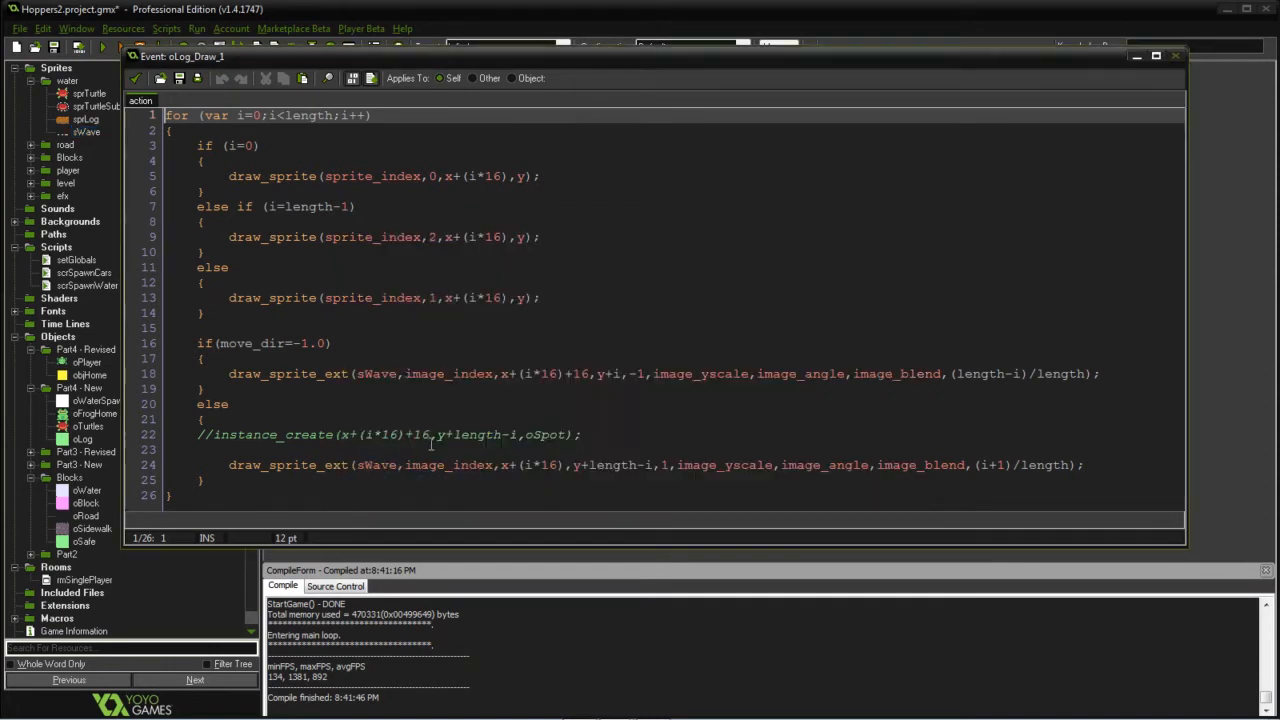
{"action": "mouse_move", "coordinate": [910, 355]}
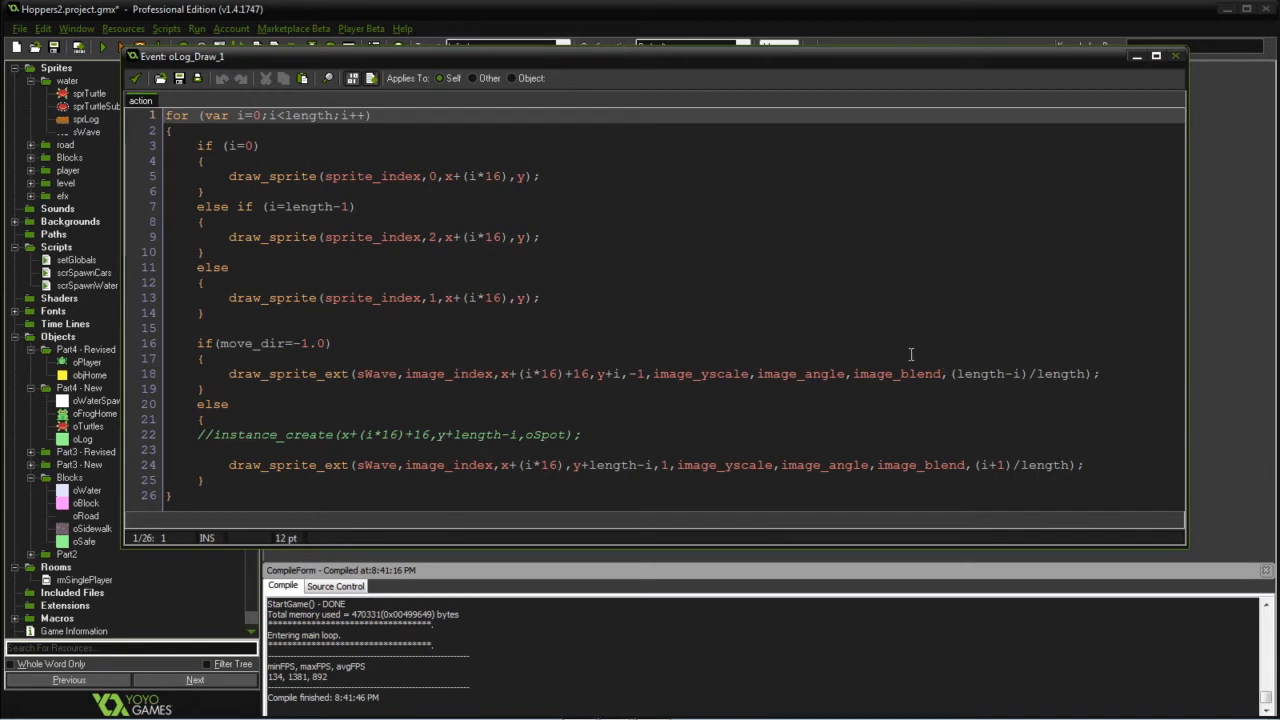
{"action": "mouse_move", "coordinate": [990, 343]}
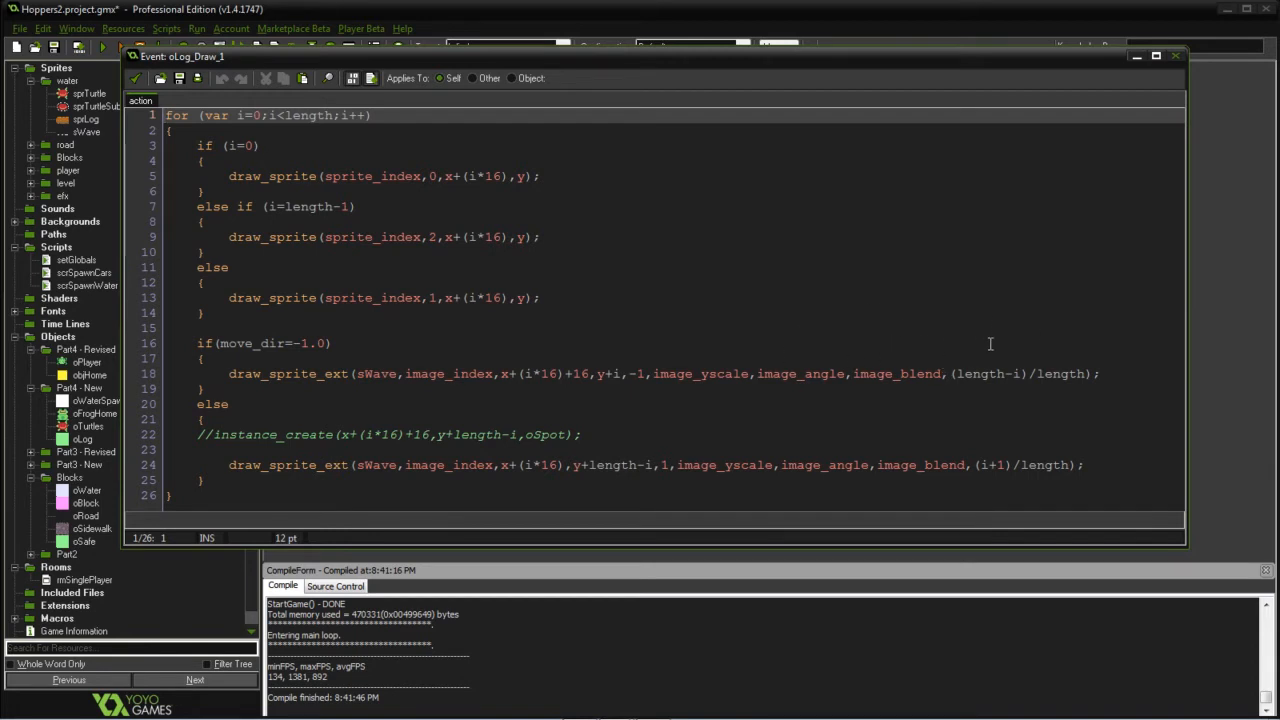
{"action": "mouse_move", "coordinate": [862, 354]}
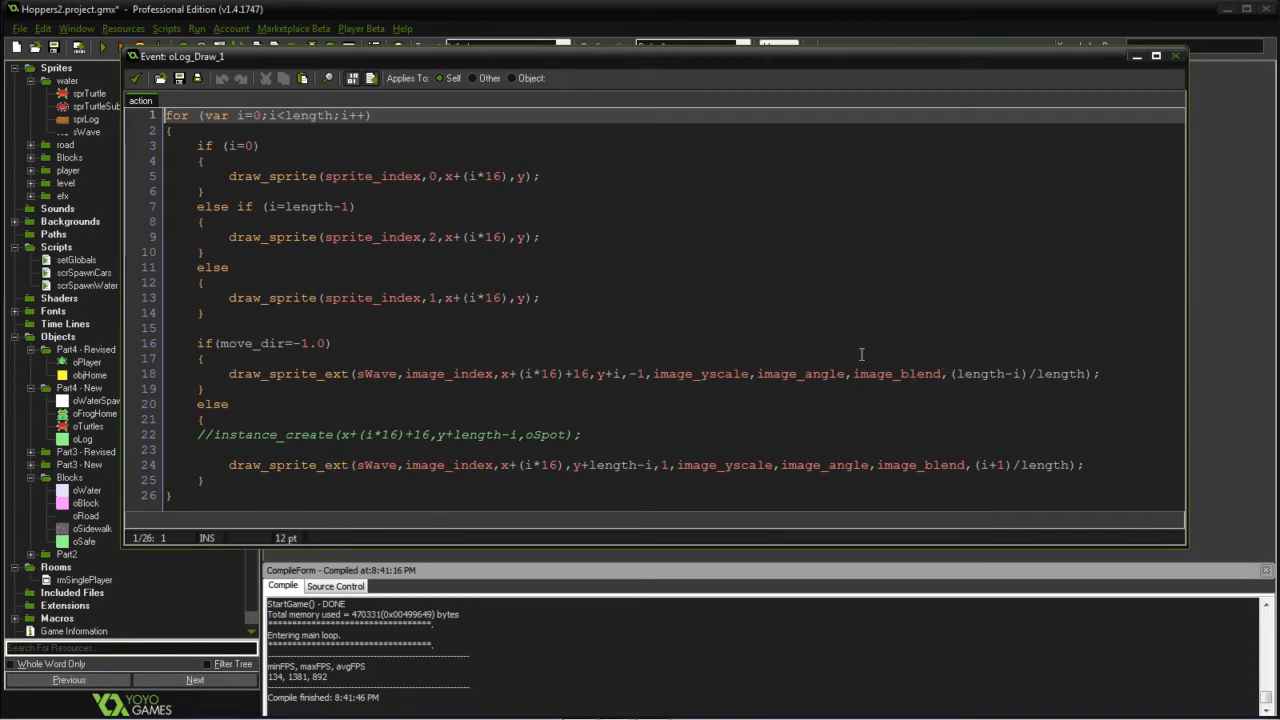
{"action": "mouse_move", "coordinate": [768, 309]}
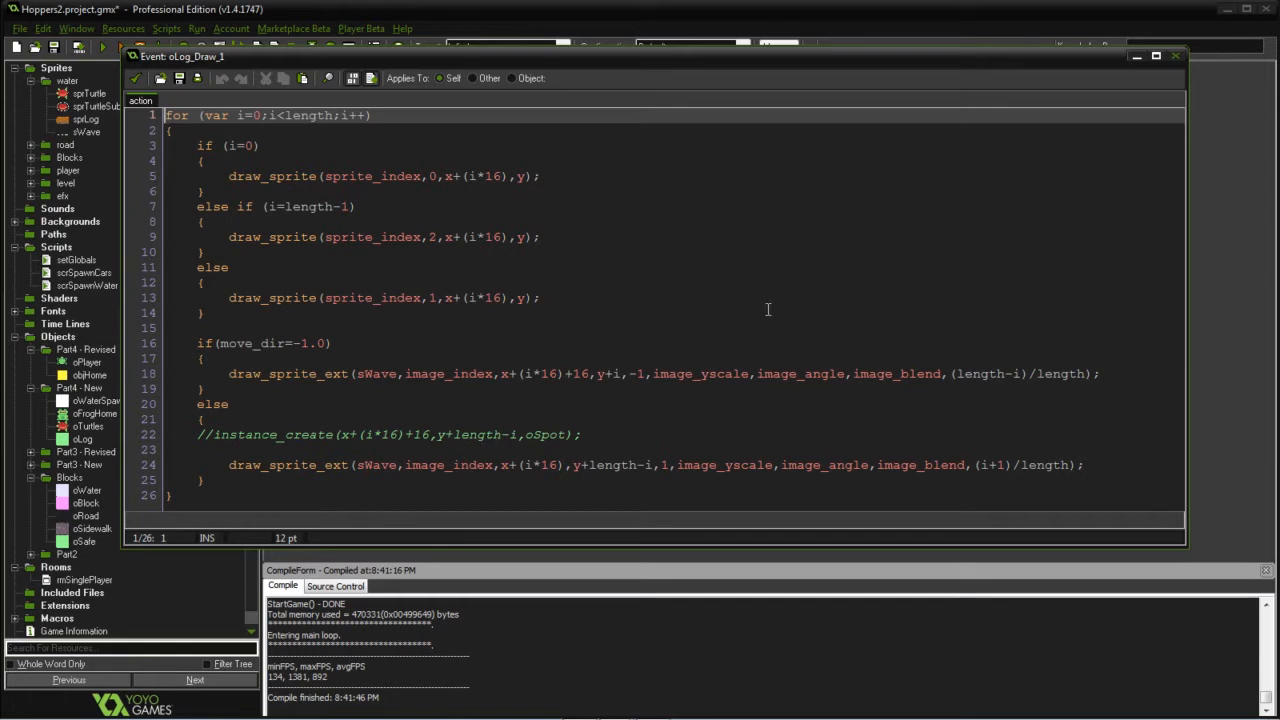
{"action": "mouse_move", "coordinate": [935, 408]}
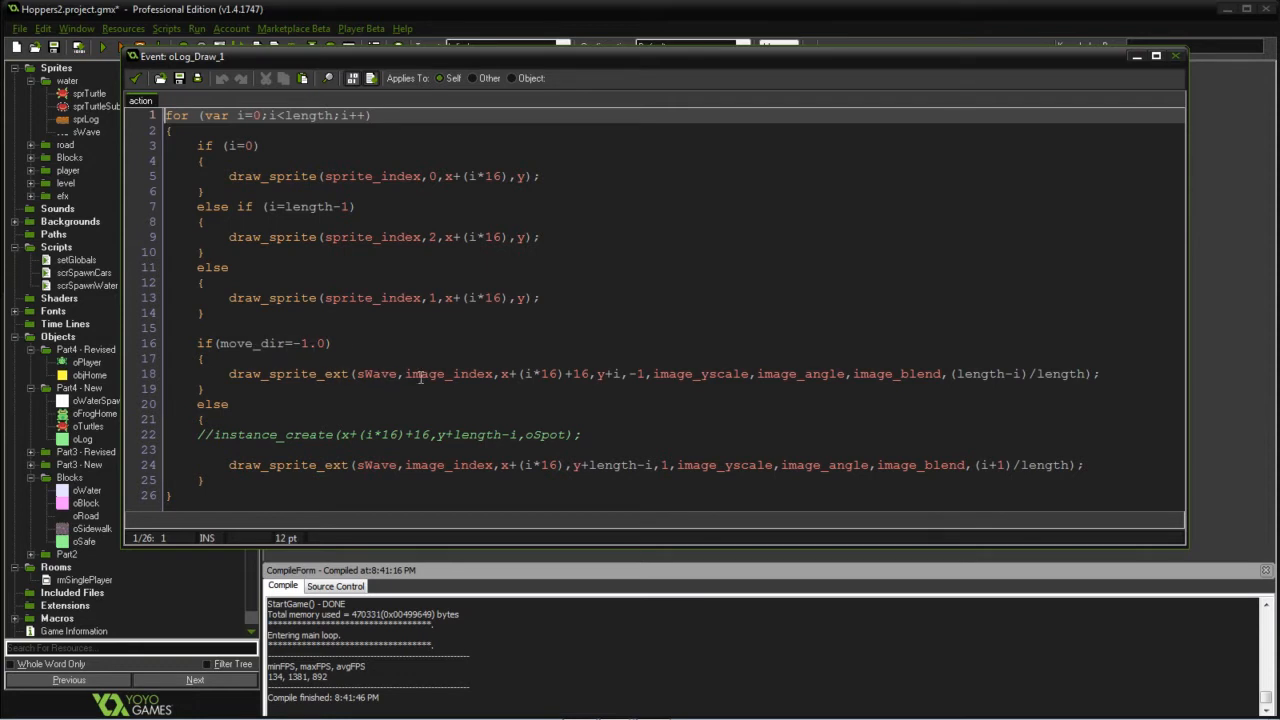
{"action": "mouse_move", "coordinate": [540, 378]}
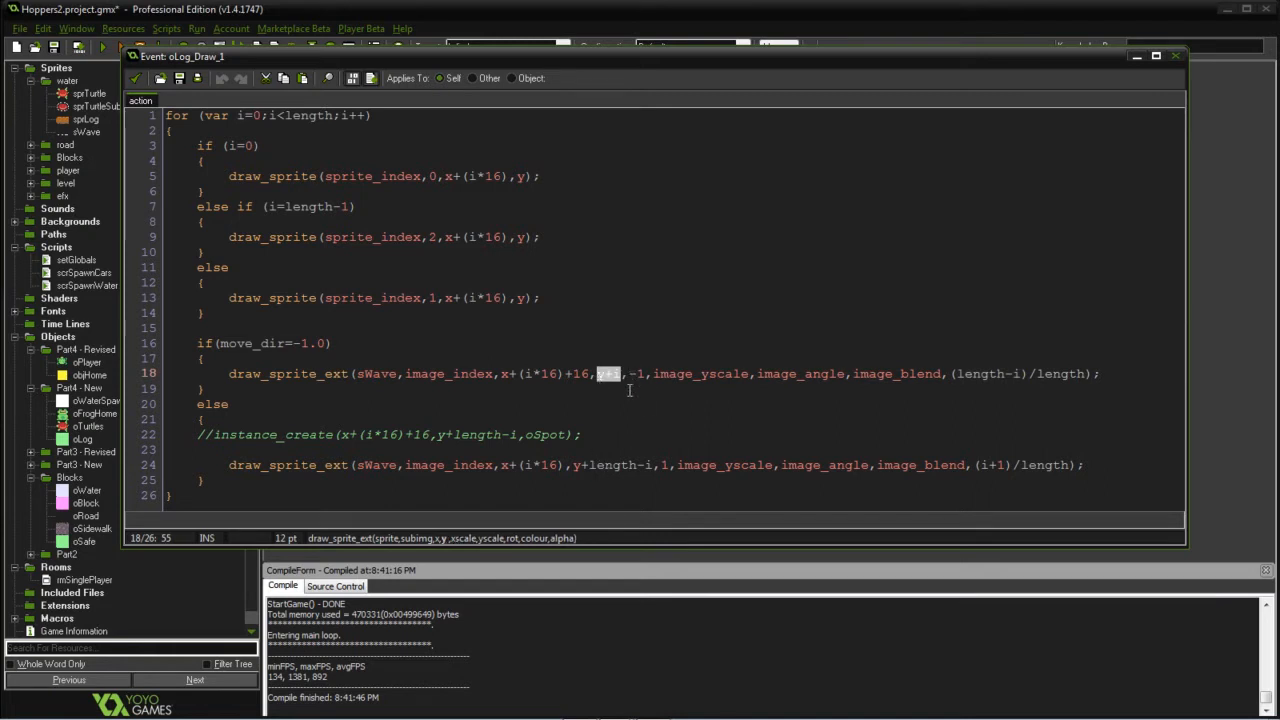
{"action": "mouse_move", "coordinate": [610, 411]}
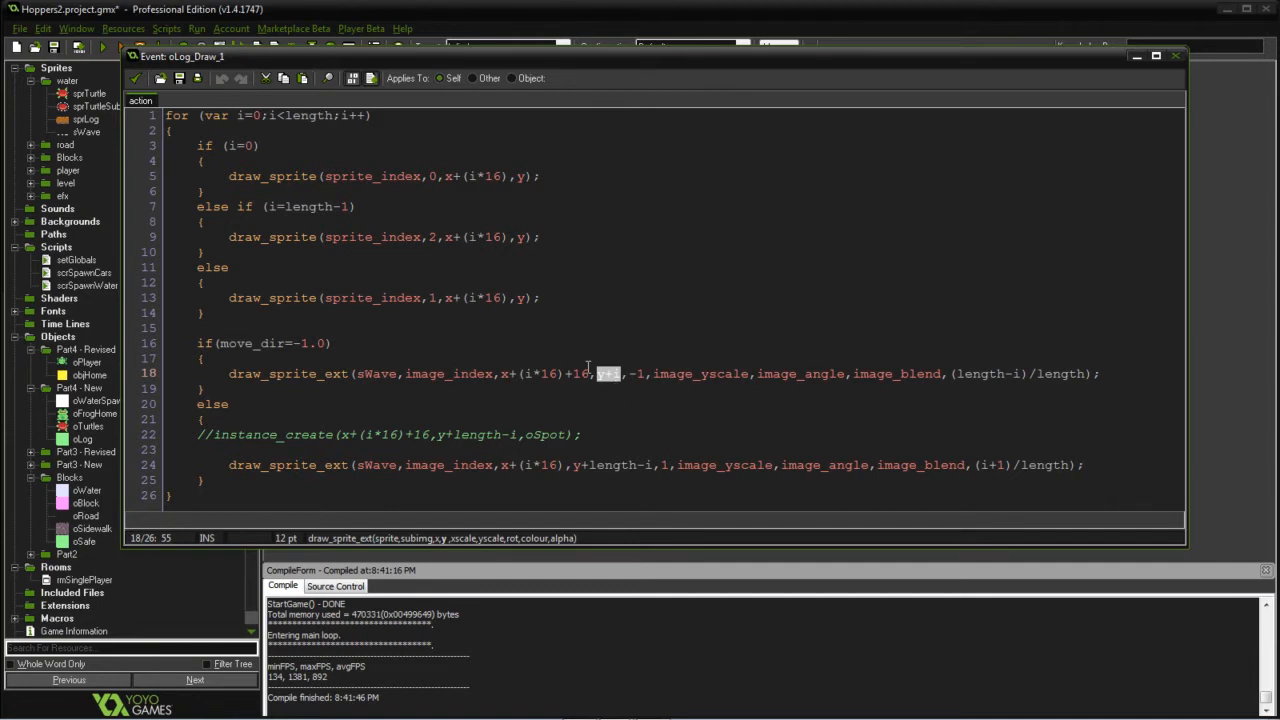
{"action": "mouse_move", "coordinate": [575, 360]}
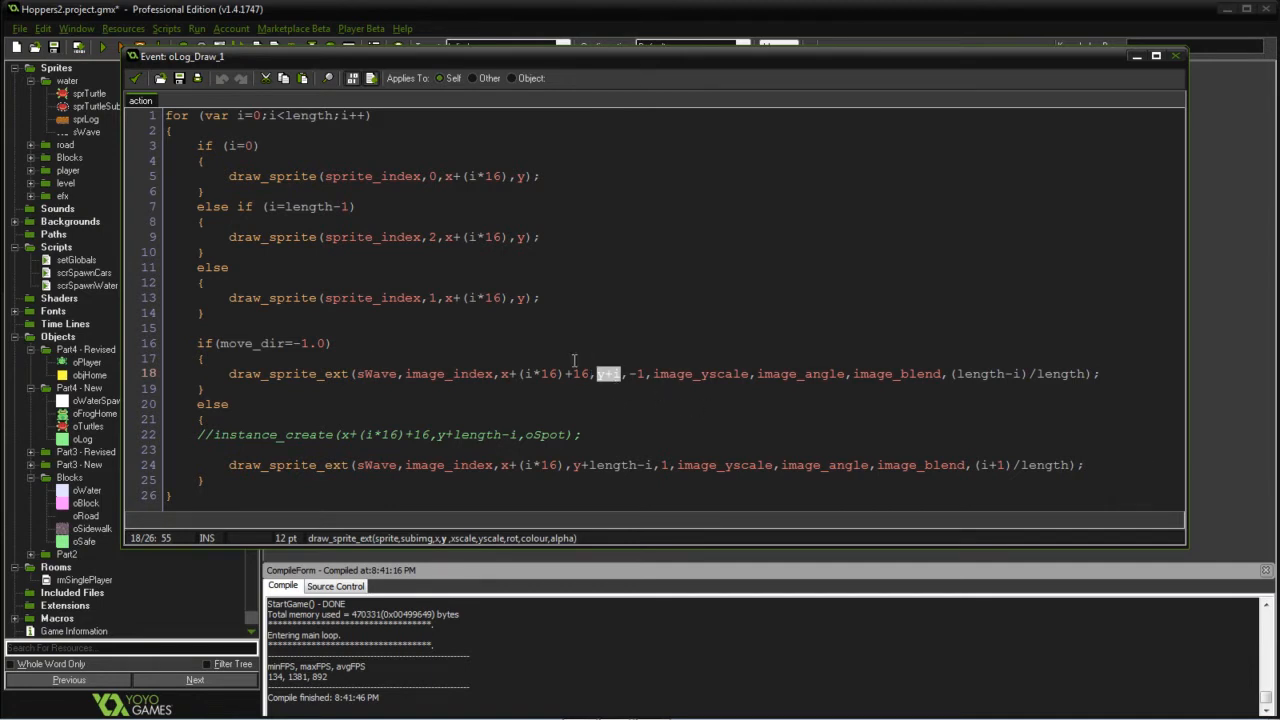
{"action": "mouse_move", "coordinate": [891, 411]}
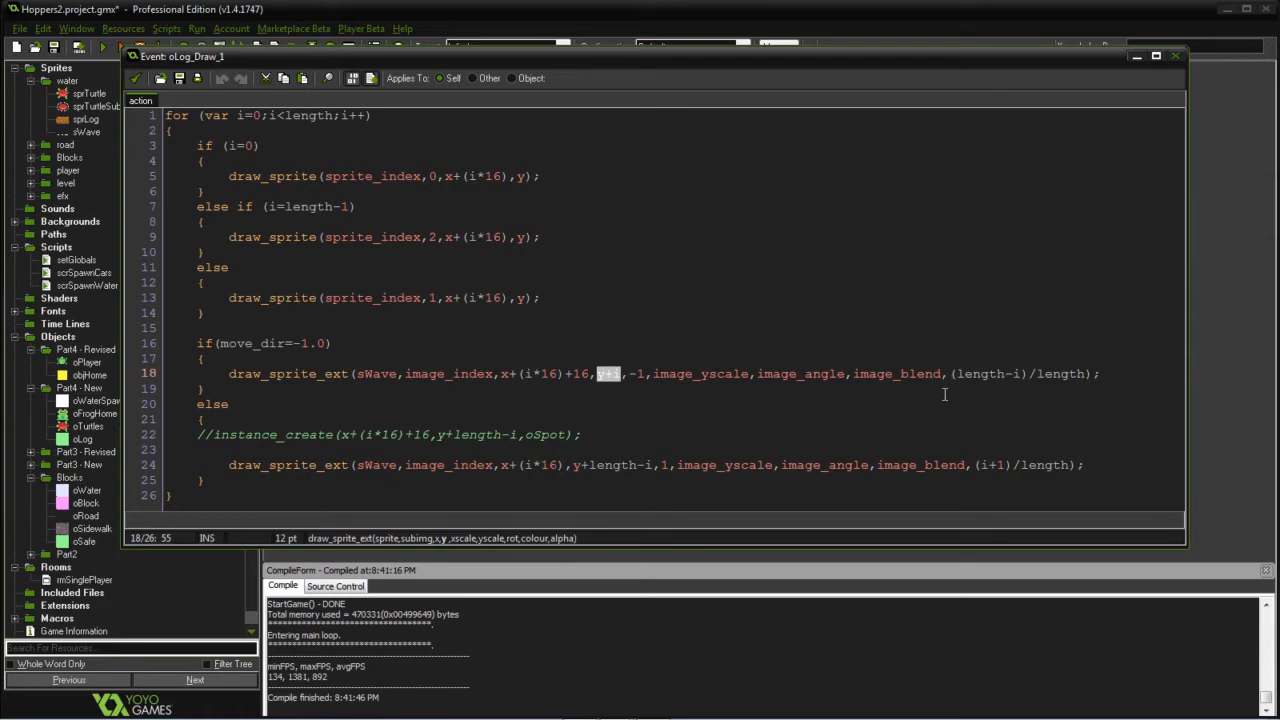
{"action": "mouse_move", "coordinate": [1011, 380]}
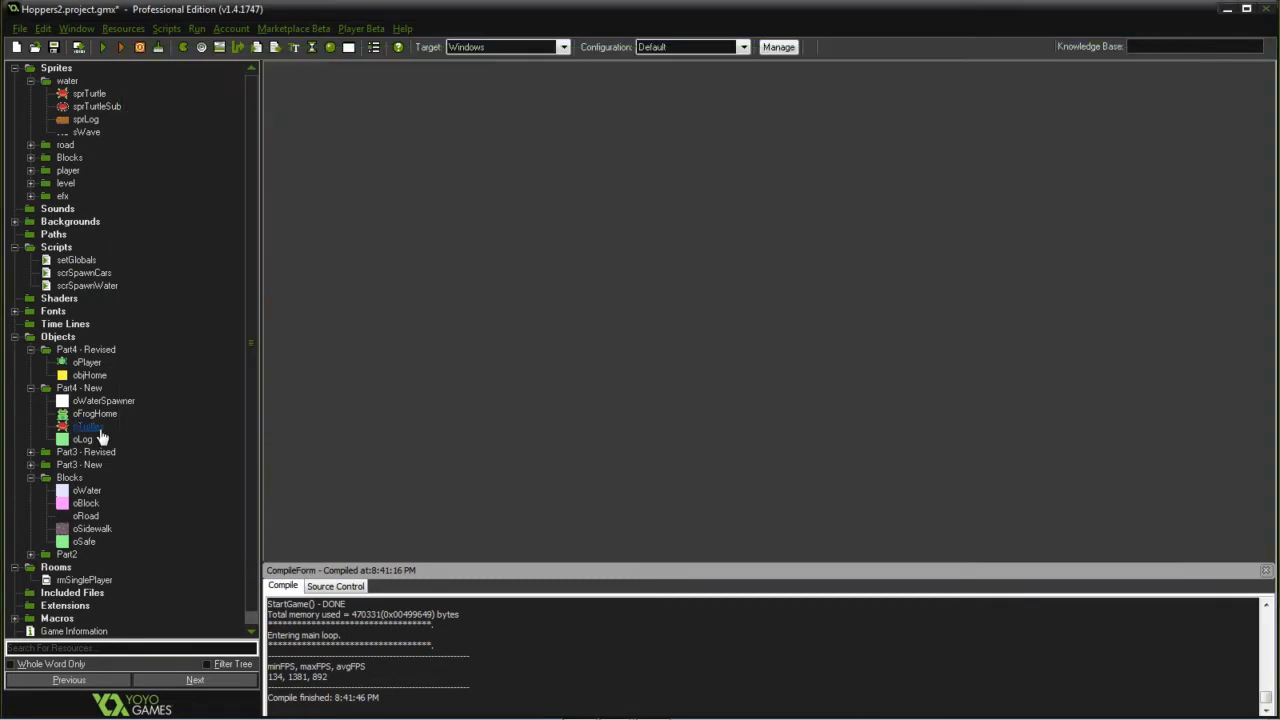
{"action": "double_click", "coordinate": [87, 426]}
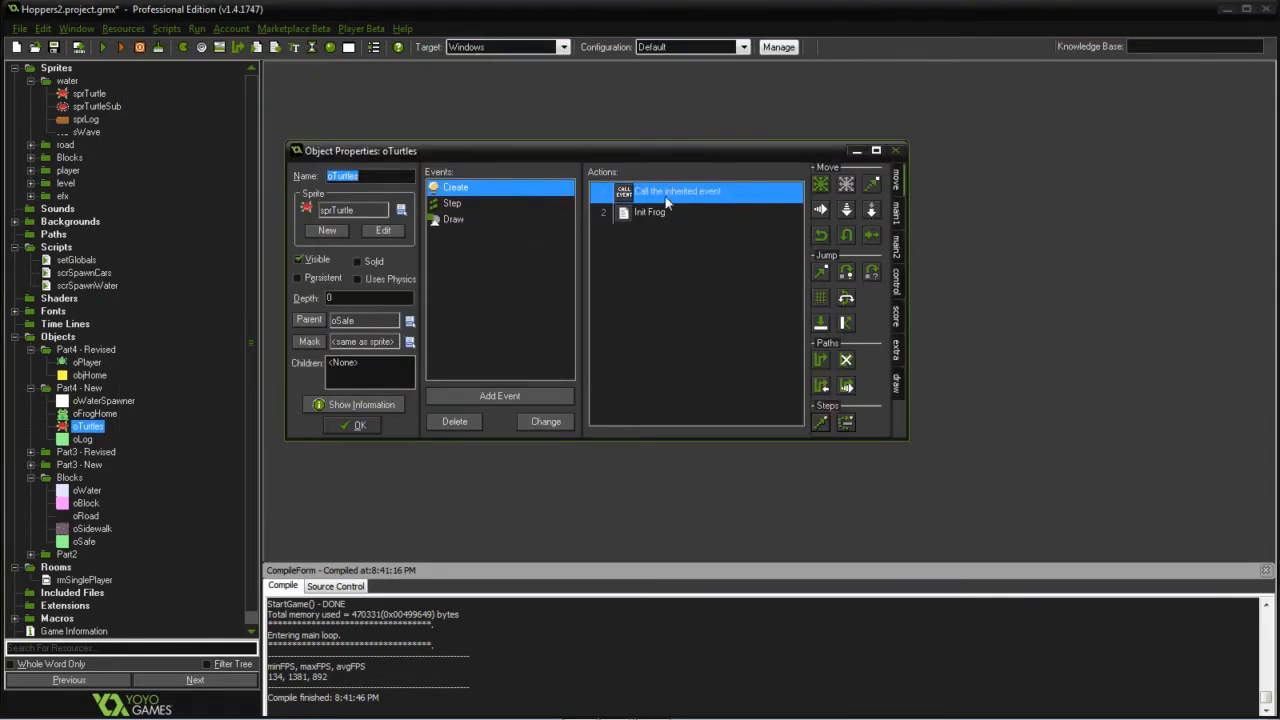
{"action": "mouse_move", "coordinate": [392, 323]}
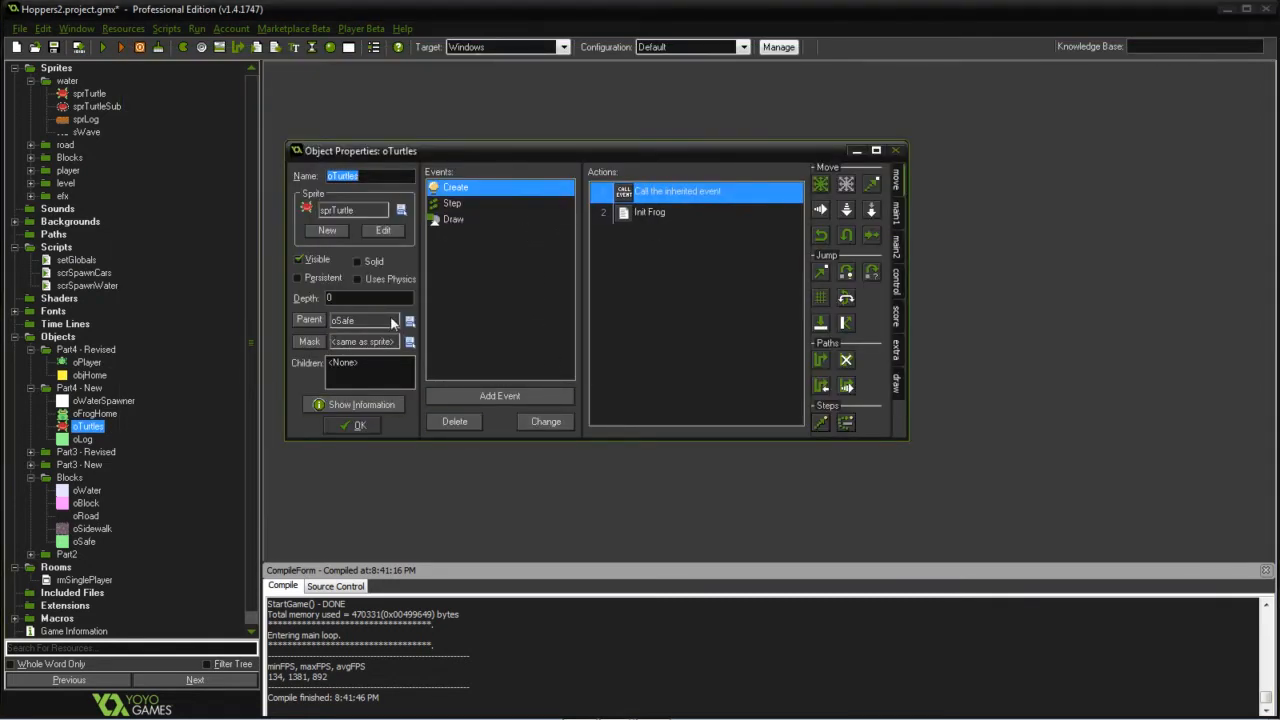
{"action": "double_click", "coordinate": [649, 212]}
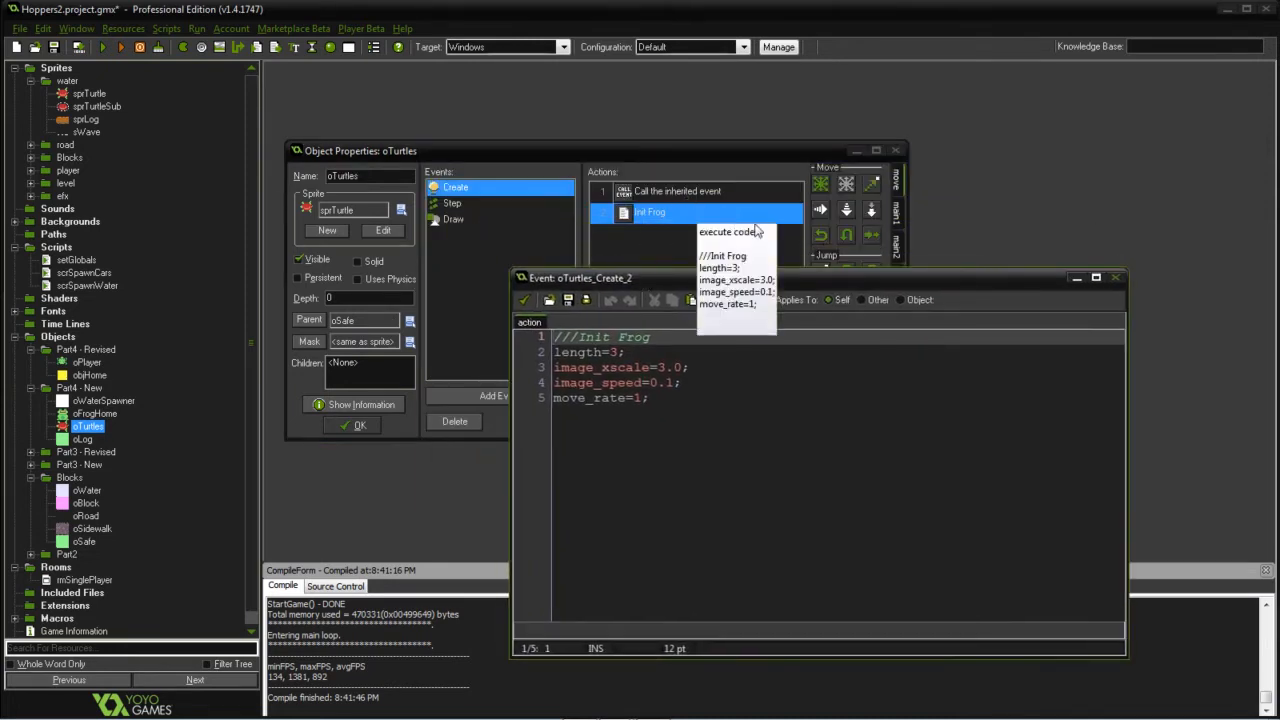
{"action": "left_click", "coordinate": [757, 430]}
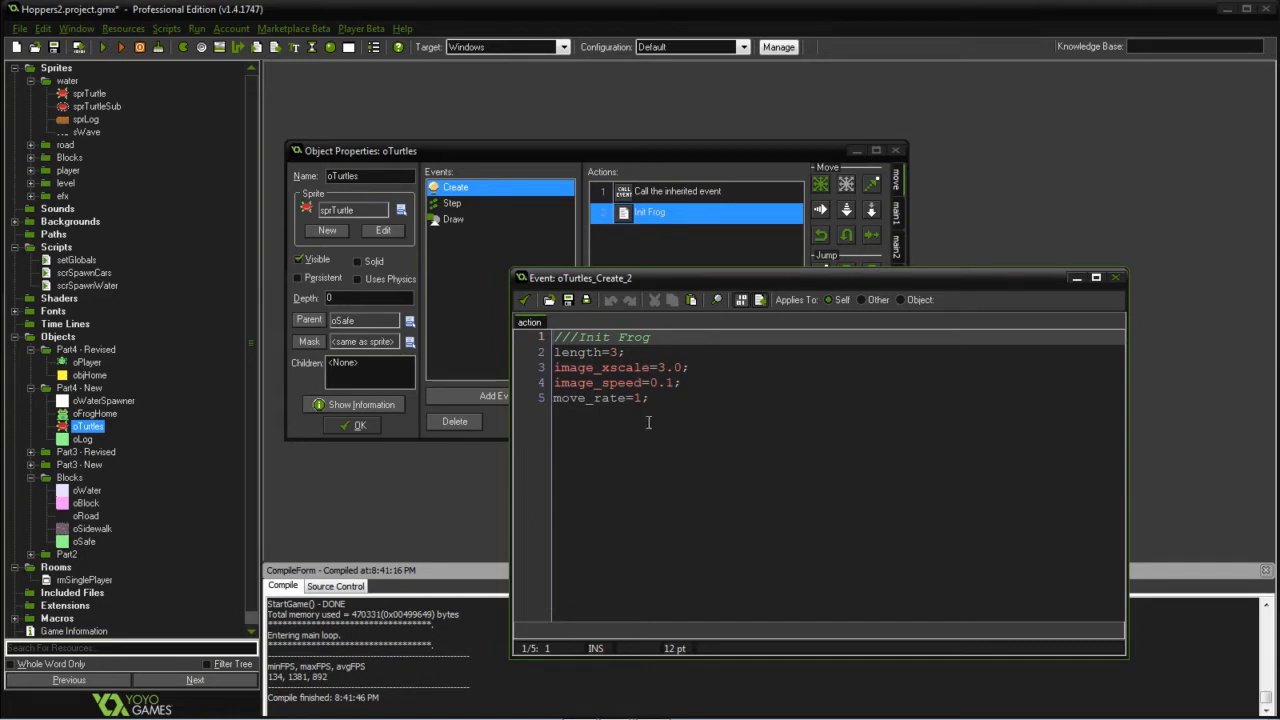
{"action": "mouse_move", "coordinate": [572, 328]}
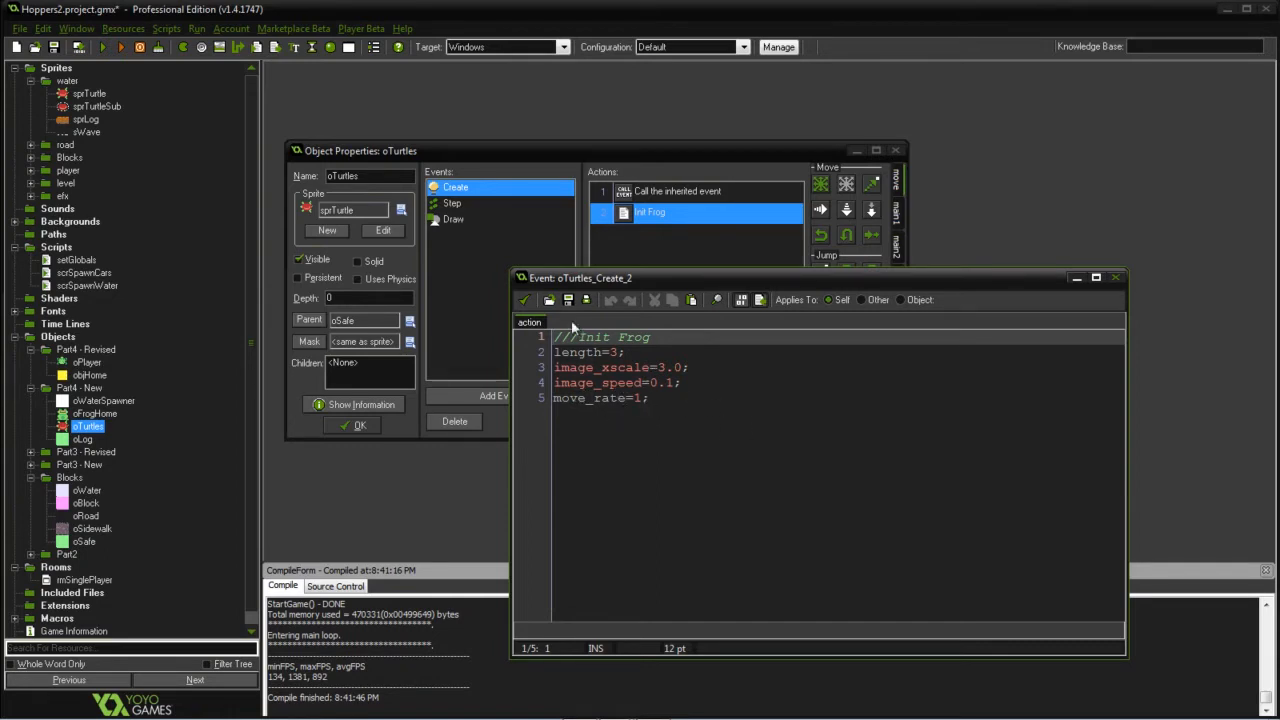
{"action": "left_click", "coordinate": [452, 203]}
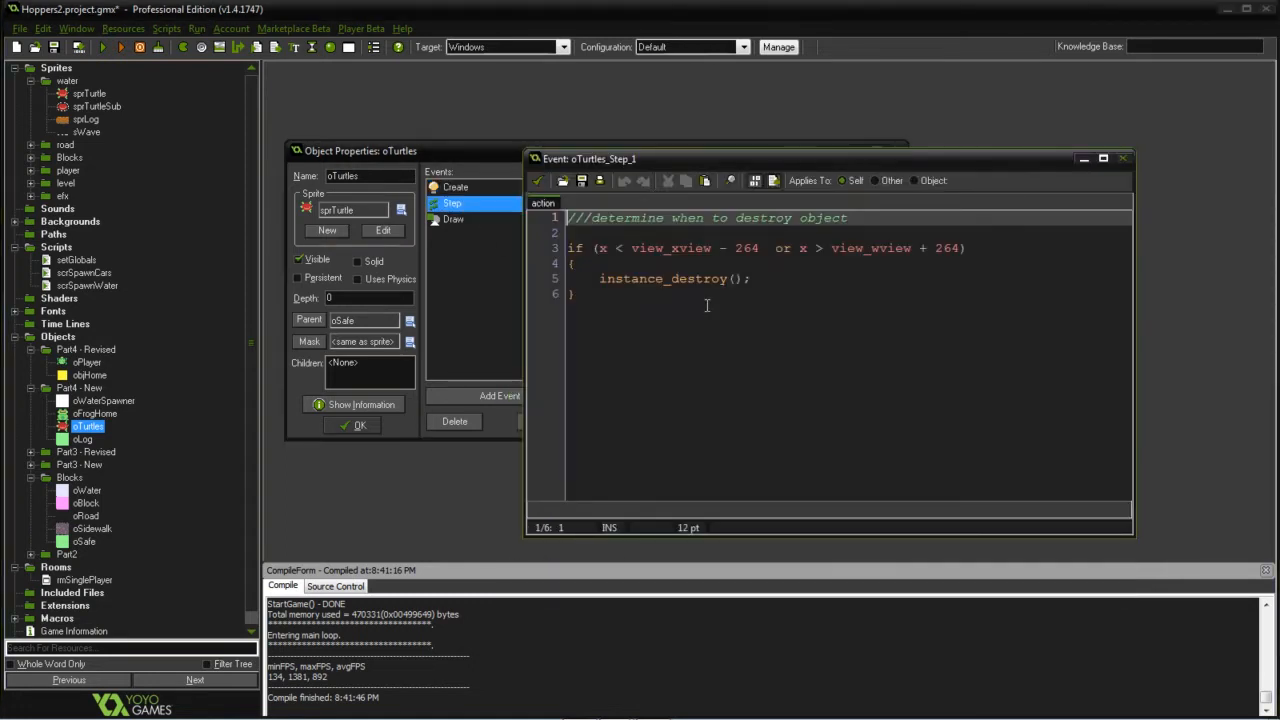
{"action": "mouse_move", "coordinate": [637, 303]}
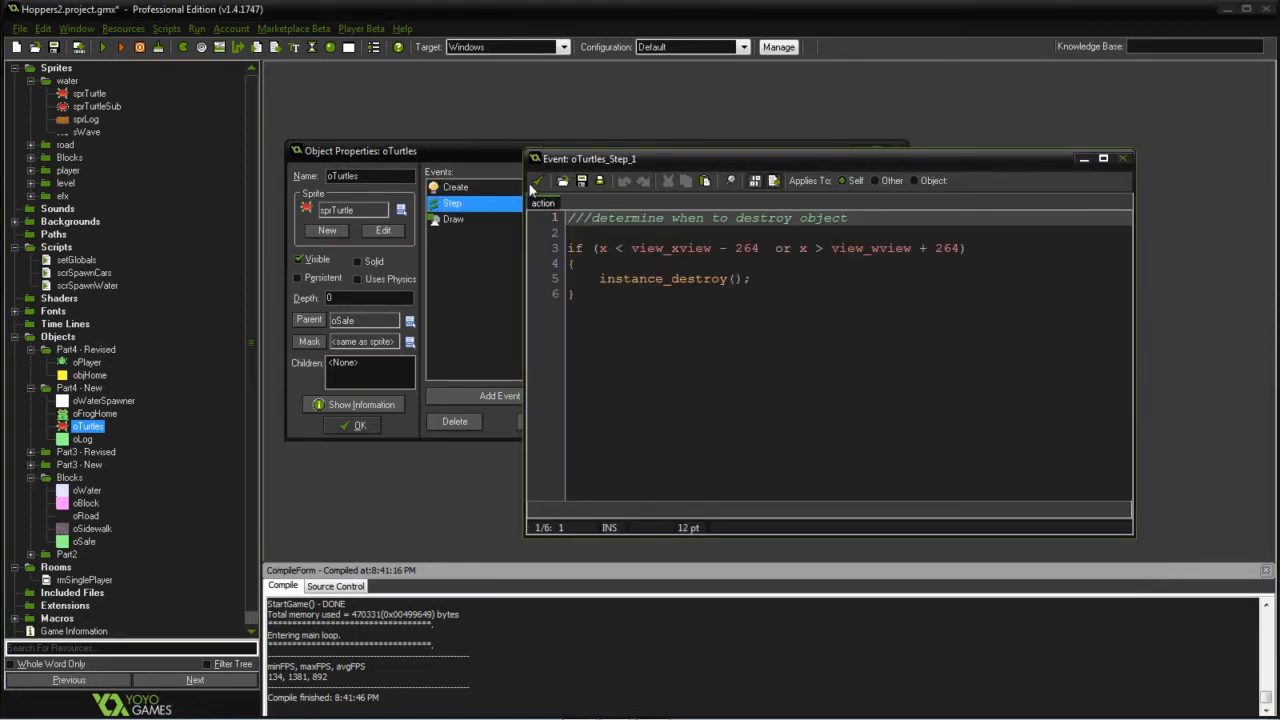
{"action": "left_click", "coordinate": [453, 219]}
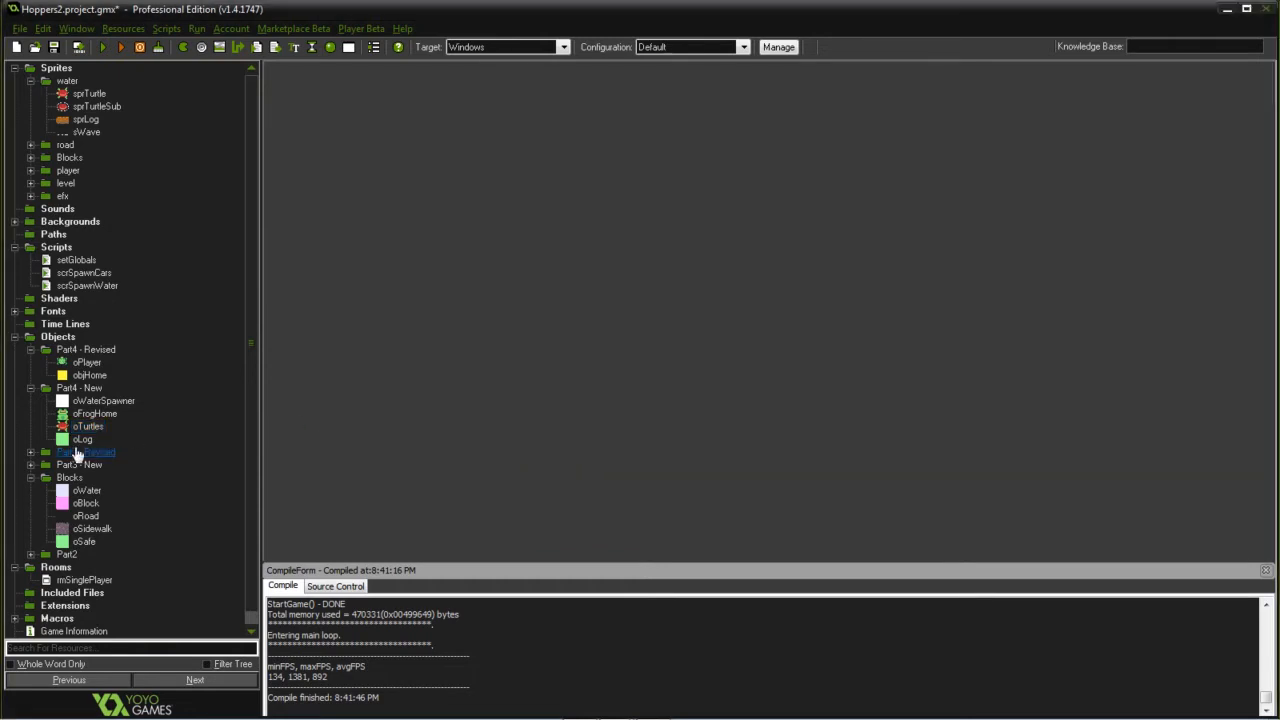
Open oFrogHome's Object Properties, showing spriFrogHome sprite, no parent and no events
{"action": "double_click", "coordinate": [95, 413]}
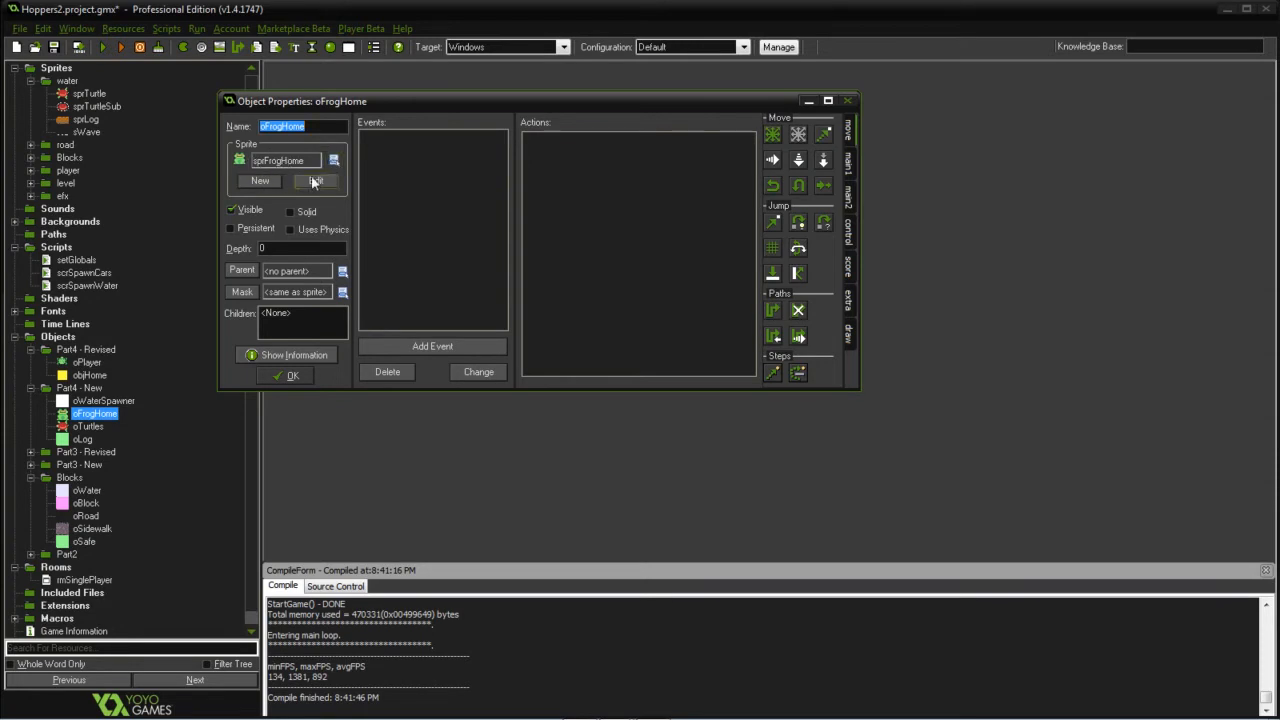
Open oWaterSpawner's Spawn Info Create code setting pattern, spacing, sprLog image, length and move rates
{"action": "double_click", "coordinate": [95, 400]}
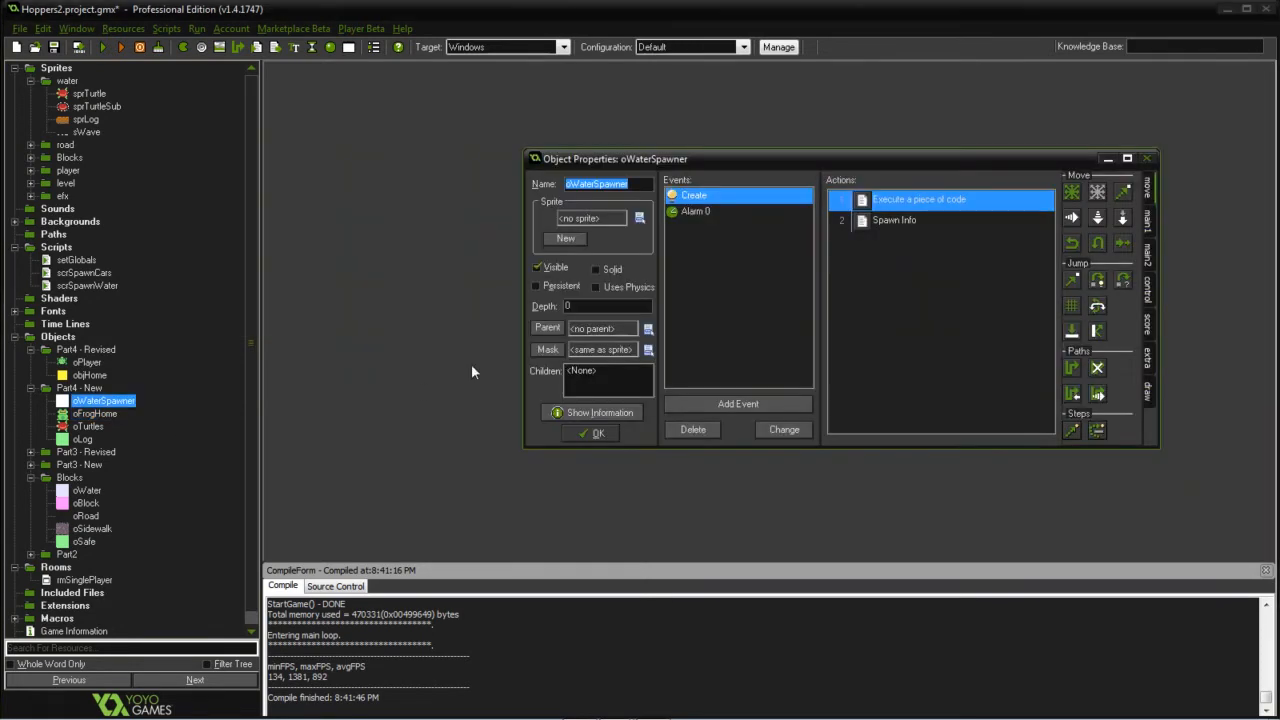
{"action": "mouse_move", "coordinate": [730, 310]}
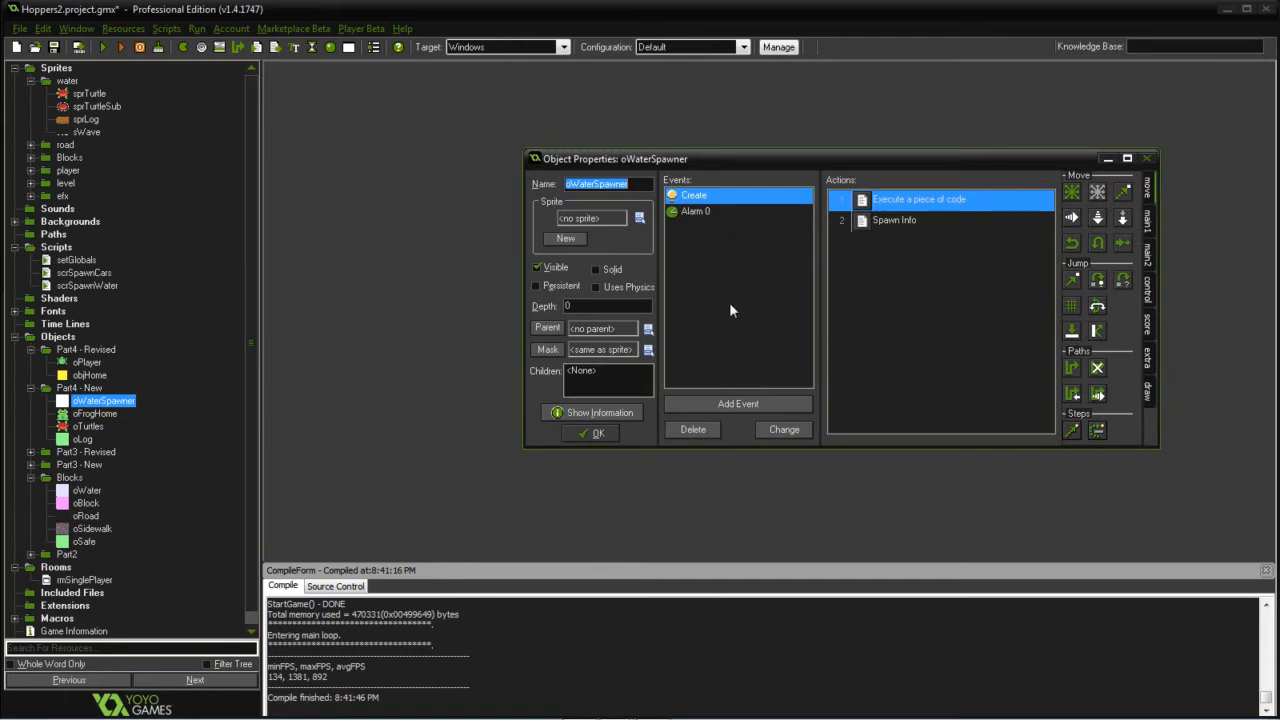
{"action": "mouse_move", "coordinate": [650, 231]}
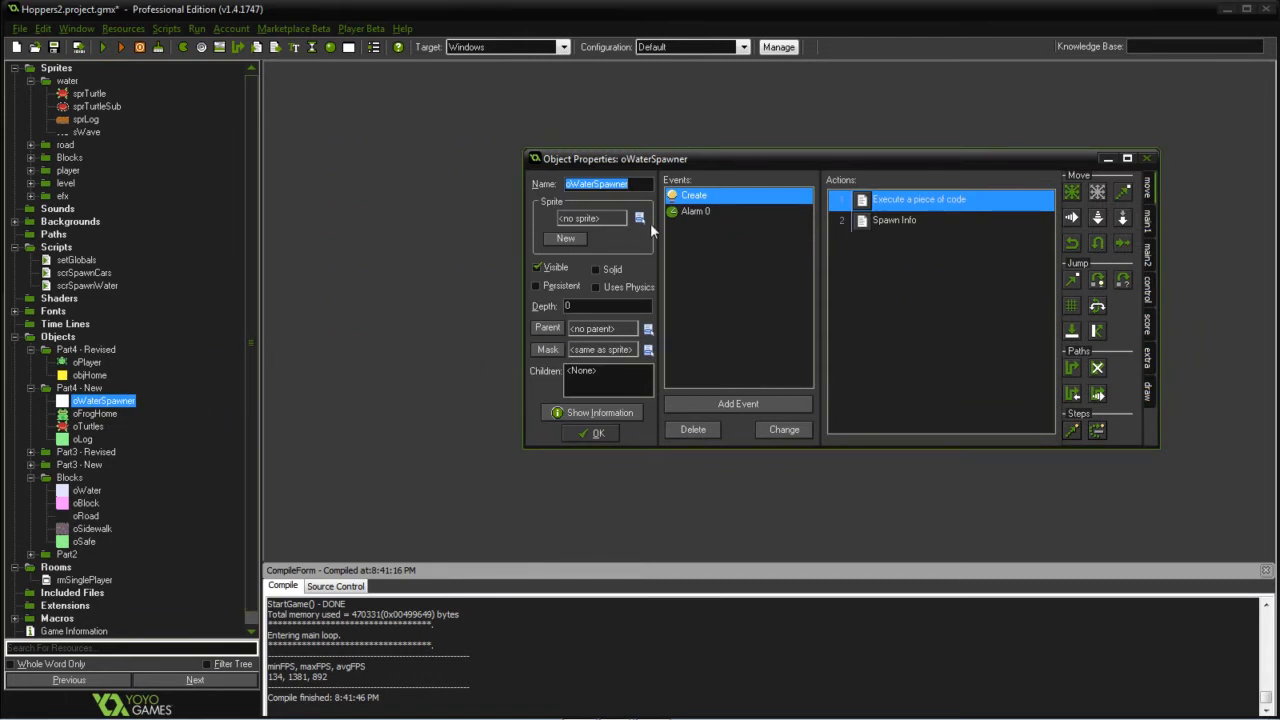
{"action": "mouse_move", "coordinate": [662, 306]}
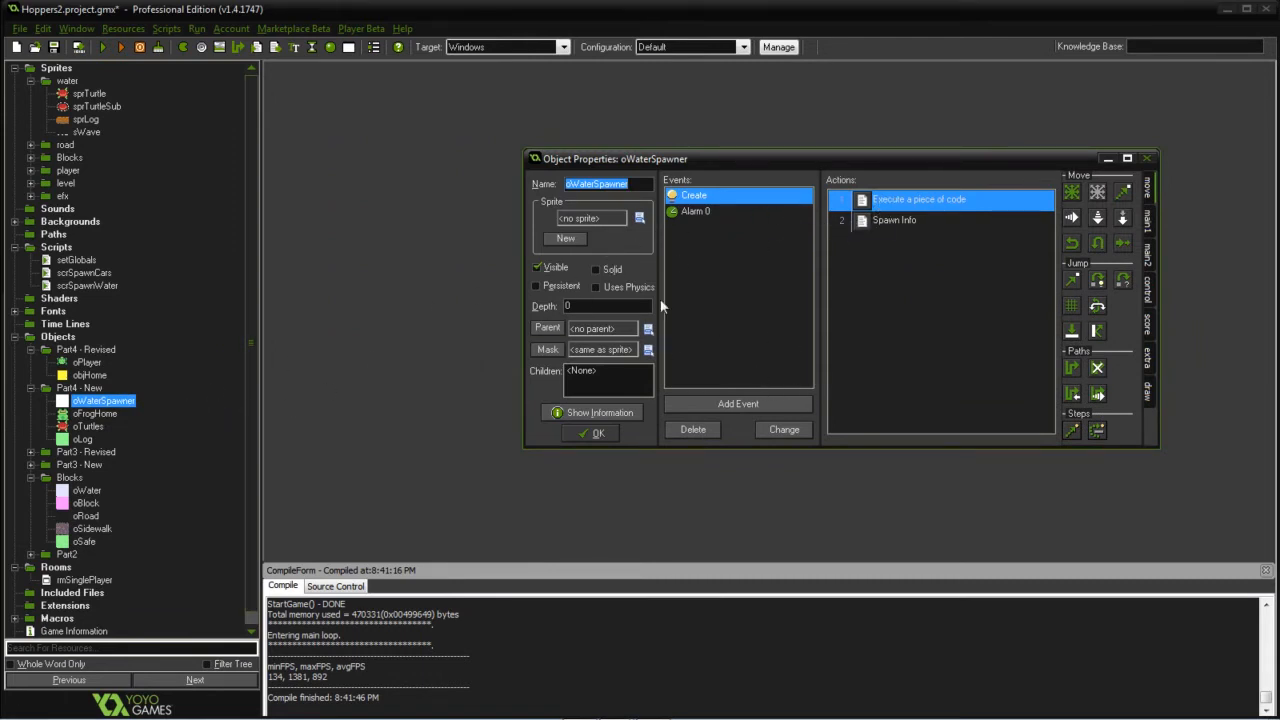
{"action": "mouse_move", "coordinate": [168, 430]}
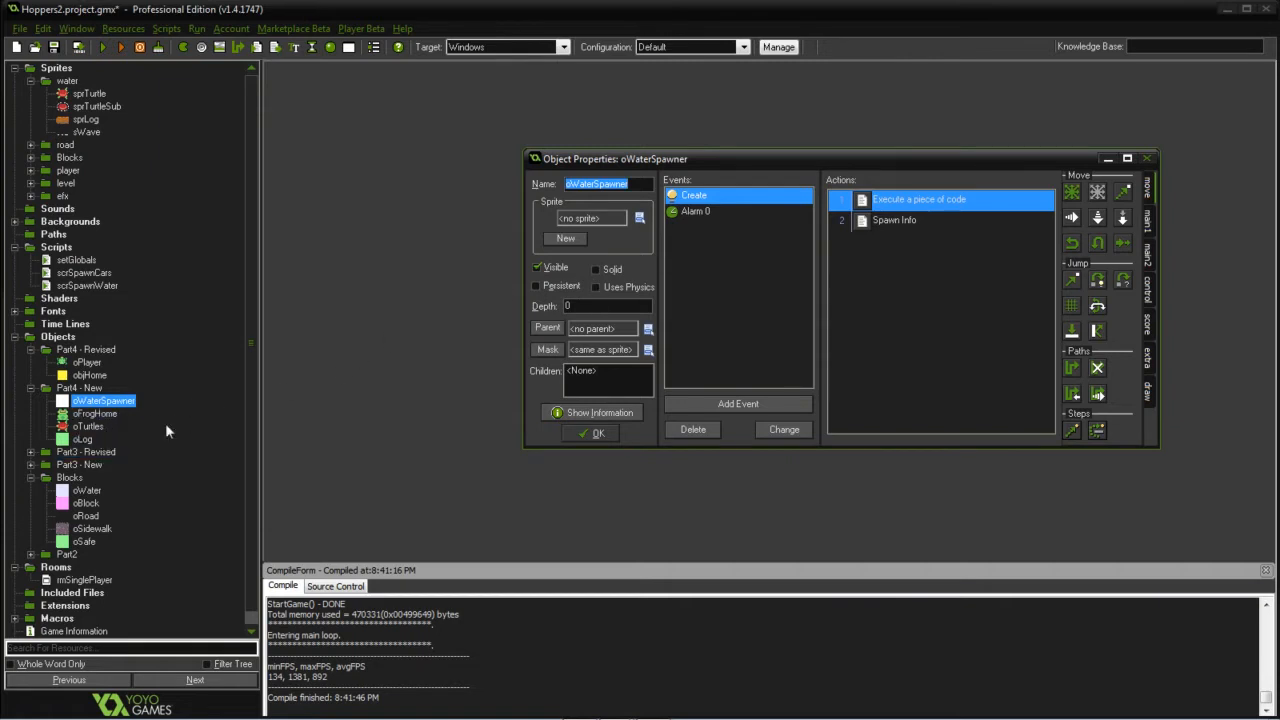
{"action": "double_click", "coordinate": [917, 199]}
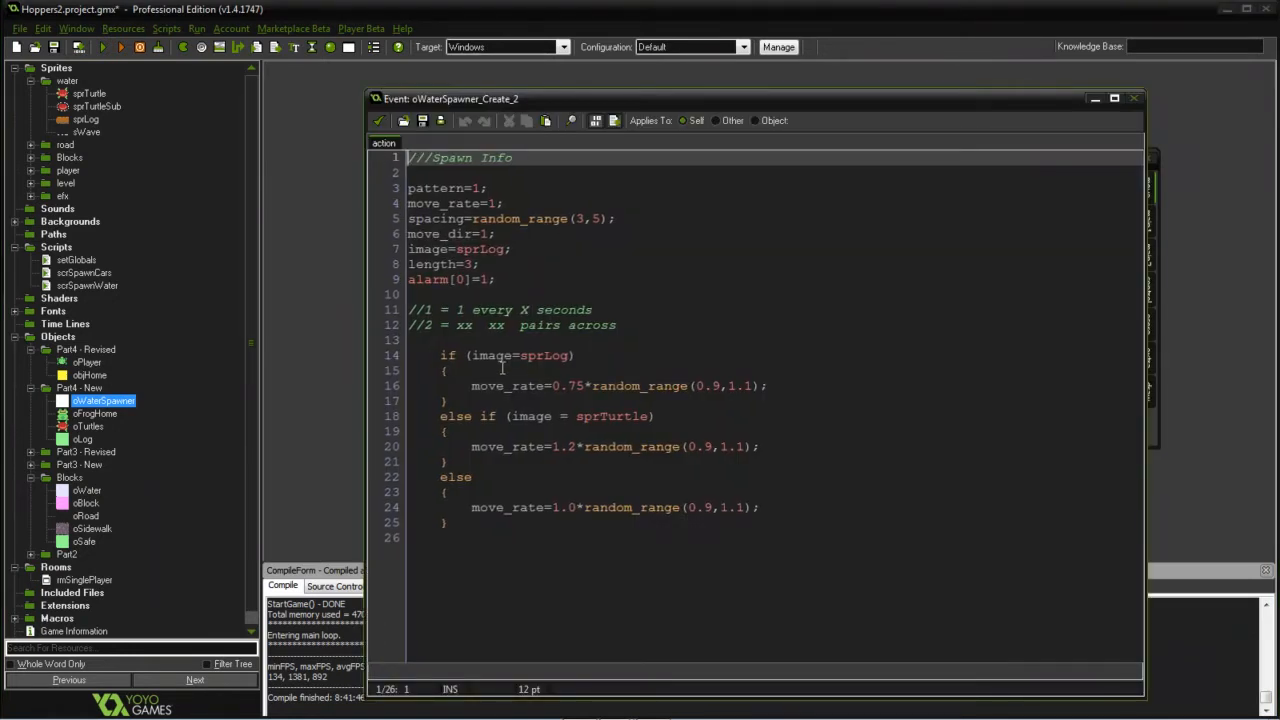
{"action": "mouse_move", "coordinate": [495, 264]}
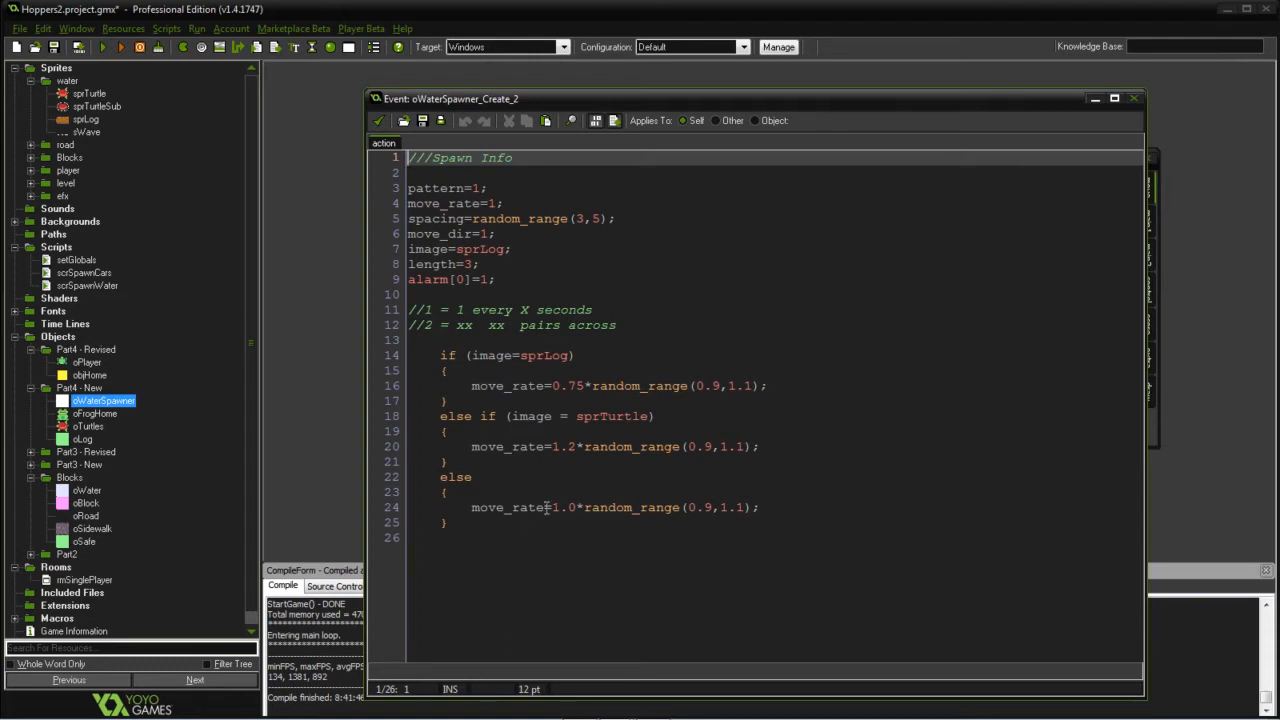
{"action": "mouse_move", "coordinate": [625, 545]}
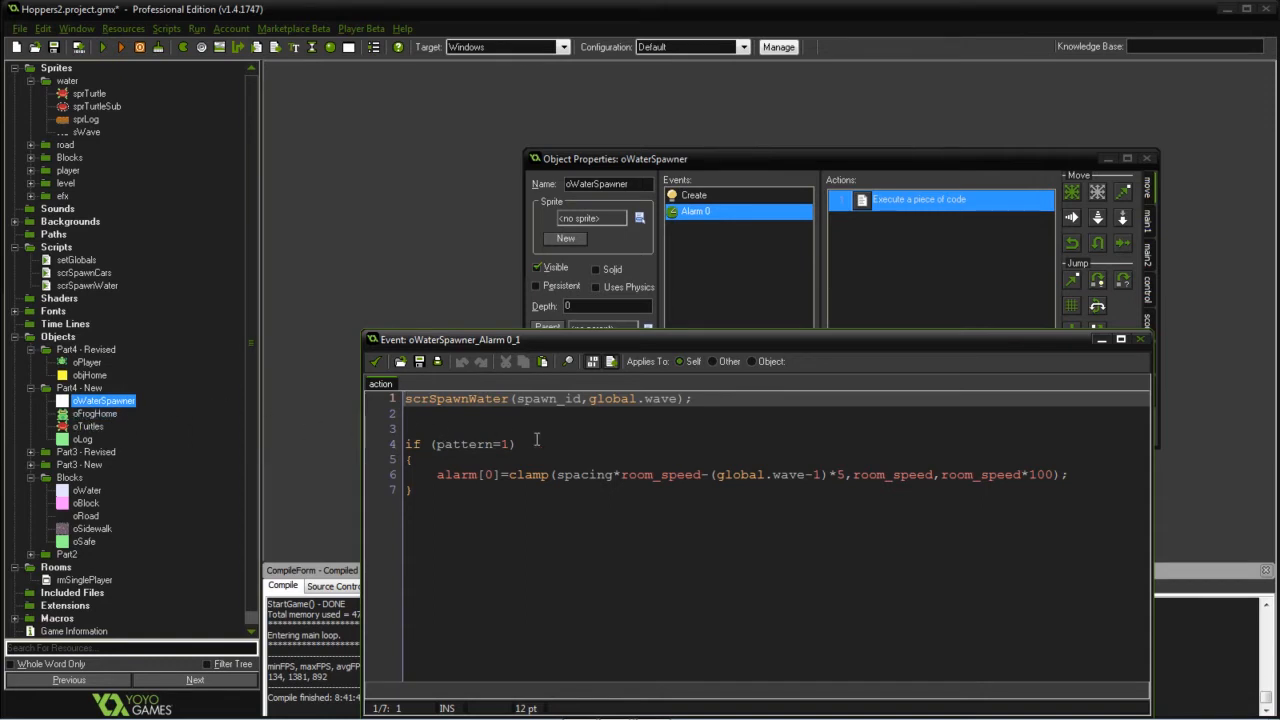
{"action": "mouse_move", "coordinate": [488, 477]}
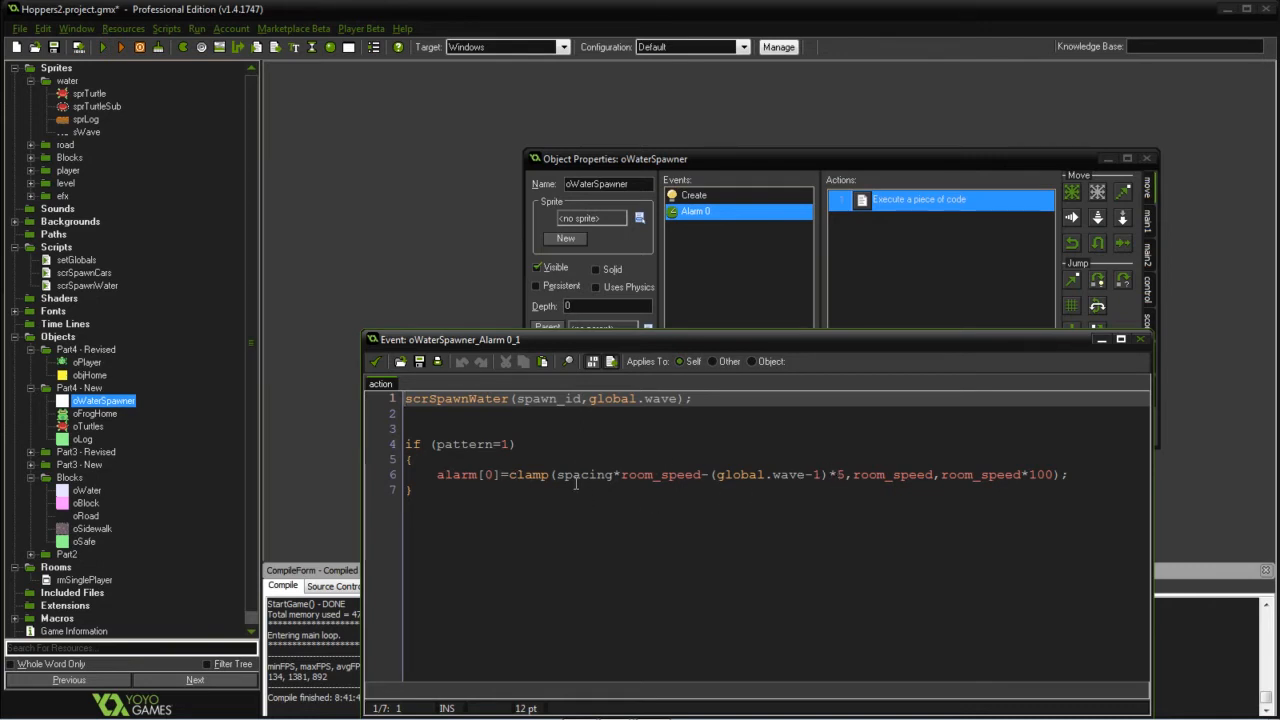
{"action": "mouse_move", "coordinate": [843, 478]}
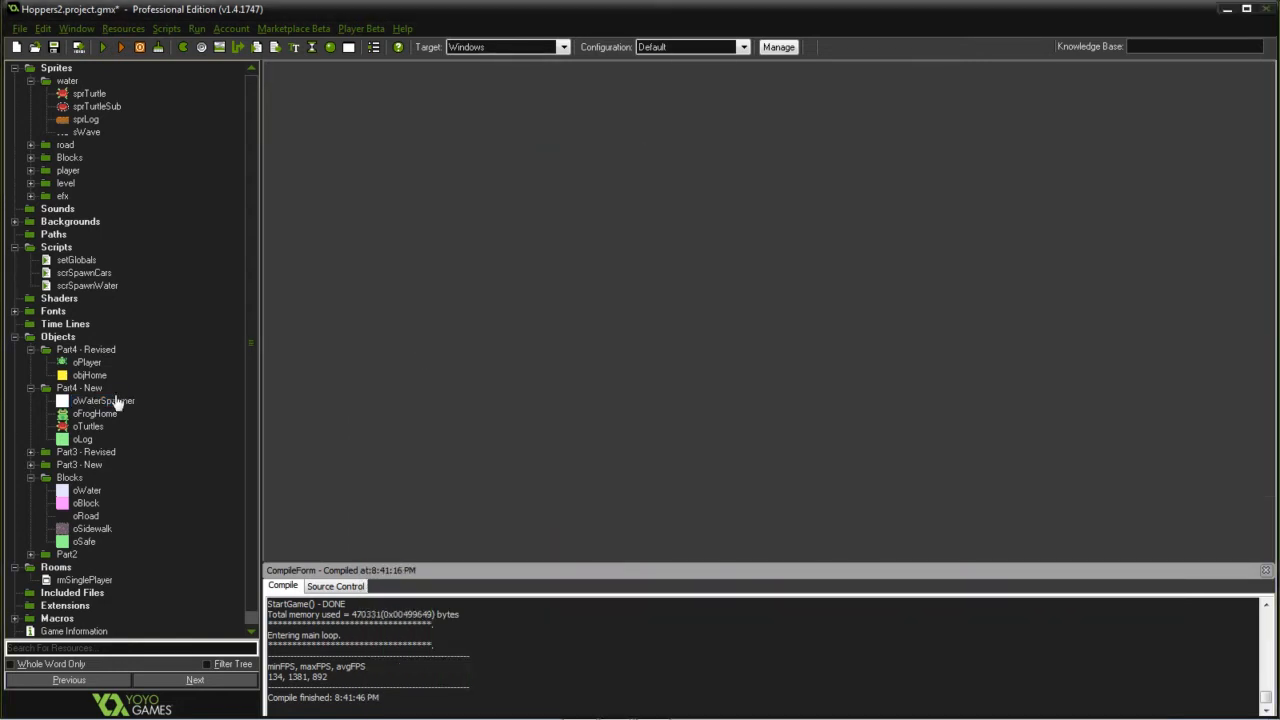
Open scrSpawnWater and highlight line 18's clamp limiting the speed multiplier between 0 and 3
{"action": "double_click", "coordinate": [87, 285]}
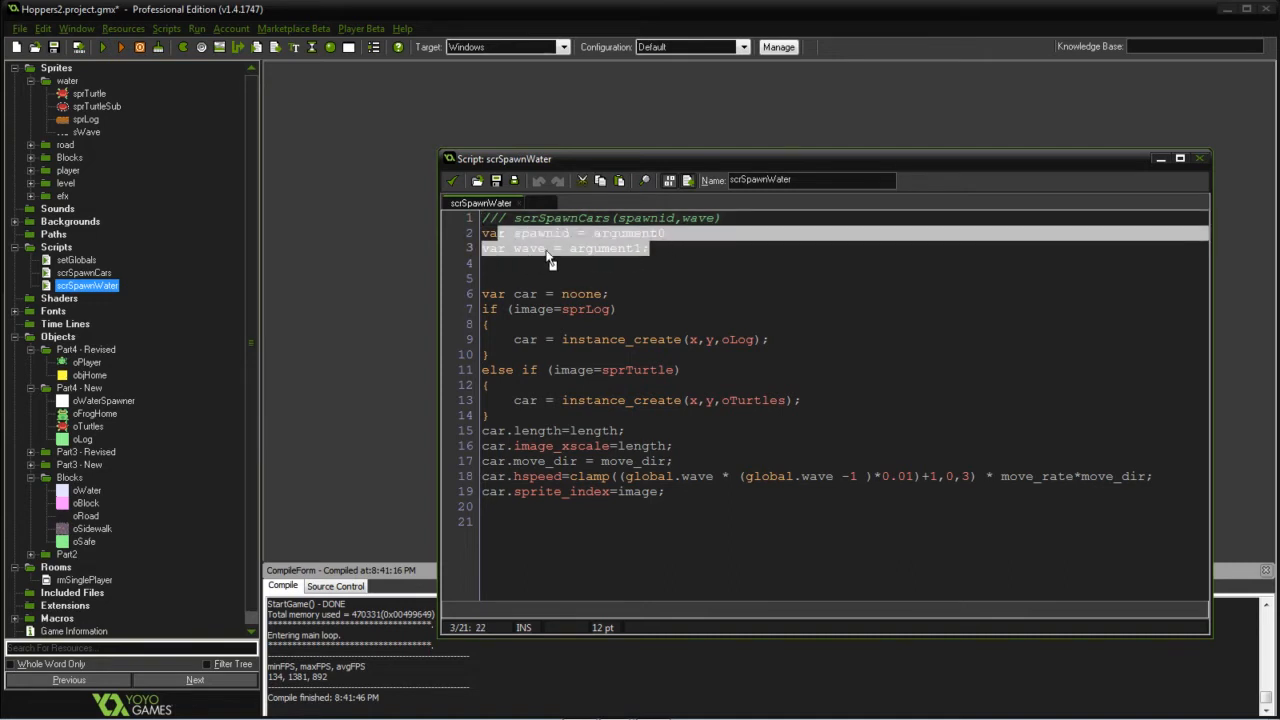
{"action": "mouse_move", "coordinate": [613, 317]}
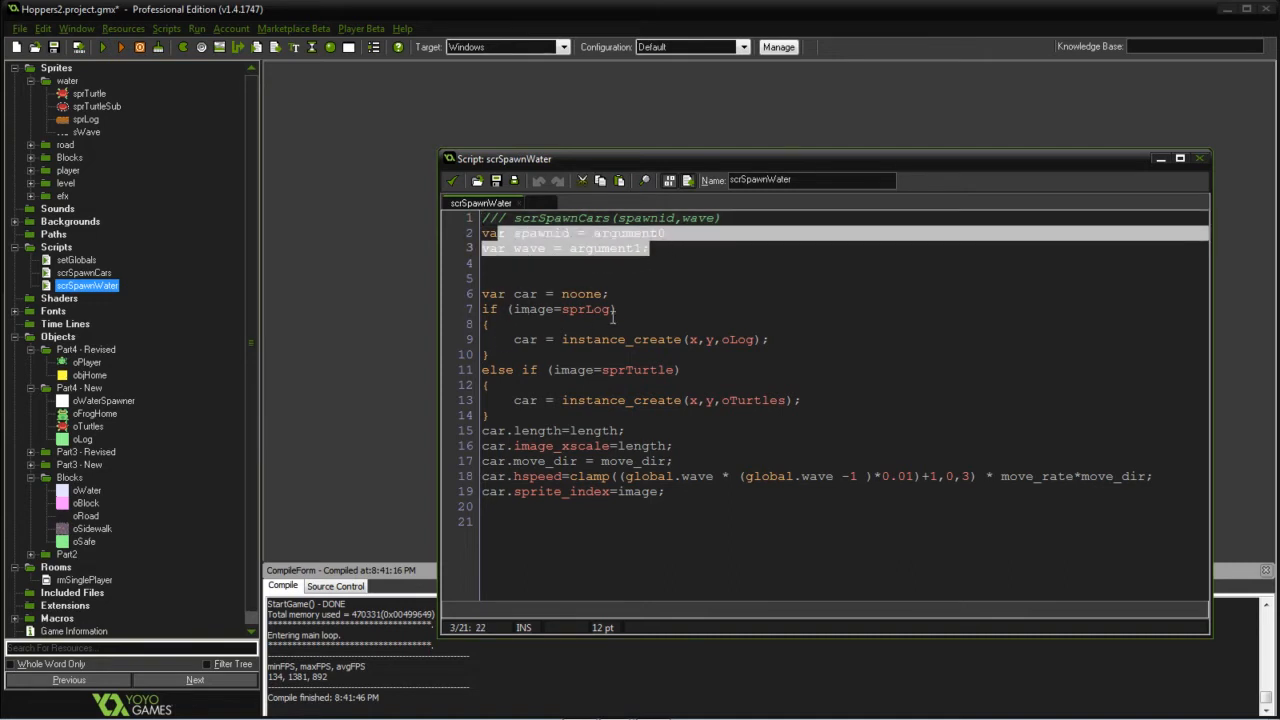
{"action": "left_click", "coordinate": [577, 309]}
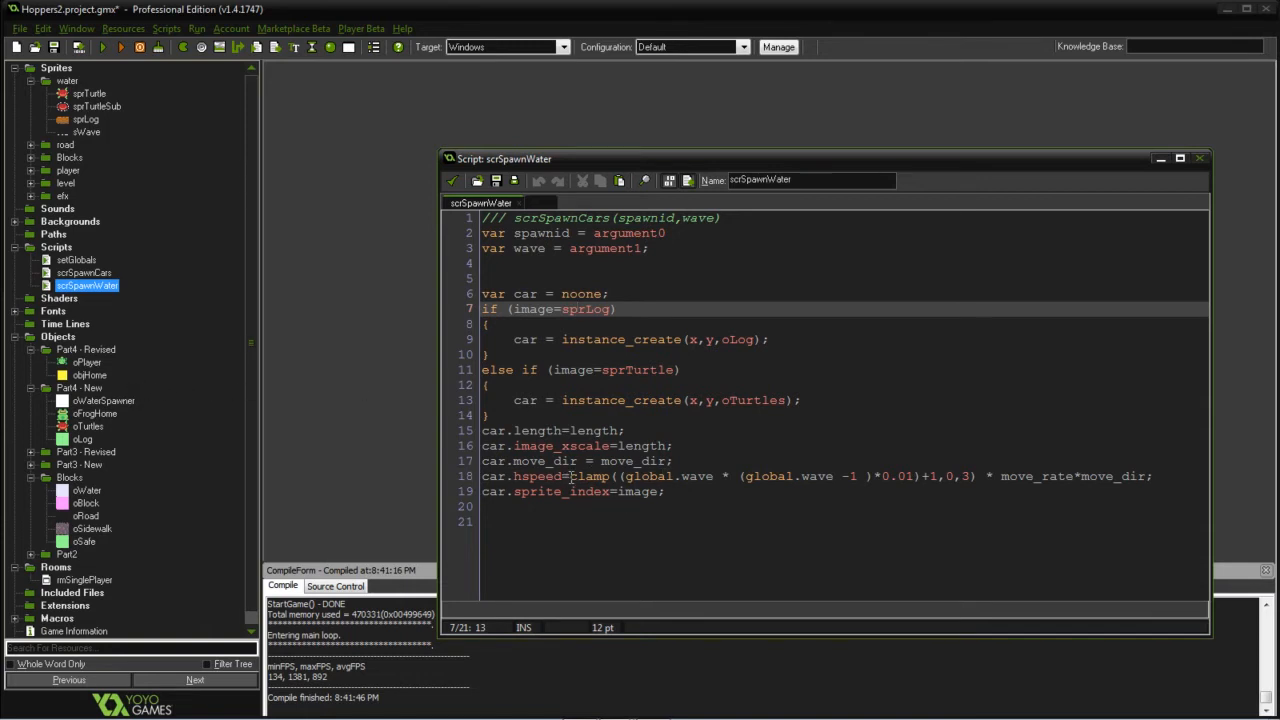
{"action": "double_click", "coordinate": [590, 476]}
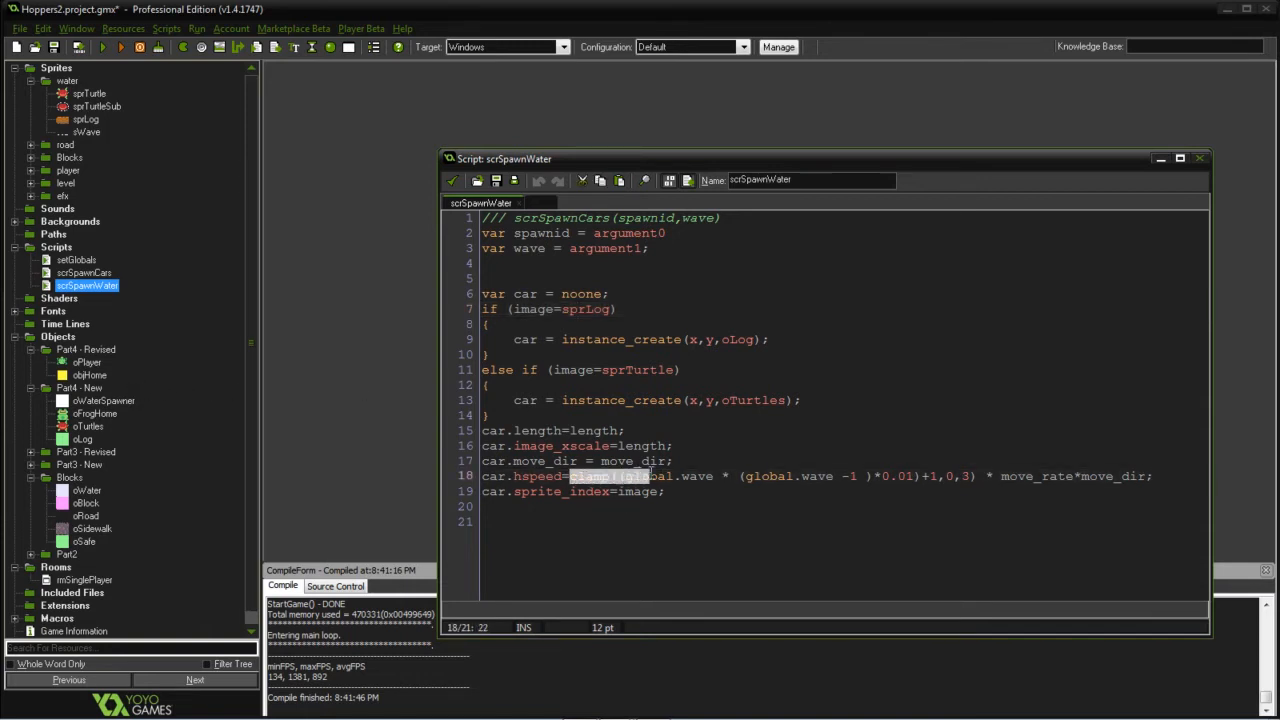
{"action": "left_click_drag", "start_coordinate": [570, 476], "coordinate": [970, 476]}
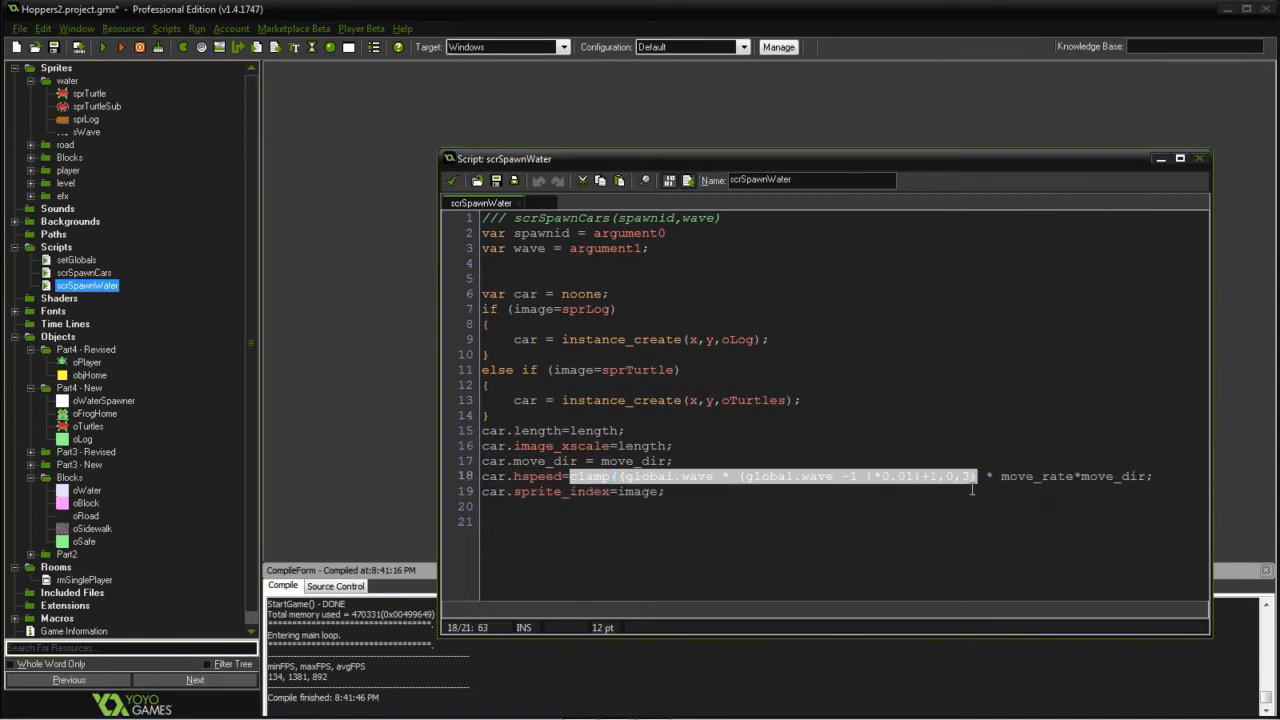
{"action": "left_click", "coordinate": [665, 491]}
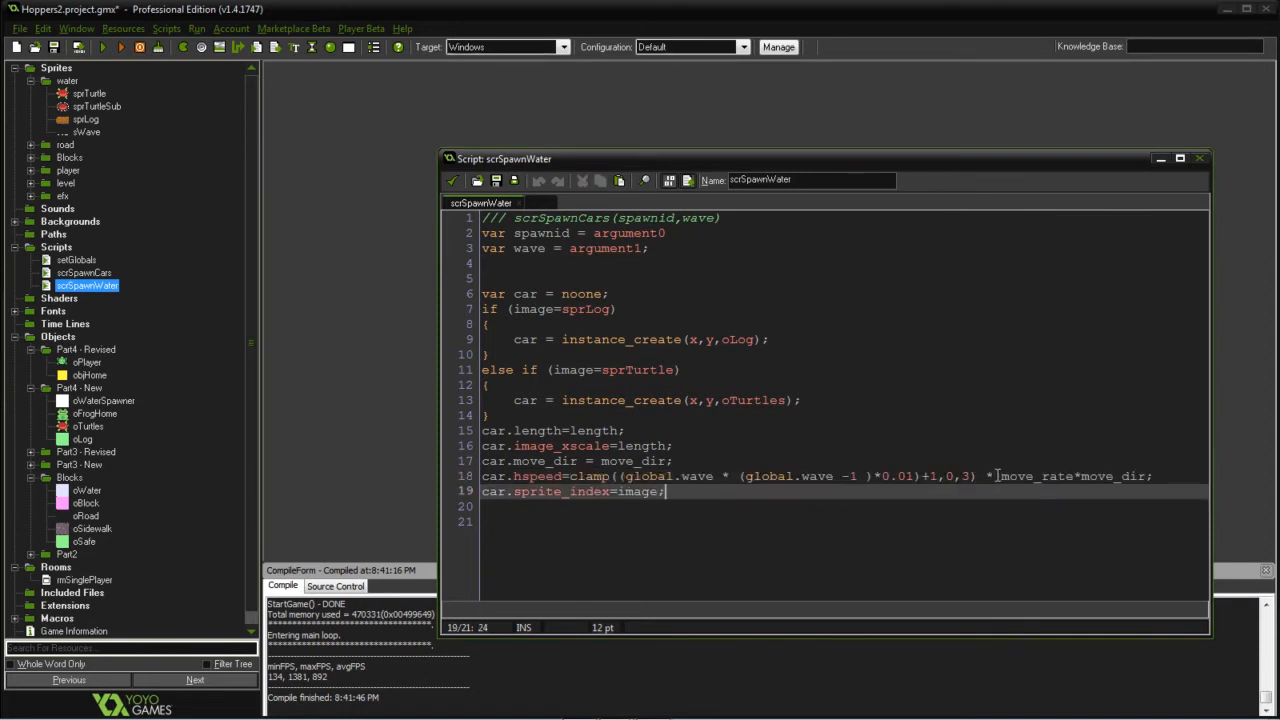
{"action": "mouse_move", "coordinate": [787, 476]}
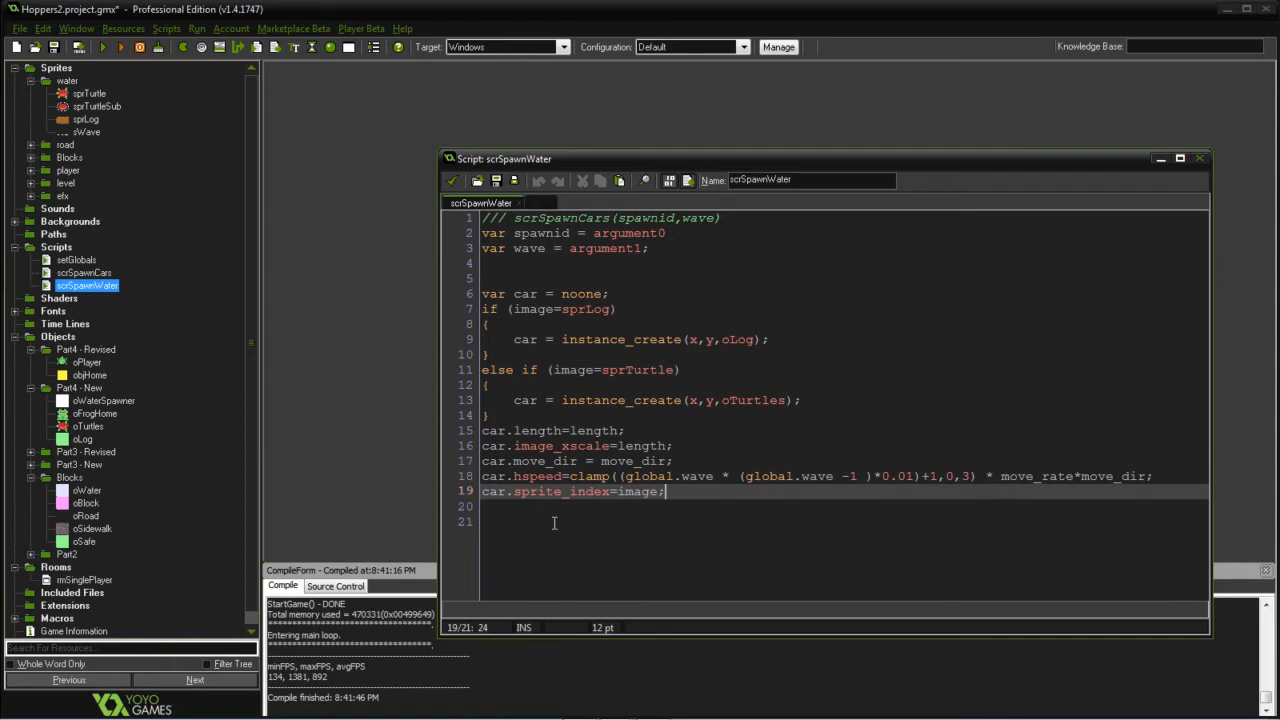
Open objHome's oPlayer collision code adding 500 score and creating oFrogHome
{"action": "double_click", "coordinate": [89, 375]}
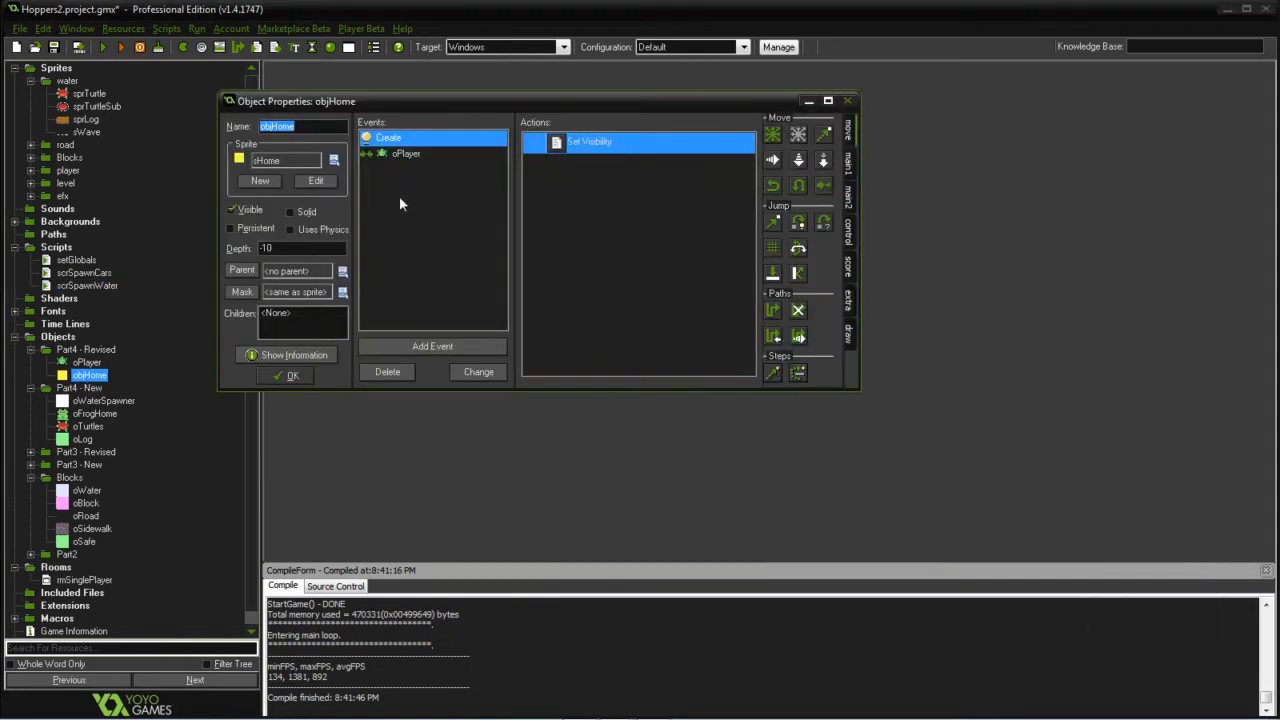
{"action": "mouse_move", "coordinate": [405, 160]}
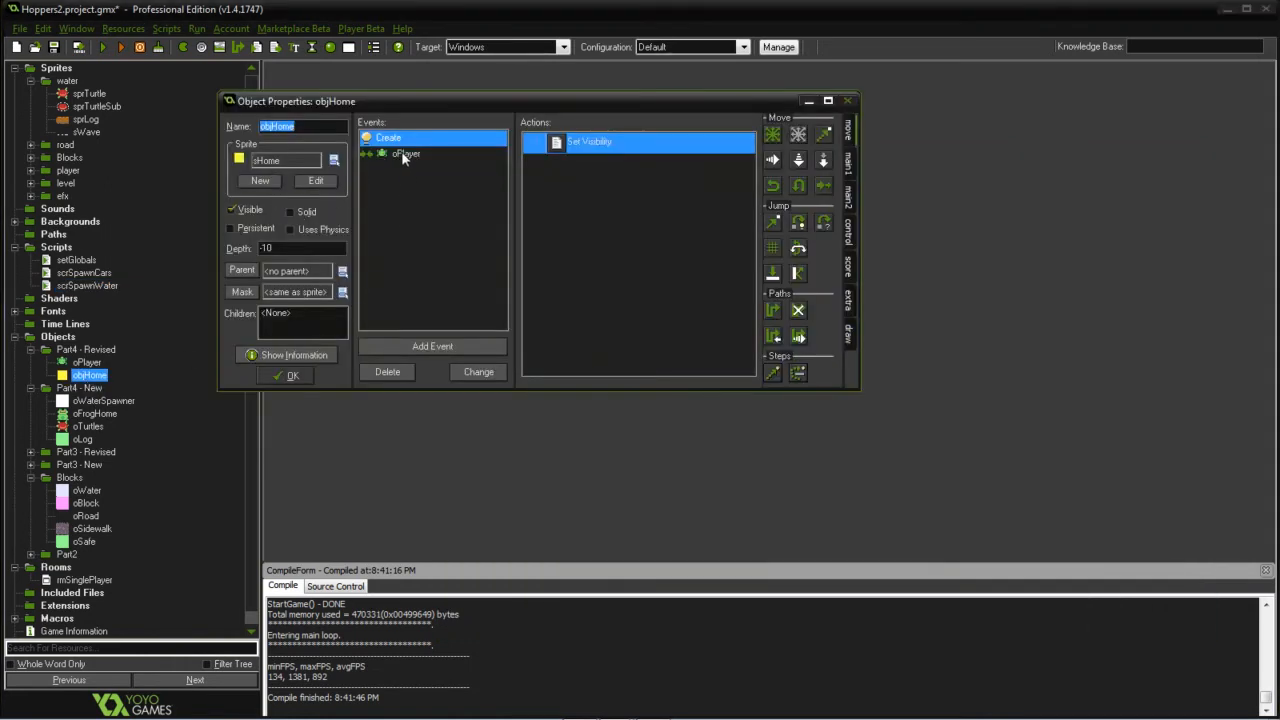
{"action": "left_click", "coordinate": [405, 154]}
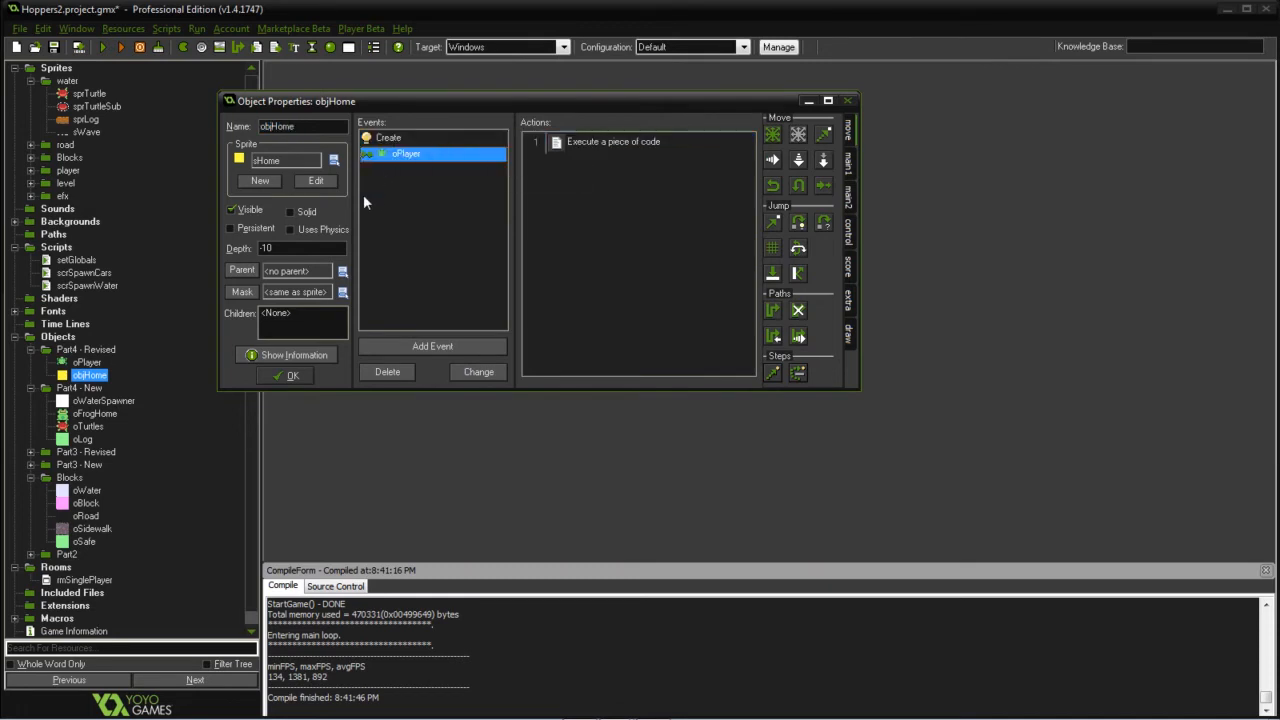
{"action": "mouse_move", "coordinate": [415, 333]}
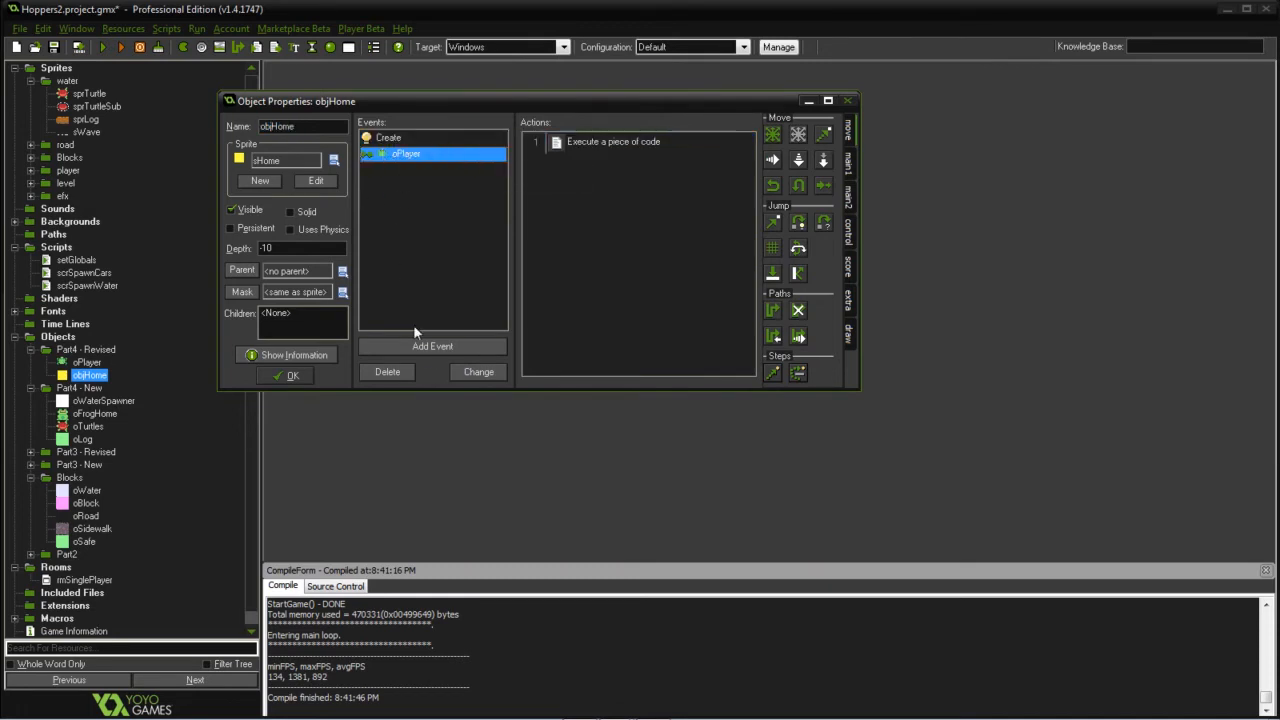
{"action": "left_click", "coordinate": [432, 346]}
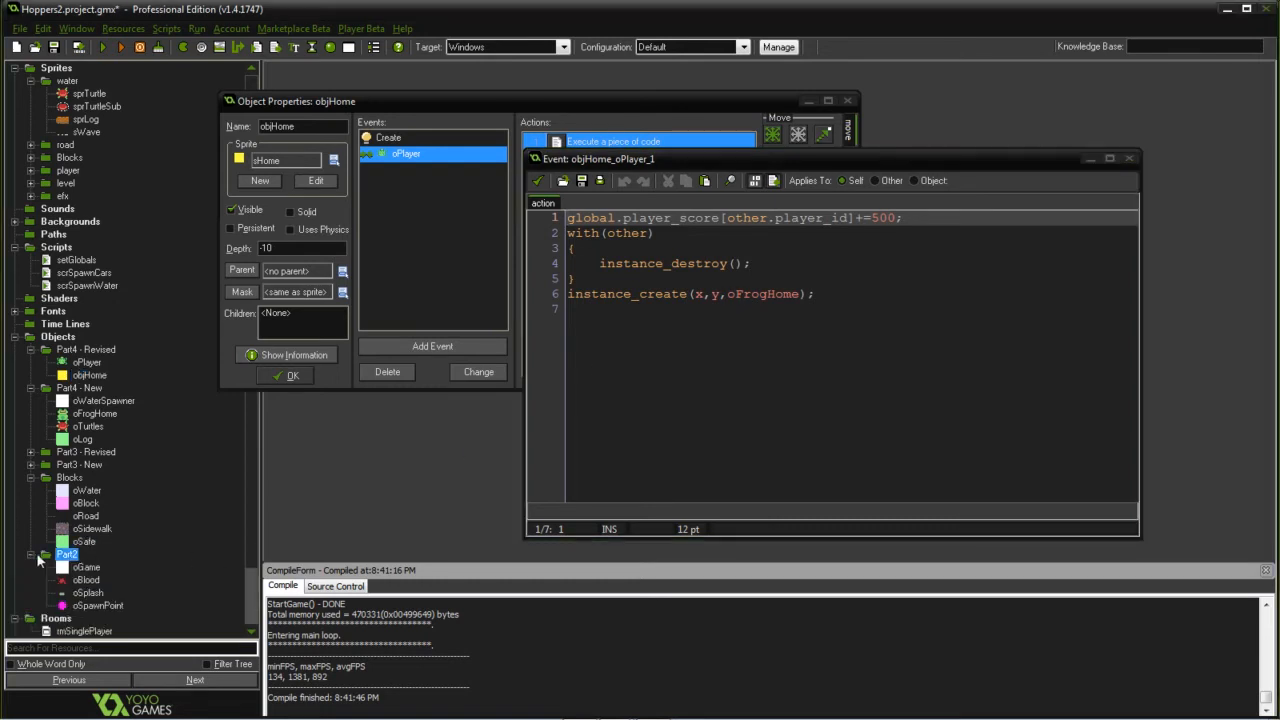
Review oGame's Step code that respawns the player at oSpawnPoint, then close oGame's properties
{"action": "left_click", "coordinate": [86, 567]}
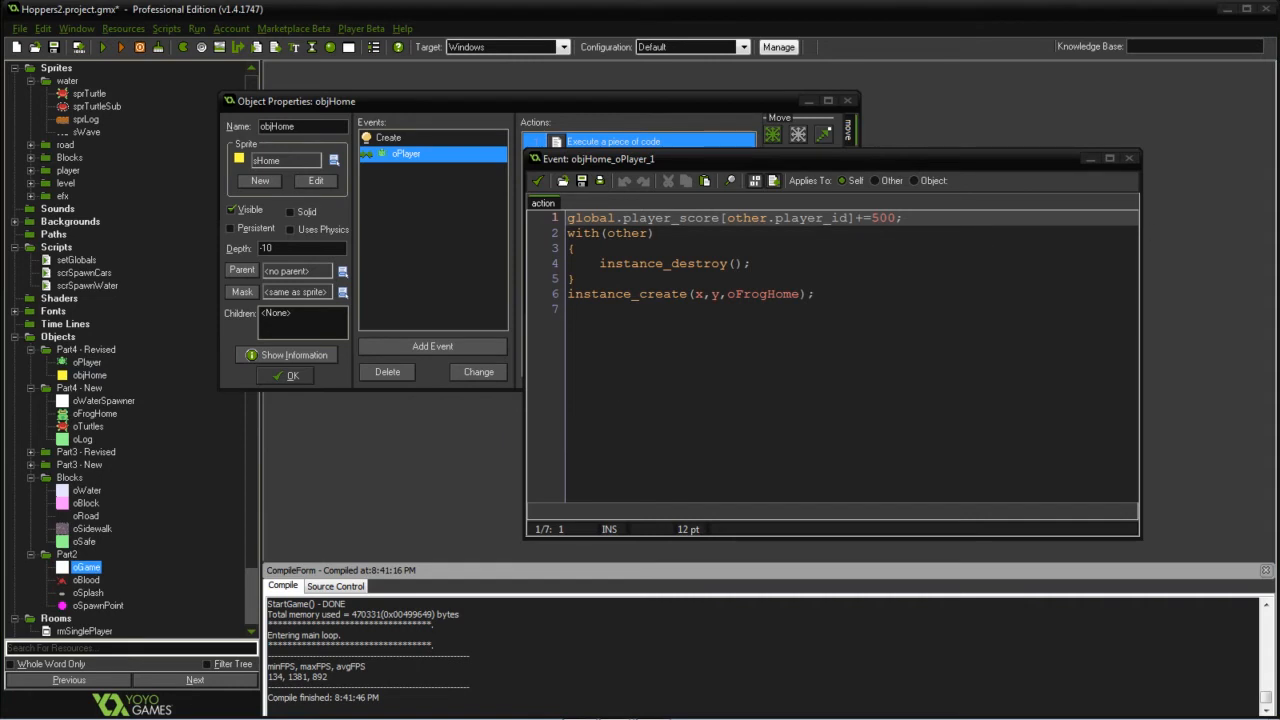
{"action": "double_click", "coordinate": [86, 567]}
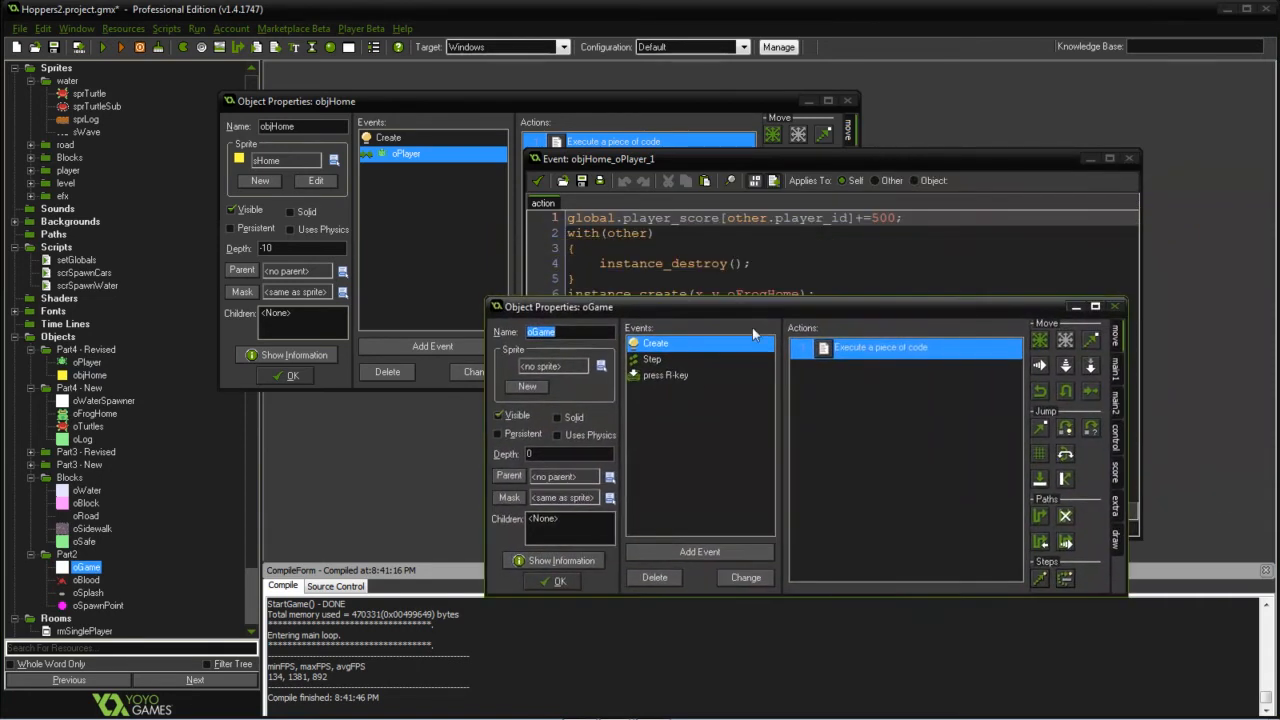
{"action": "left_click", "coordinate": [652, 358]}
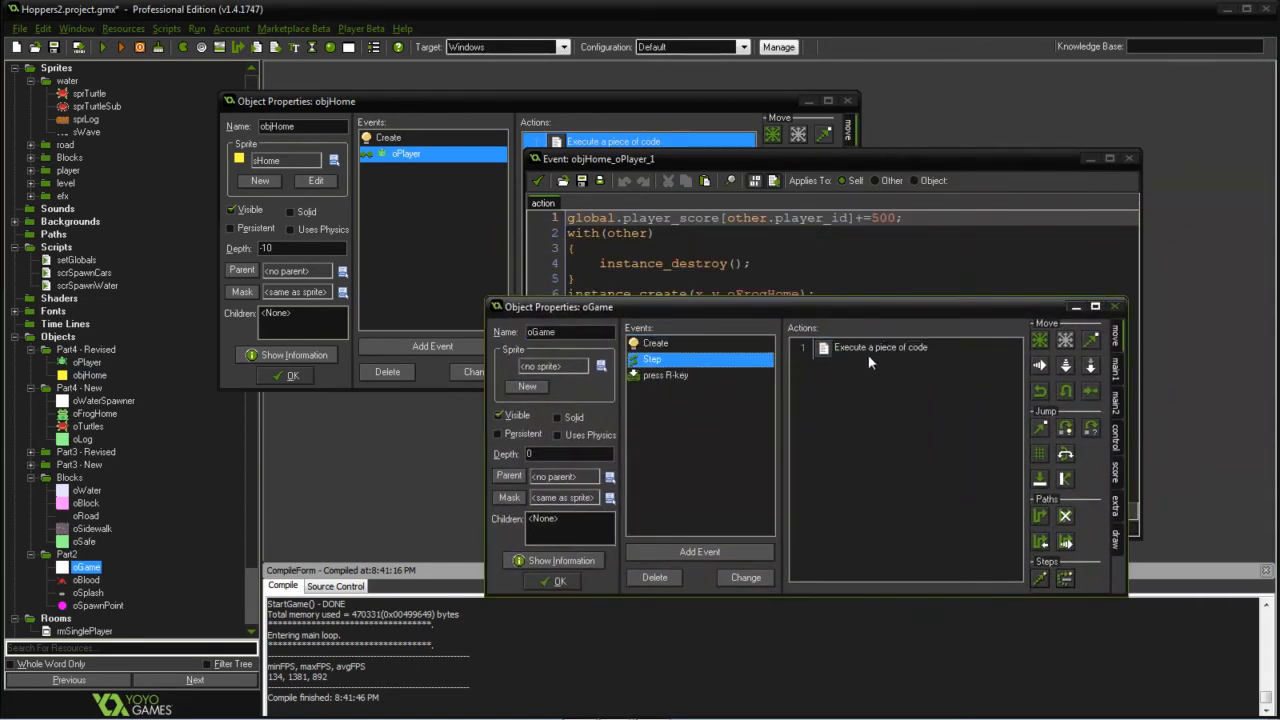
{"action": "left_click", "coordinate": [880, 347]}
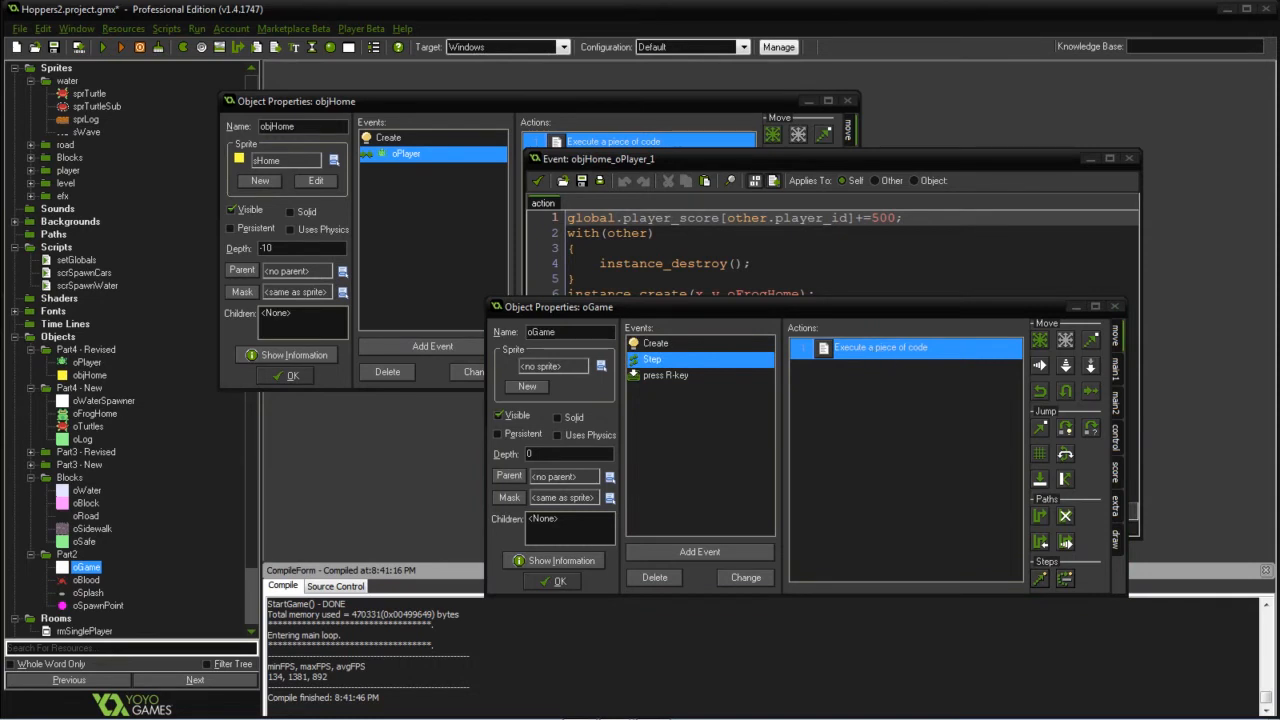
{"action": "double_click", "coordinate": [880, 347]}
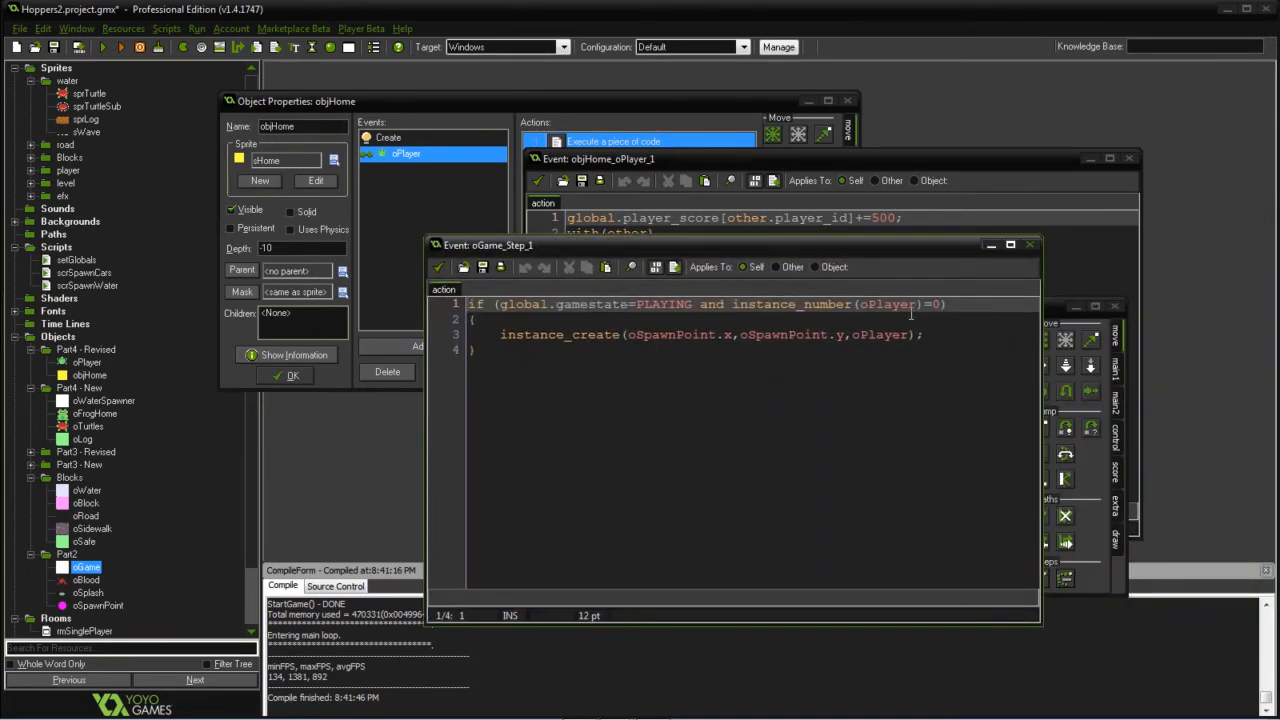
{"action": "mouse_move", "coordinate": [838, 357]}
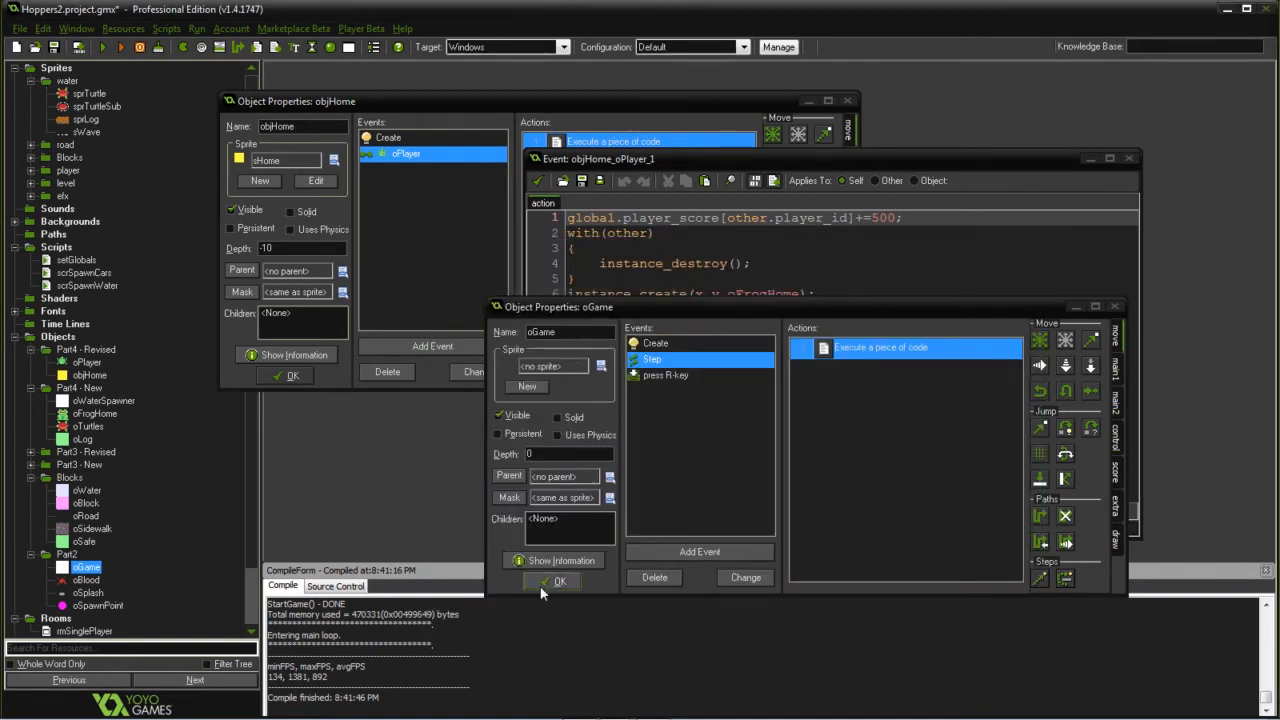
{"action": "left_click", "coordinate": [560, 581]}
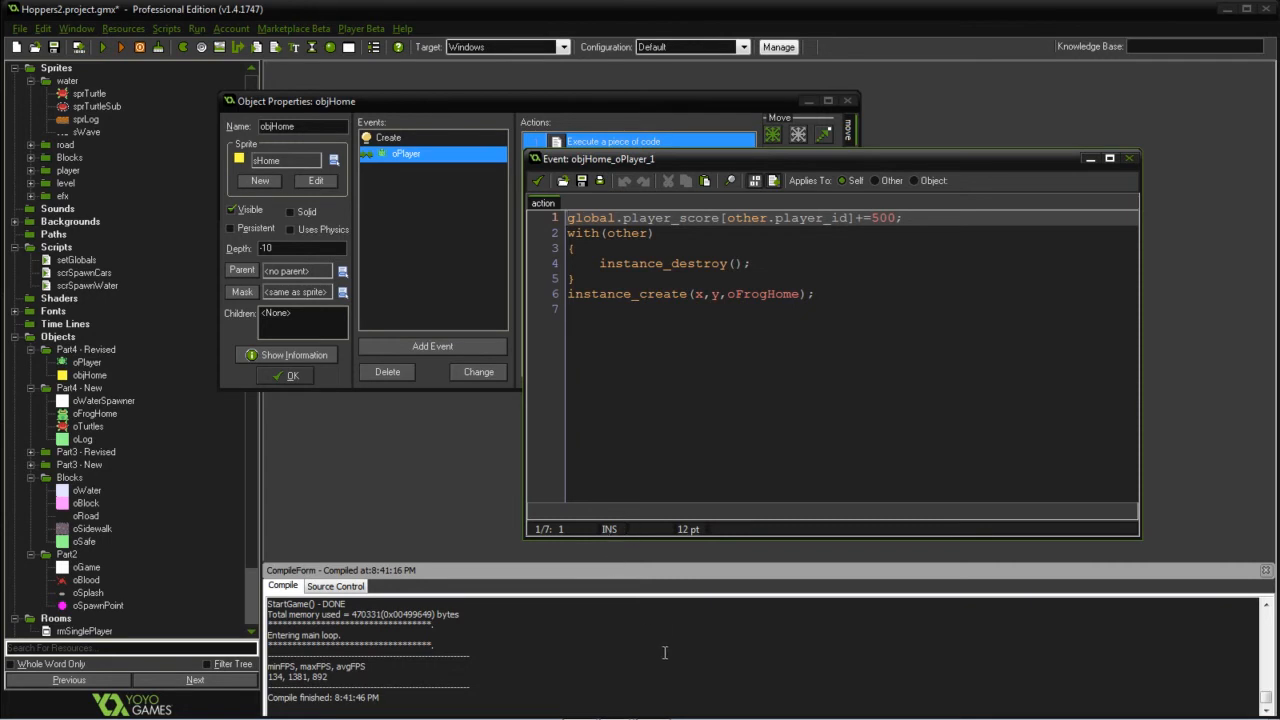
{"action": "mouse_move", "coordinate": [538, 181]}
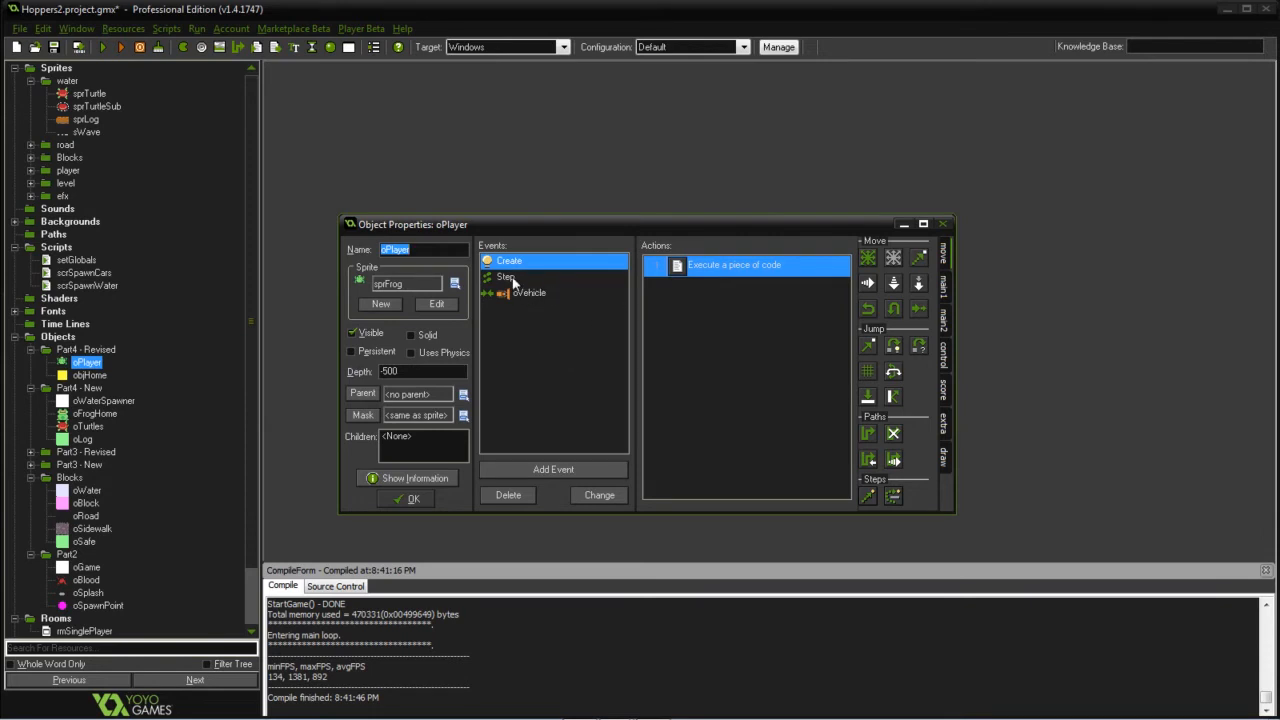
{"action": "mouse_move", "coordinate": [513, 308]}
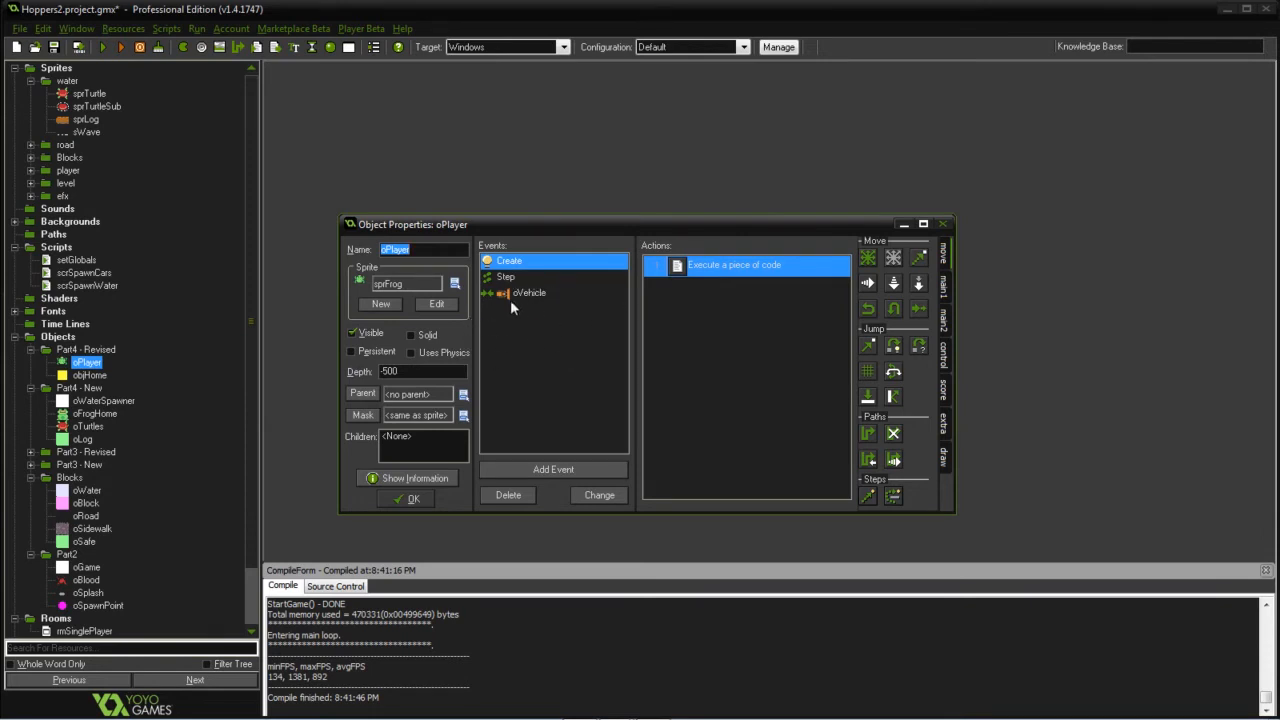
Open oPlayer's Step code and scroll down to the oWater/oSafe collision checks
{"action": "double_click", "coordinate": [734, 265]}
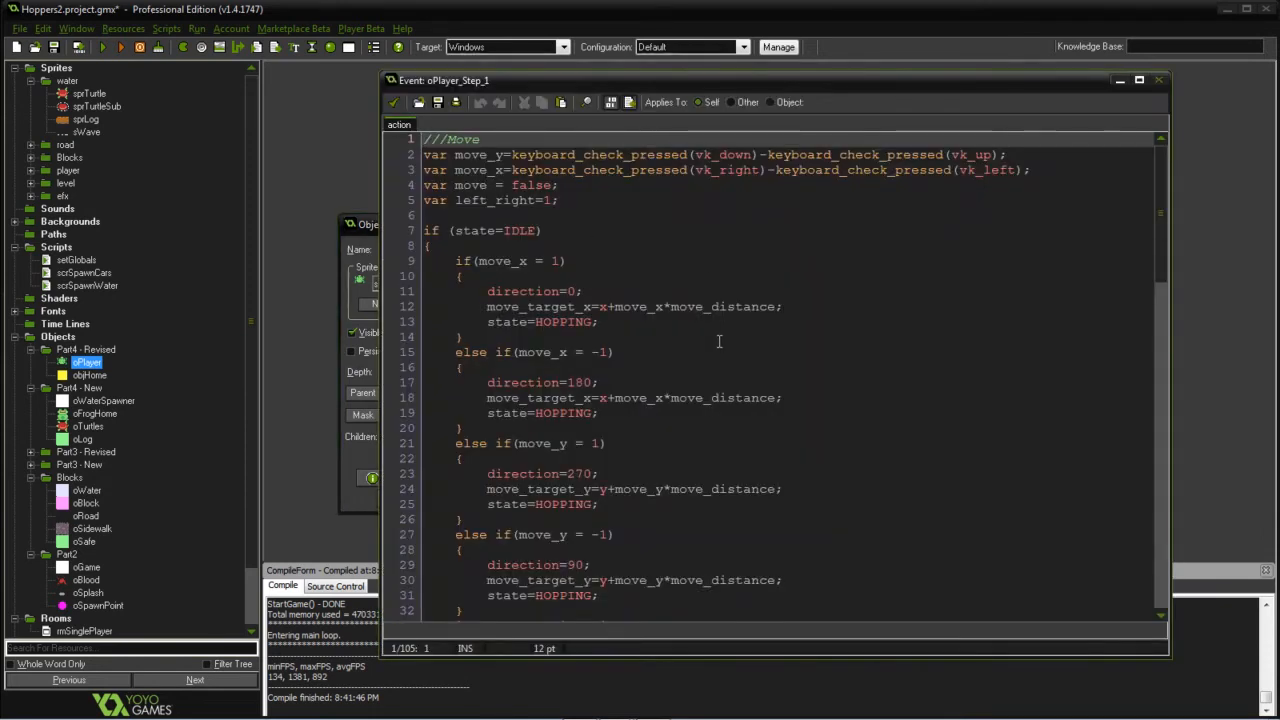
{"action": "scroll", "scroll_direction": "down", "scroll_amount": 3}
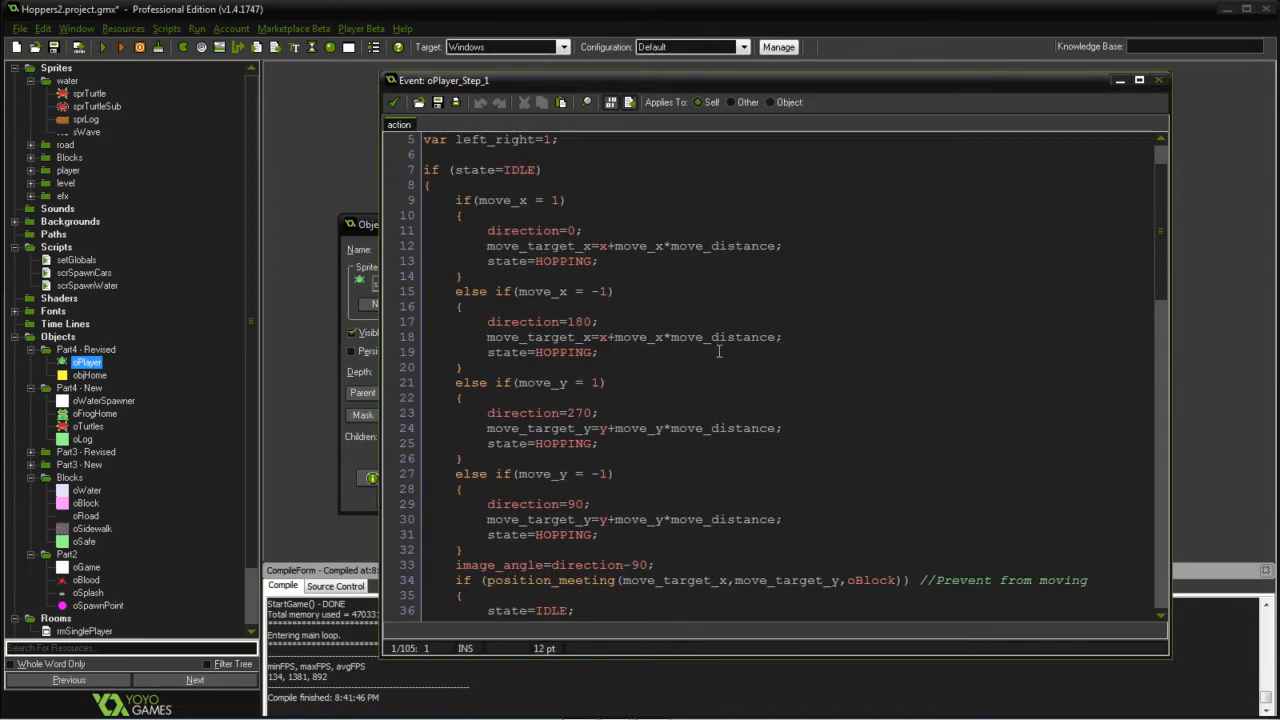
{"action": "scroll", "scroll_direction": "down", "scroll_amount": 3}
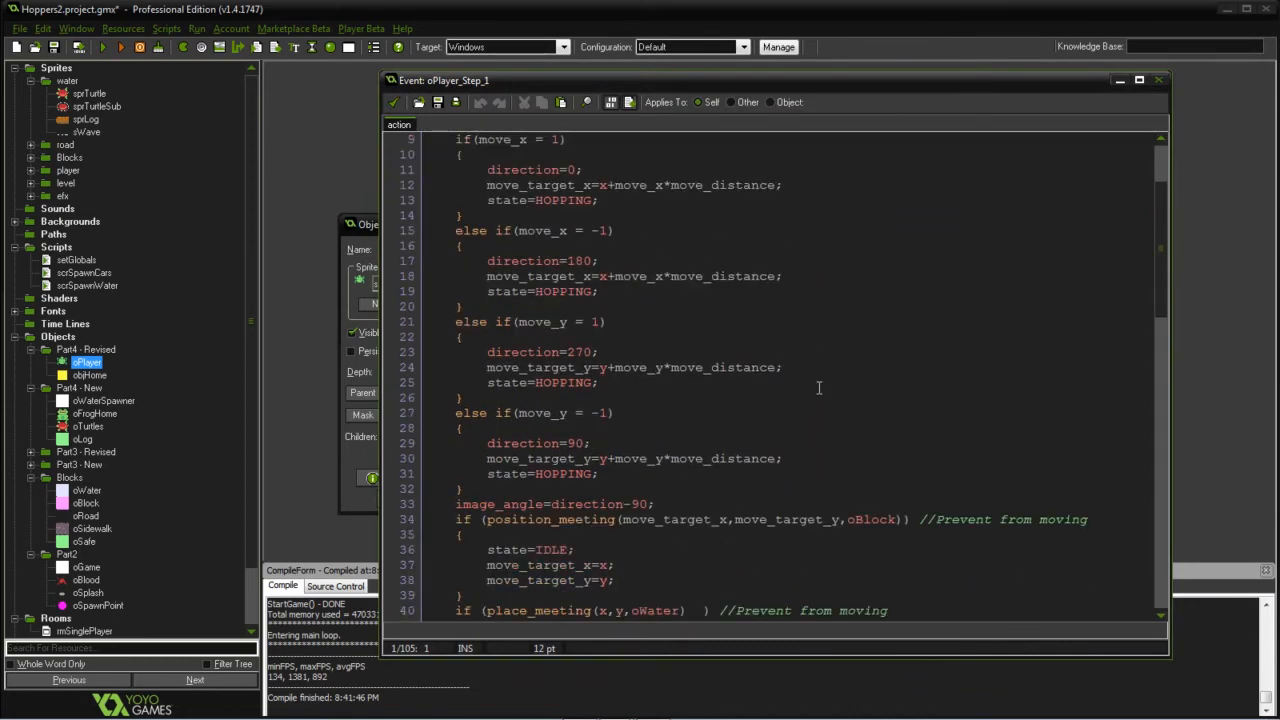
{"action": "scroll", "scroll_direction": "down", "scroll_amount": 3}
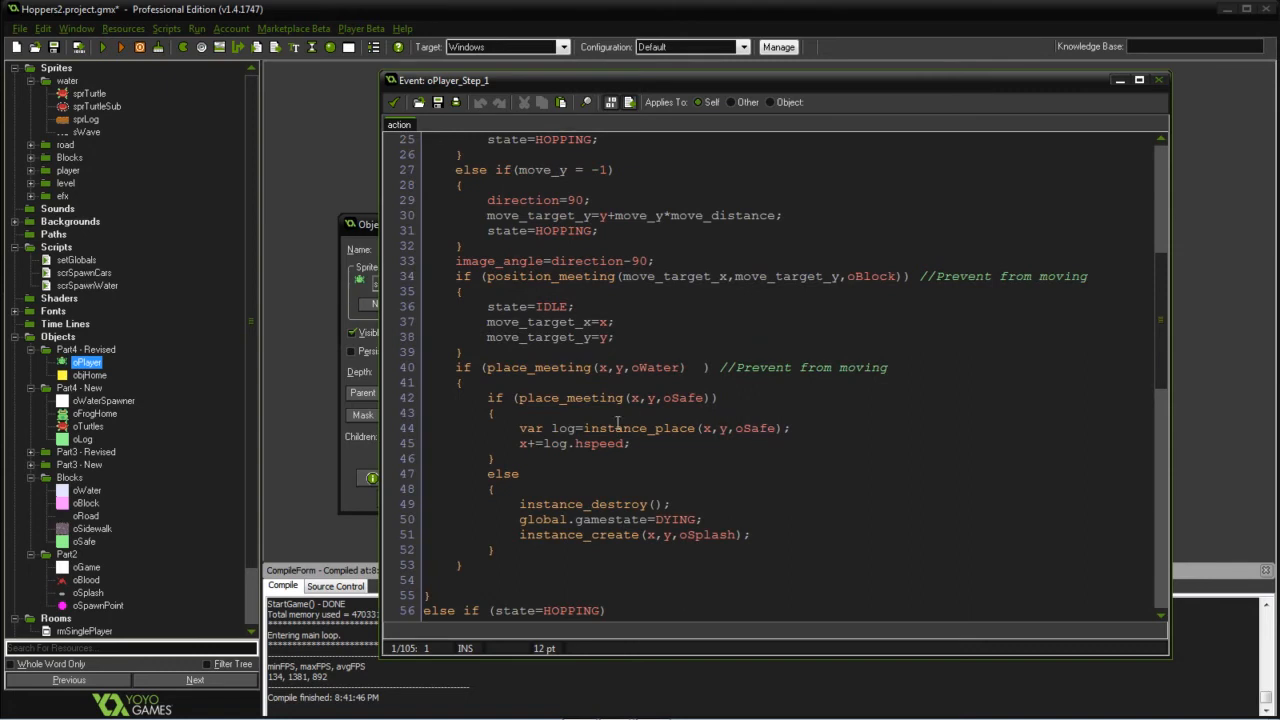
{"action": "left_click_drag", "start_coordinate": [490, 398], "coordinate": [490, 540]}
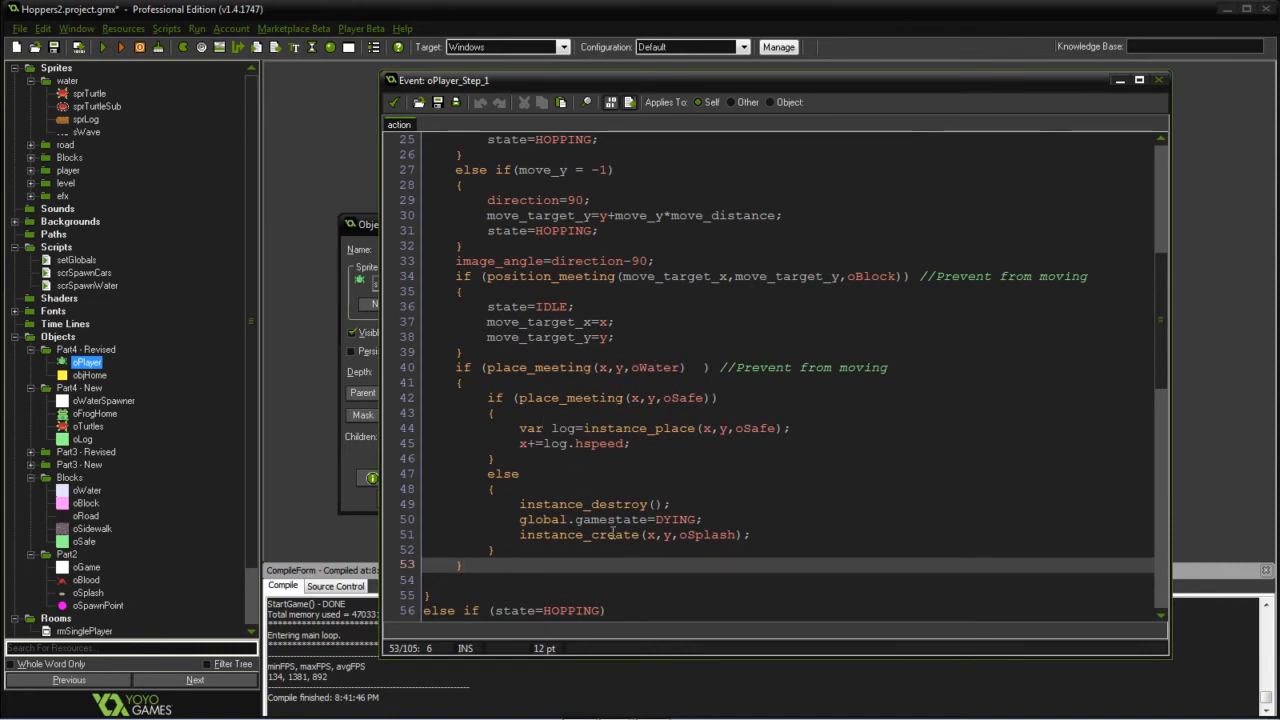
{"action": "mouse_move", "coordinate": [648, 395]}
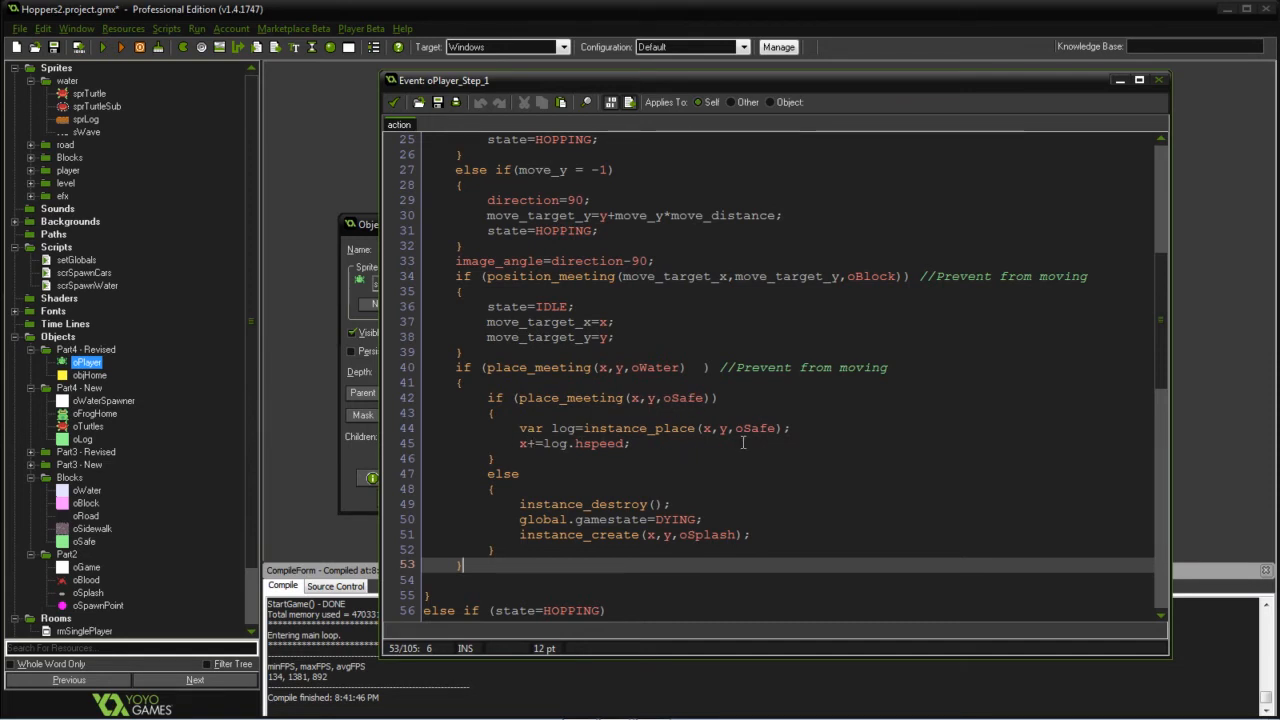
{"action": "mouse_move", "coordinate": [536, 458]}
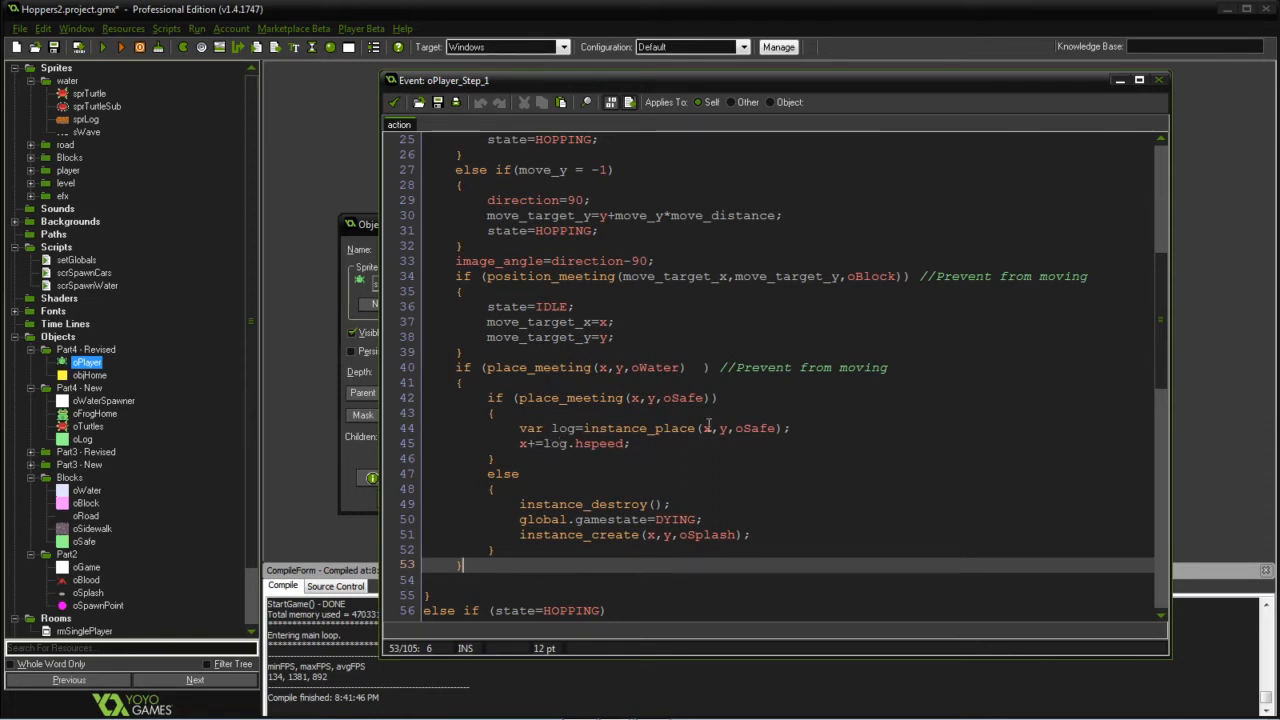
{"action": "mouse_move", "coordinate": [636, 397]}
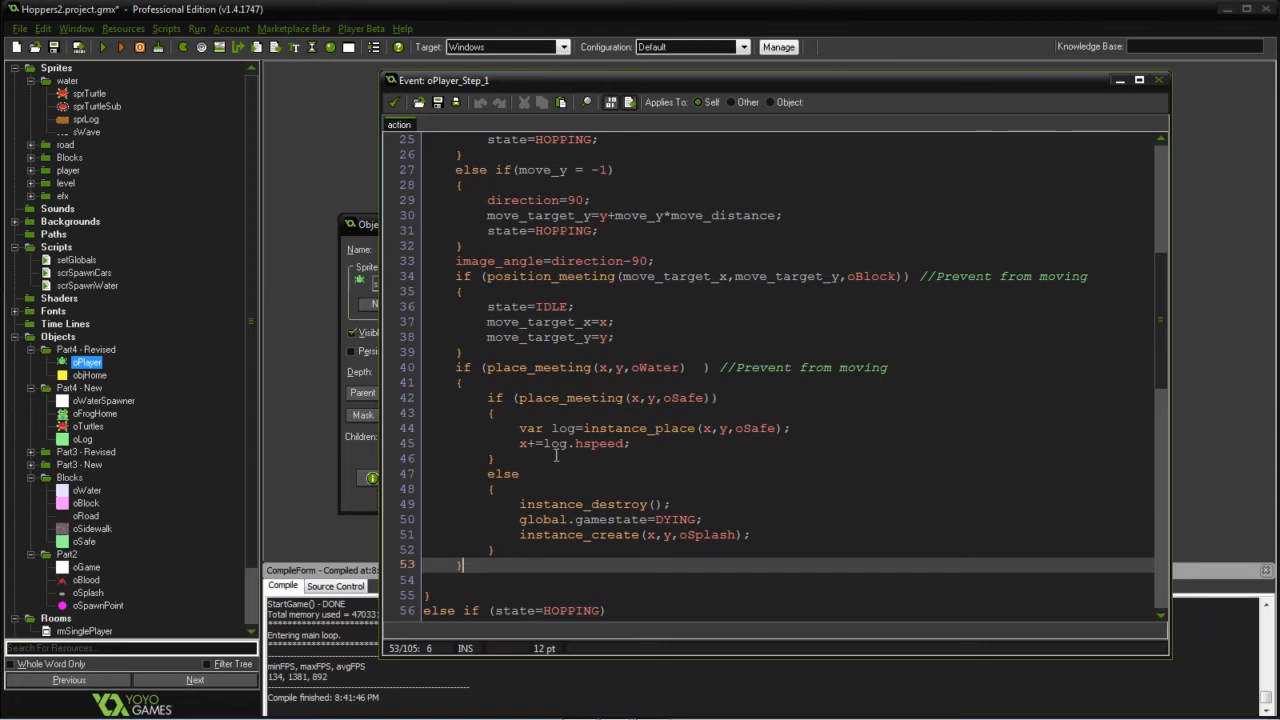
{"action": "scroll", "scroll_direction": "down", "scroll_amount": 3}
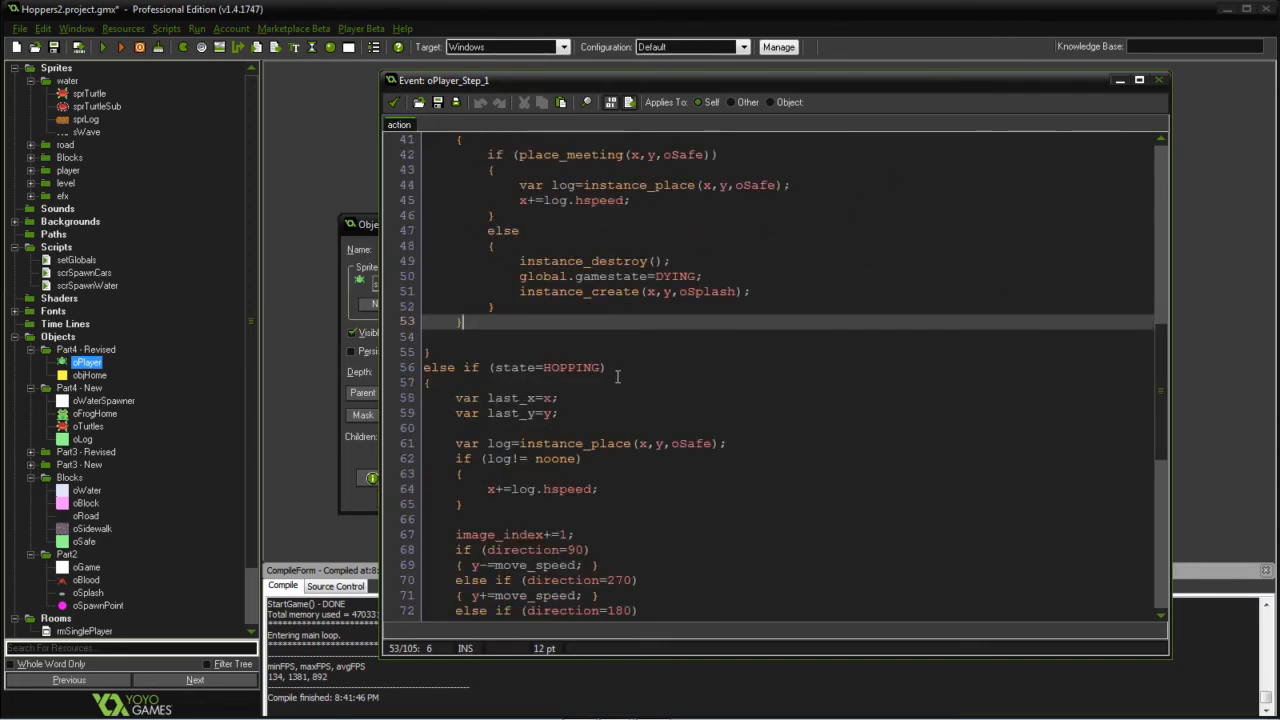
{"action": "scroll", "scroll_direction": "down", "scroll_amount": 3}
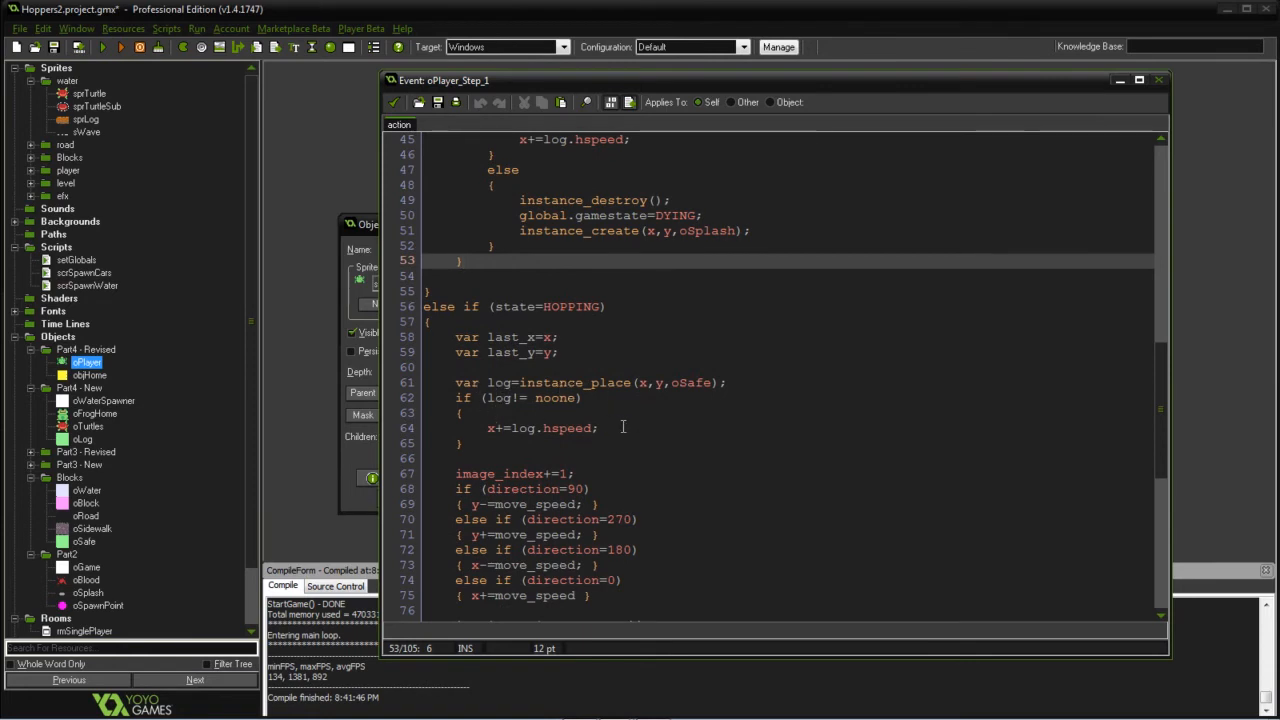
{"action": "mouse_move", "coordinate": [705, 384]}
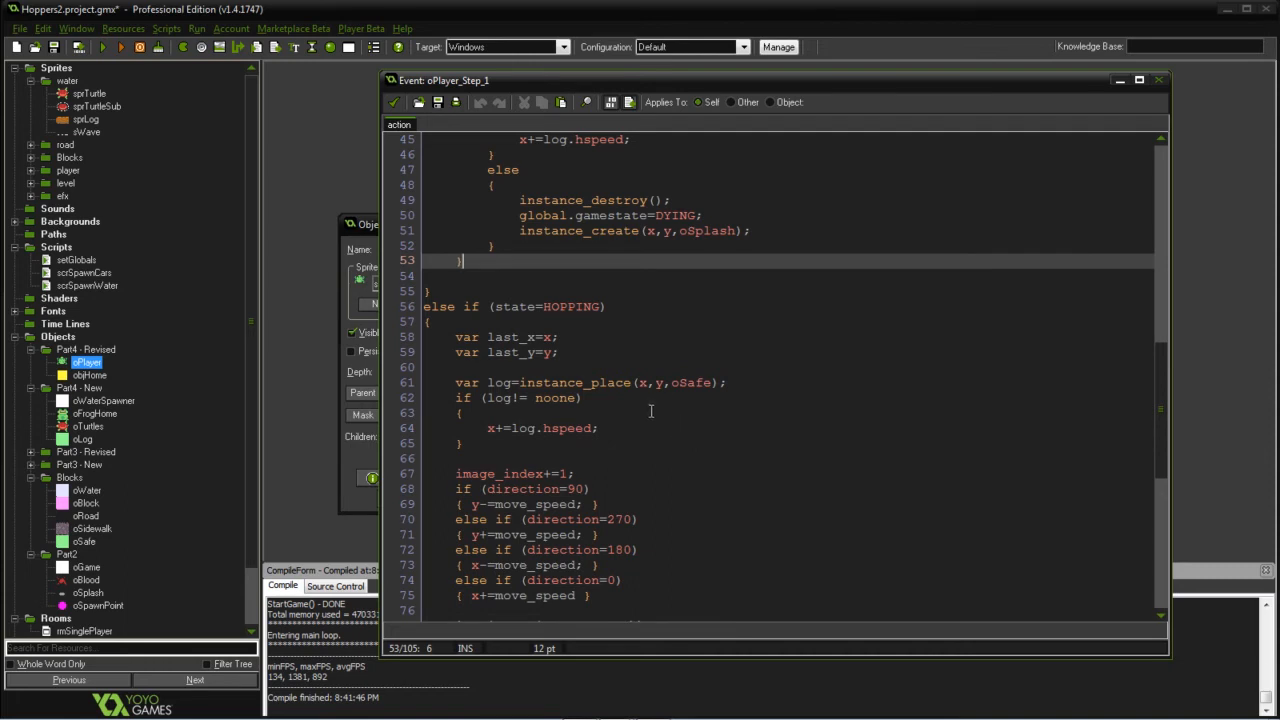
{"action": "mouse_move", "coordinate": [549, 411]}
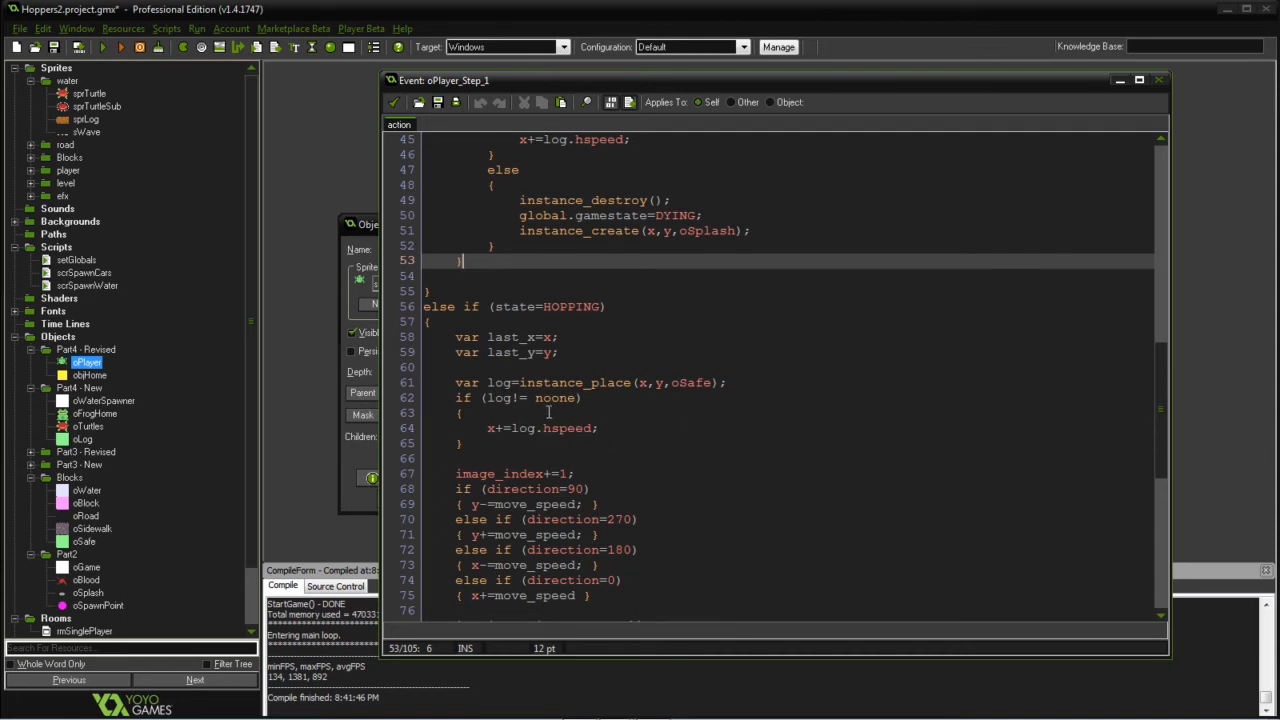
{"action": "mouse_move", "coordinate": [618, 423]}
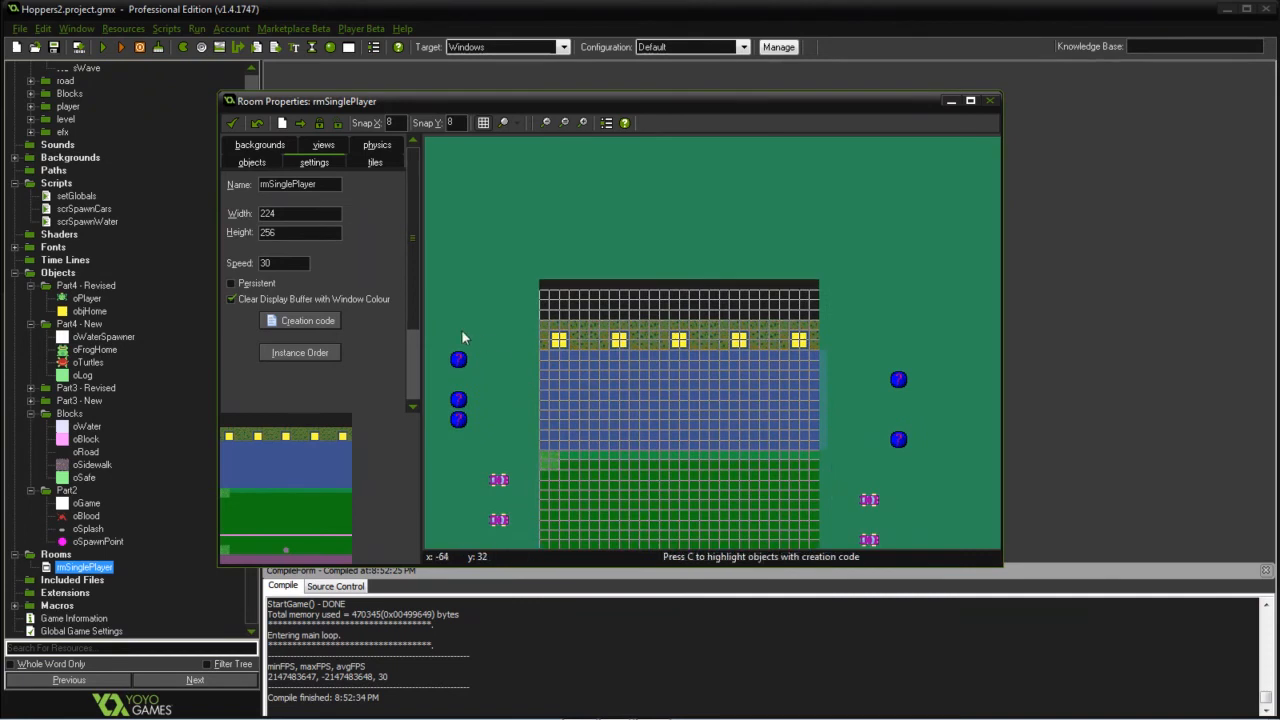
{"action": "mouse_move", "coordinate": [897, 441]}
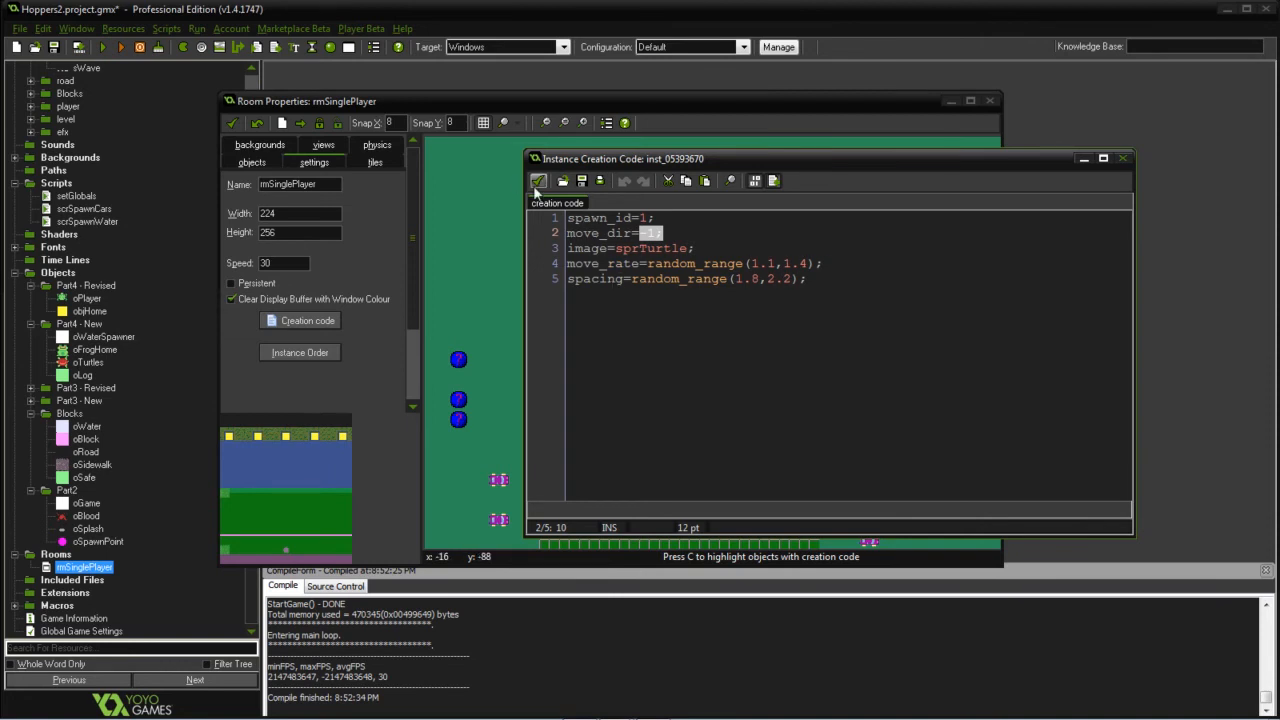
Open the creation code of the right-side turtle spawner (spawn_id 4, length 2)
{"action": "right_click", "coordinate": [895, 380]}
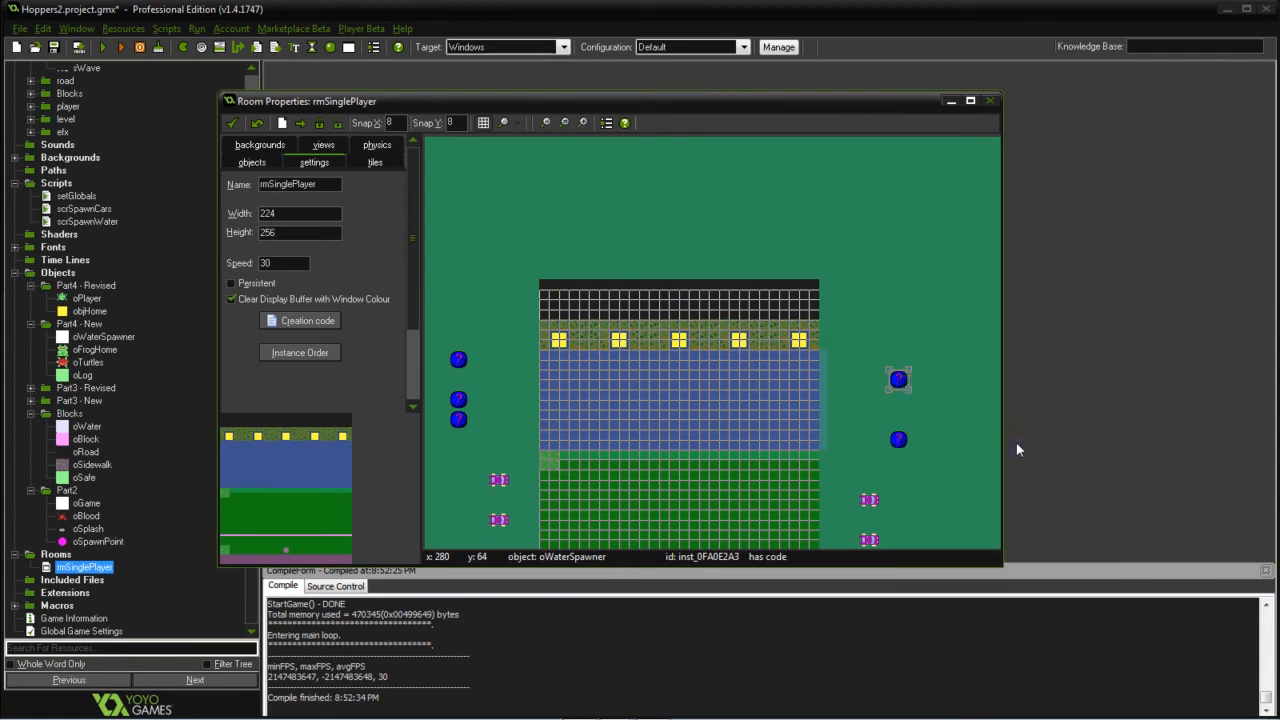
{"action": "double_click", "coordinate": [897, 379]}
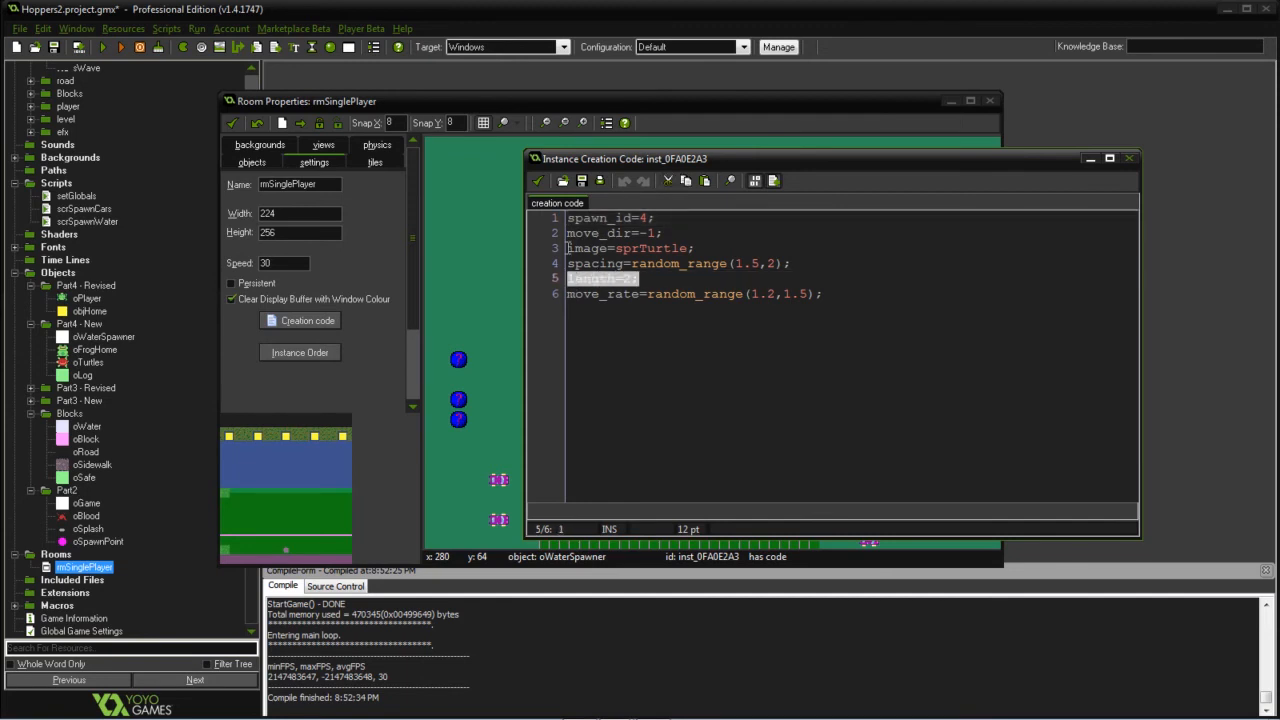
Inspect the creation code of the three left-side water spawners, ending on spawn_id 2
{"action": "right_click", "coordinate": [458, 360]}
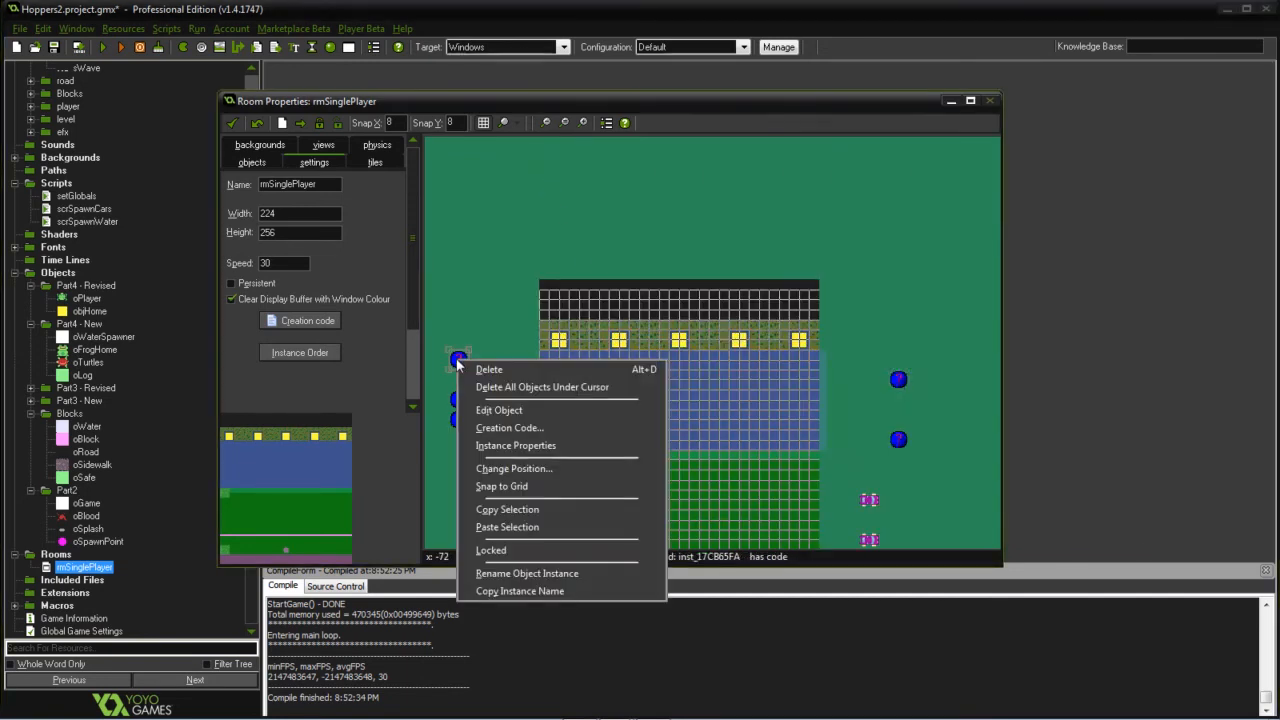
{"action": "left_click", "coordinate": [509, 427]}
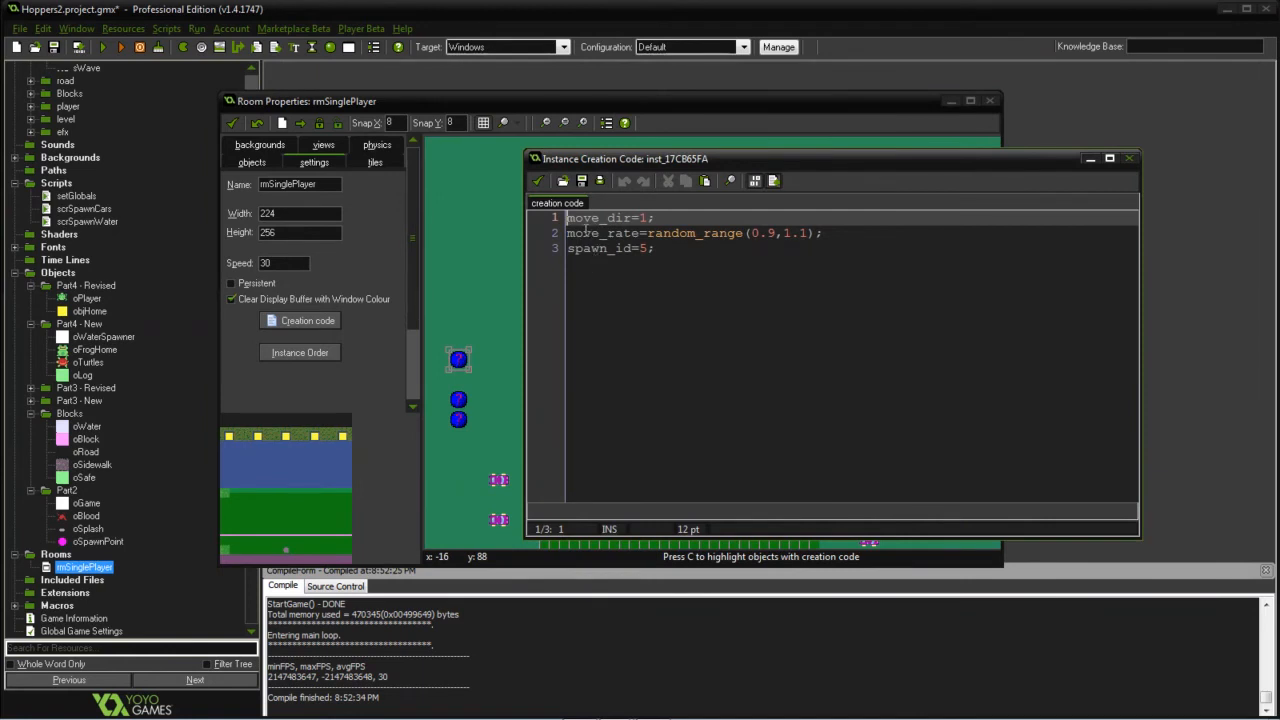
{"action": "mouse_move", "coordinate": [460, 403]}
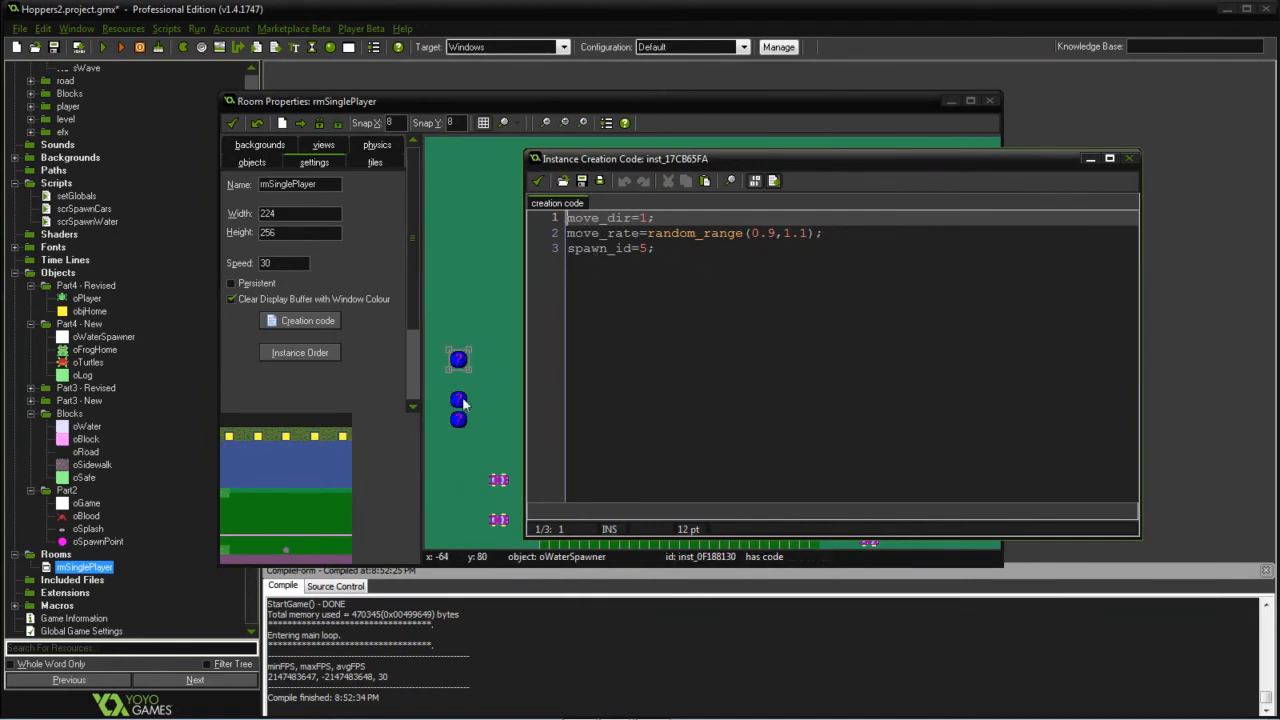
{"action": "mouse_move", "coordinate": [673, 316]}
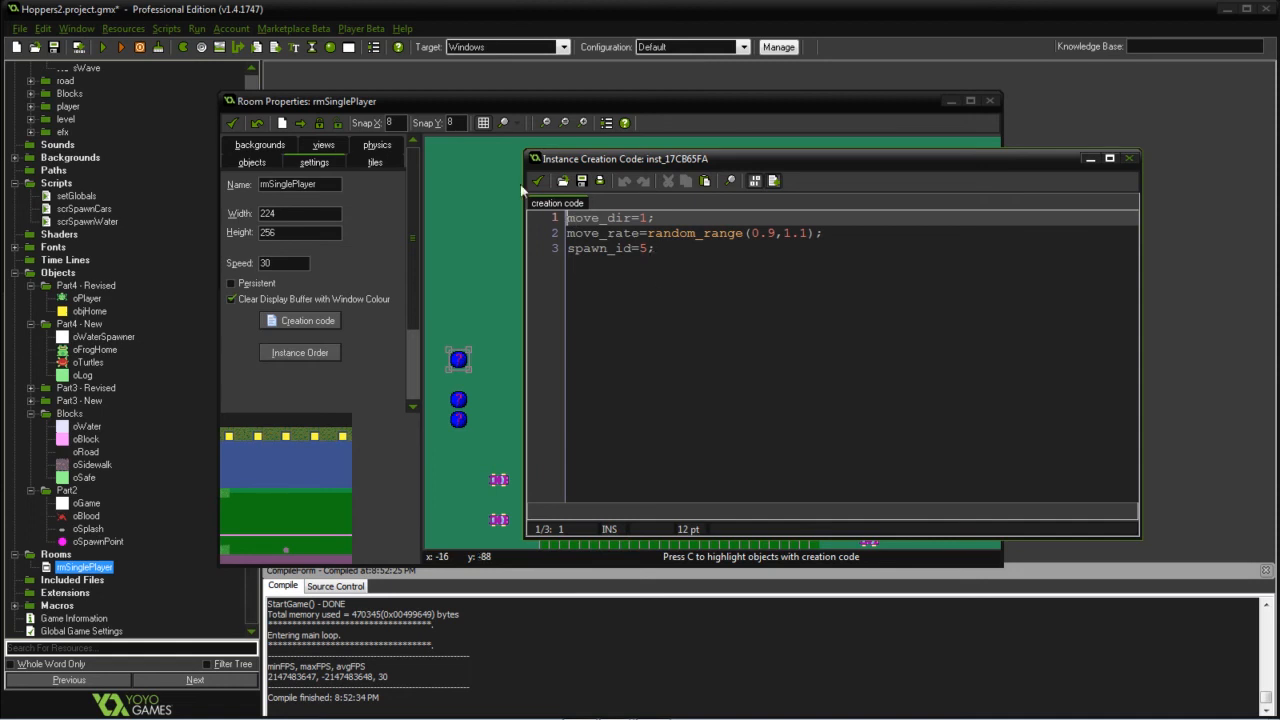
{"action": "right_click", "coordinate": [458, 400]}
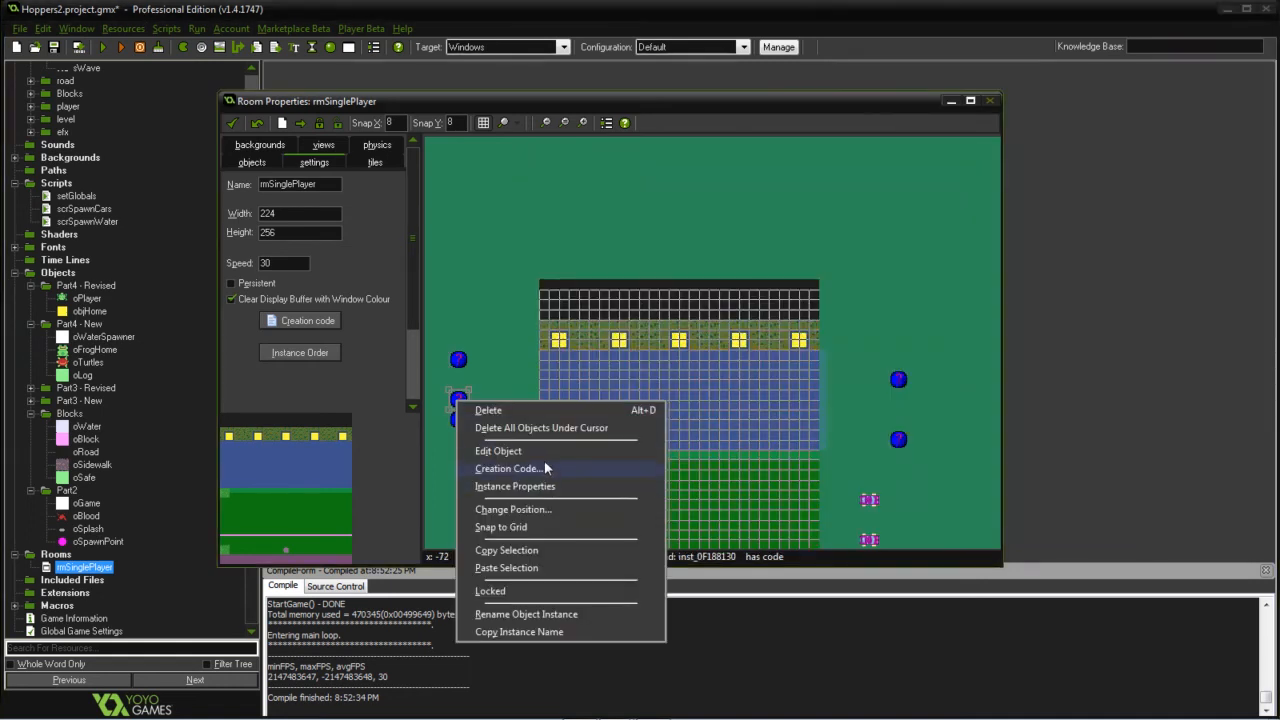
{"action": "left_click", "coordinate": [507, 468]}
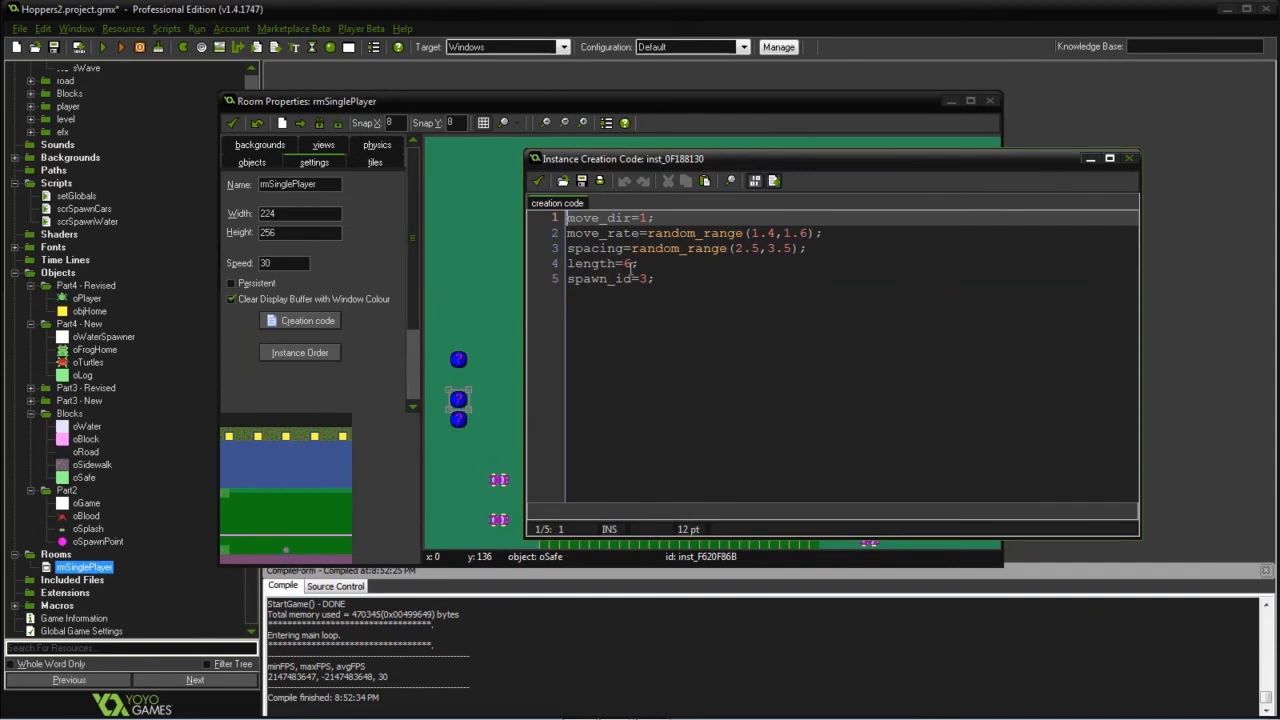
{"action": "right_click", "coordinate": [458, 405]}
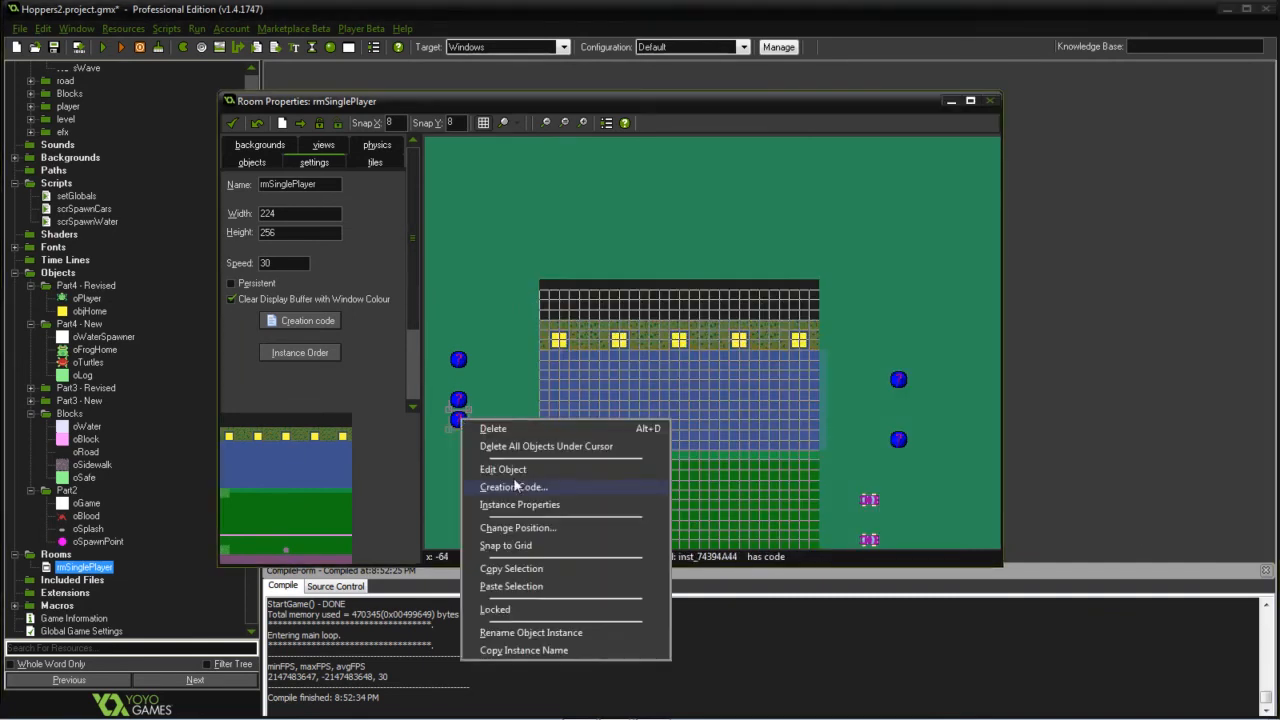
{"action": "left_click", "coordinate": [513, 487]}
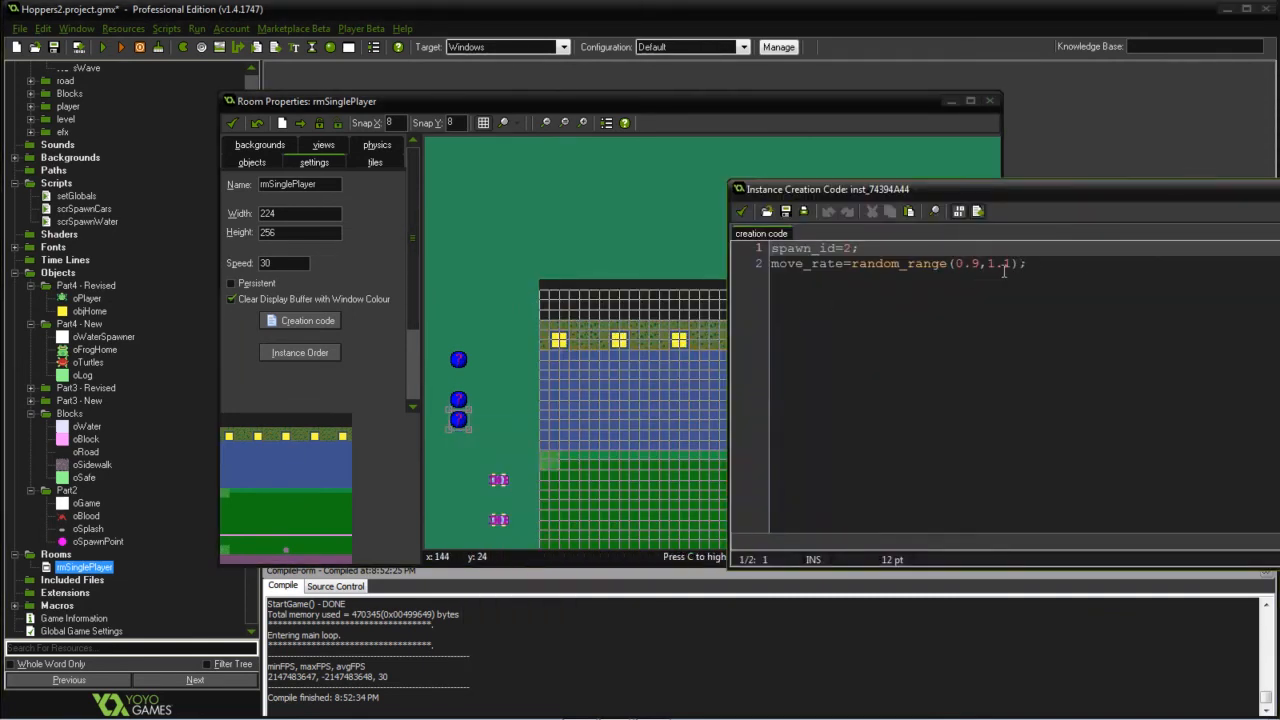